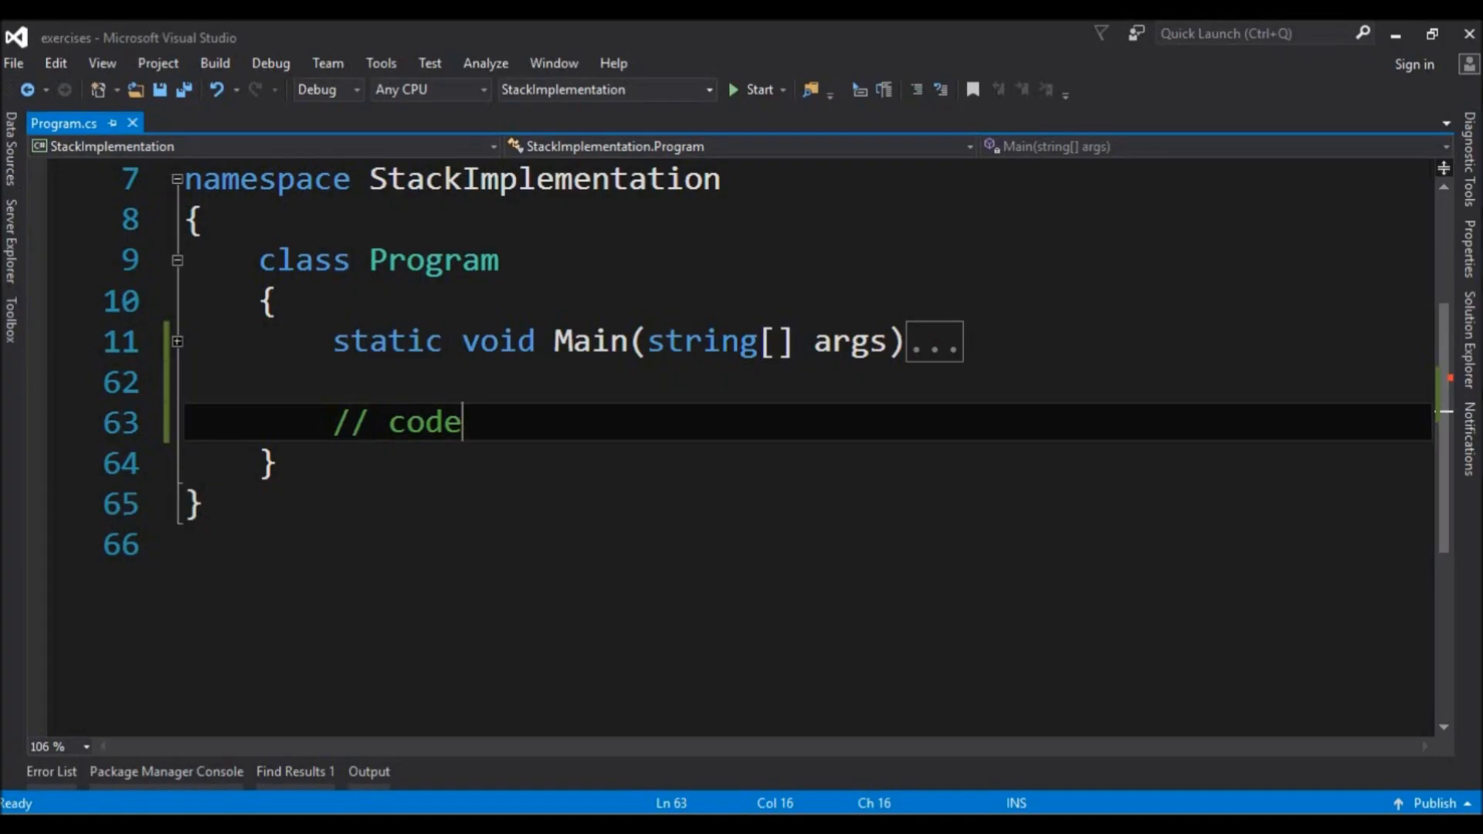
Declare class Stack with a Count property (private set) and a private int[] stack field.
{"action": "key", "text": "Backspace"}
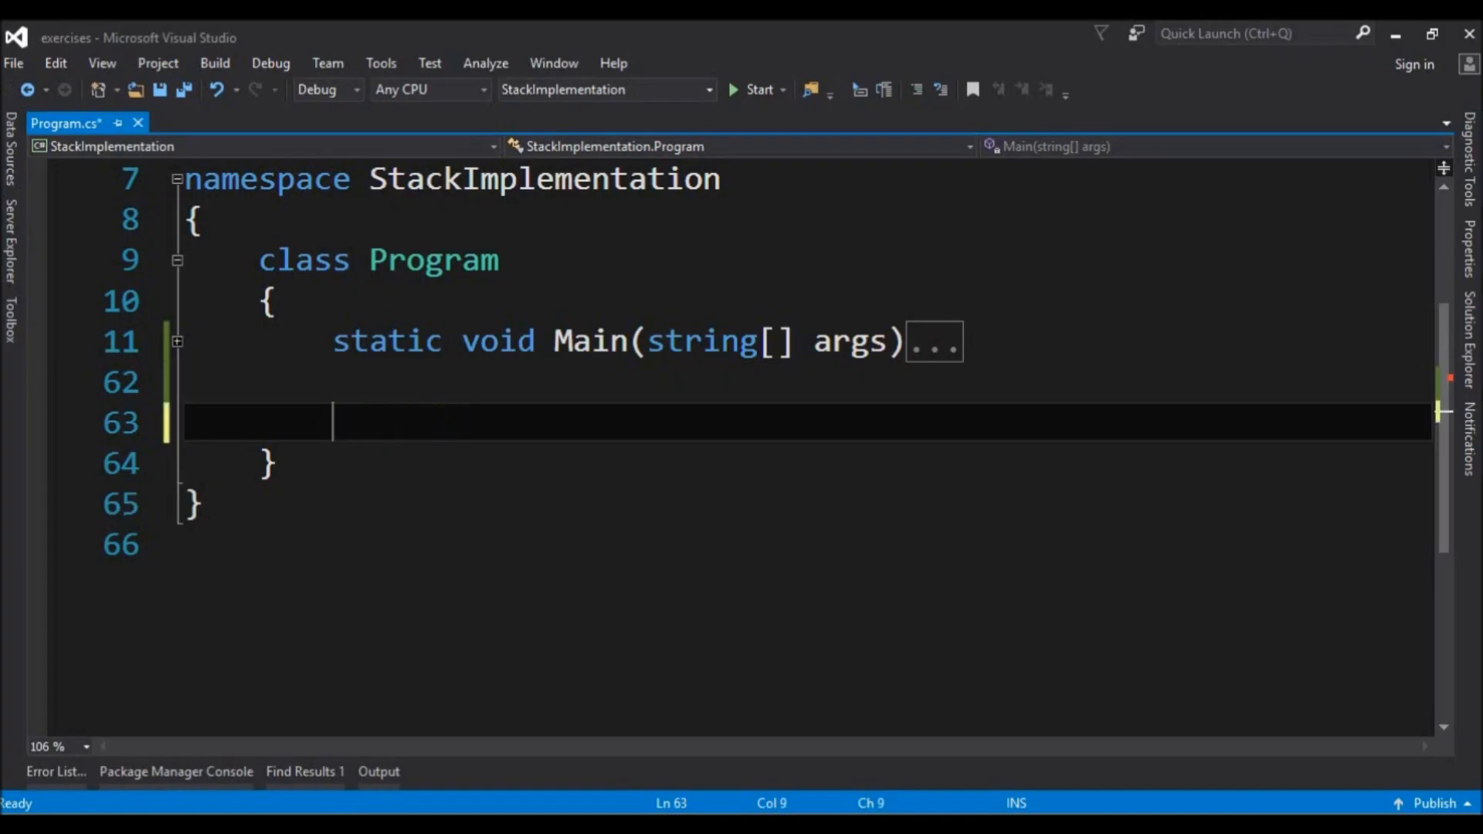
{"action": "type", "text": "class Stack"}
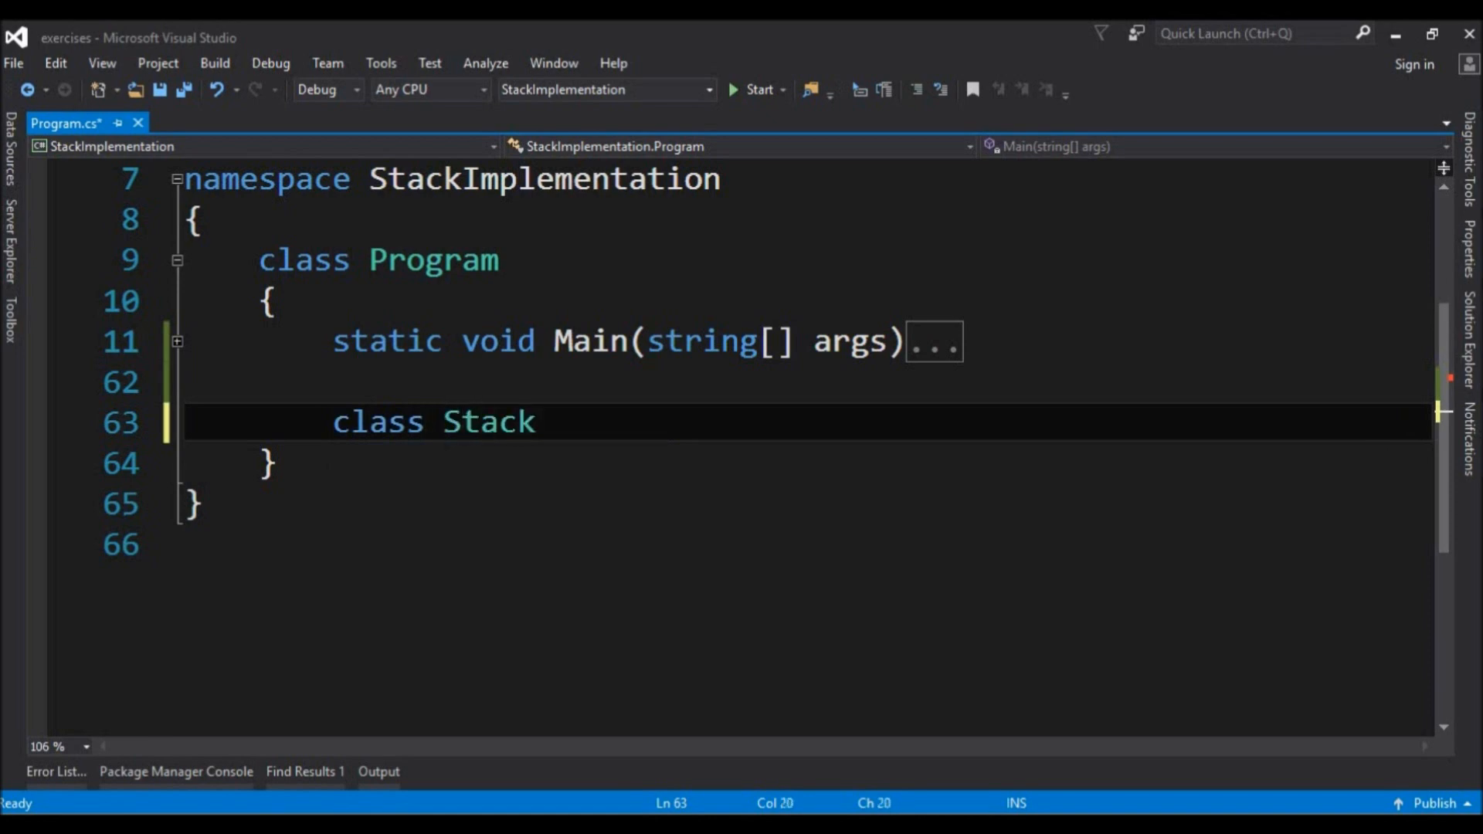
{"action": "type", "text": "p"}
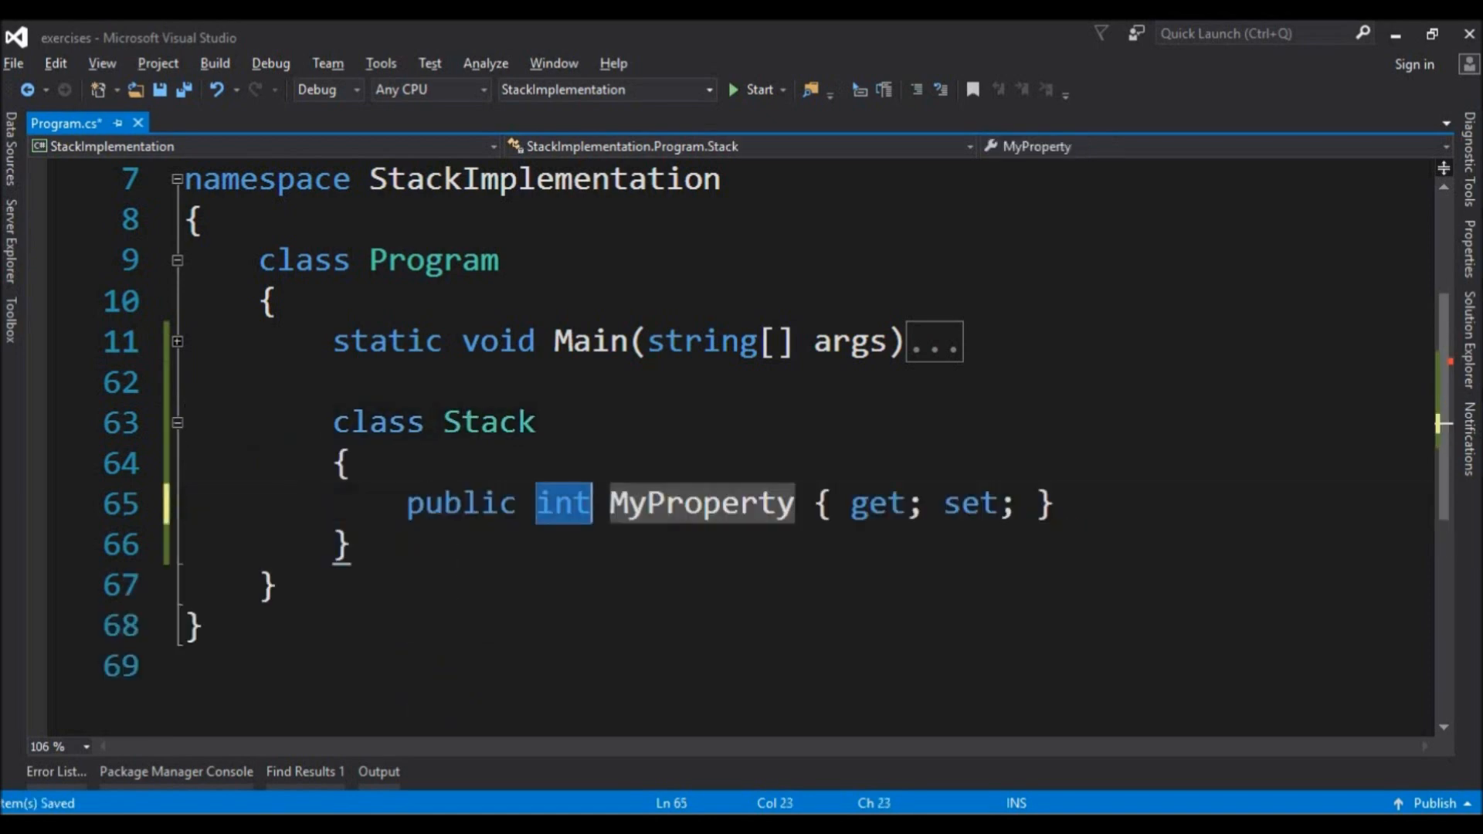
{"action": "type", "text": "Coun"}
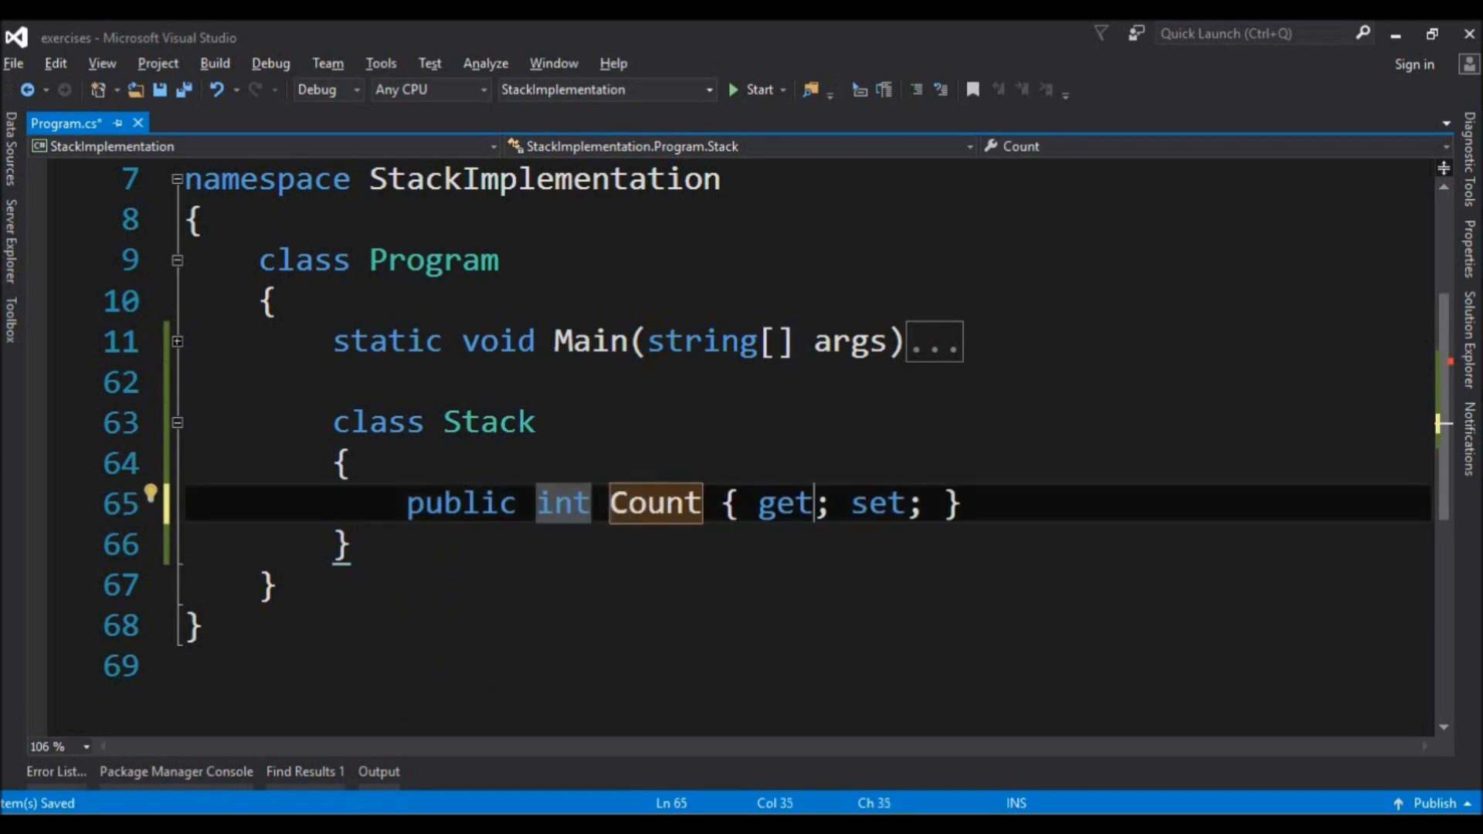
{"action": "type", "text": "private"}
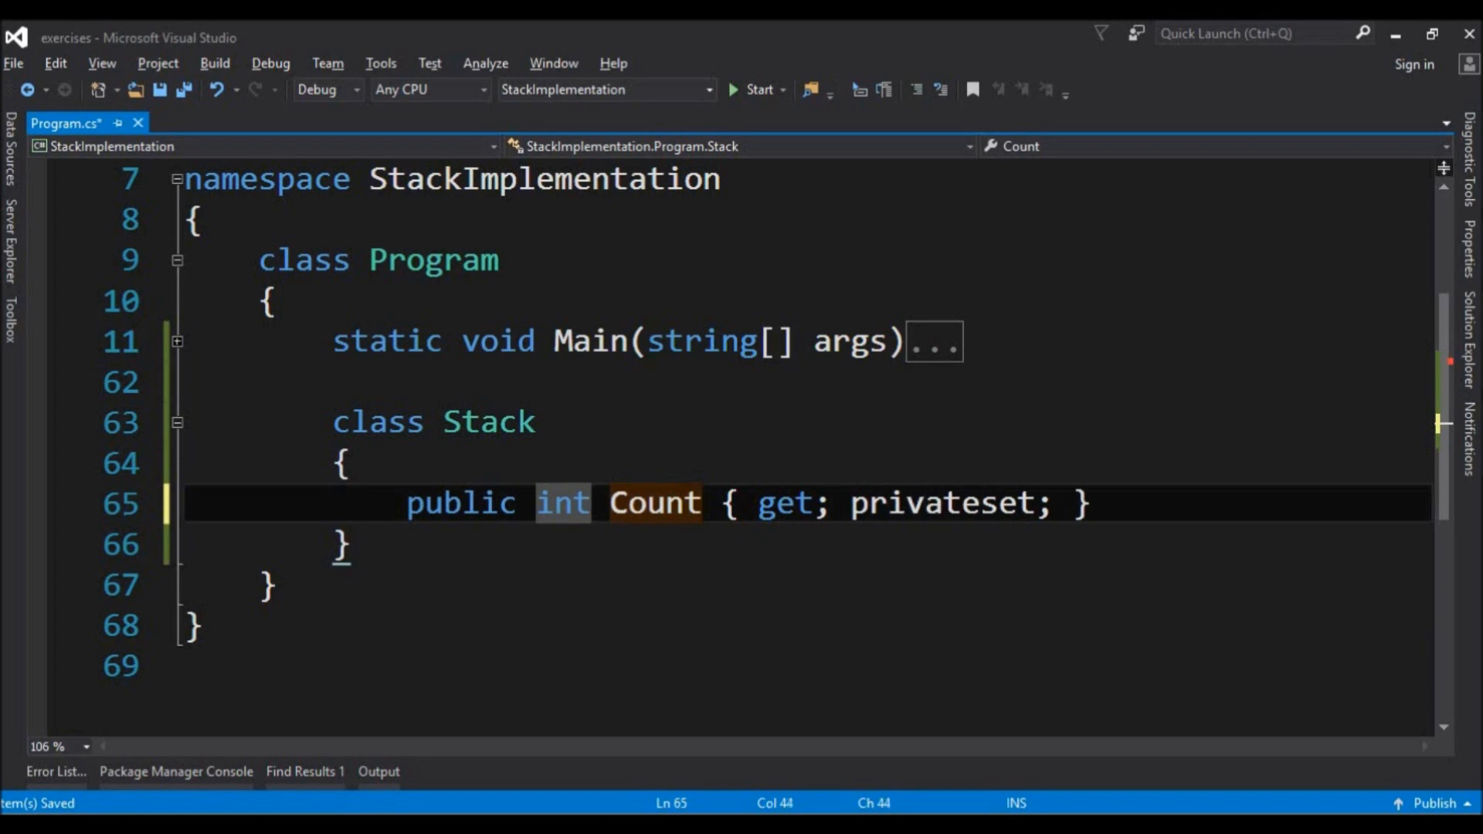
{"action": "type", "text": "pr"}
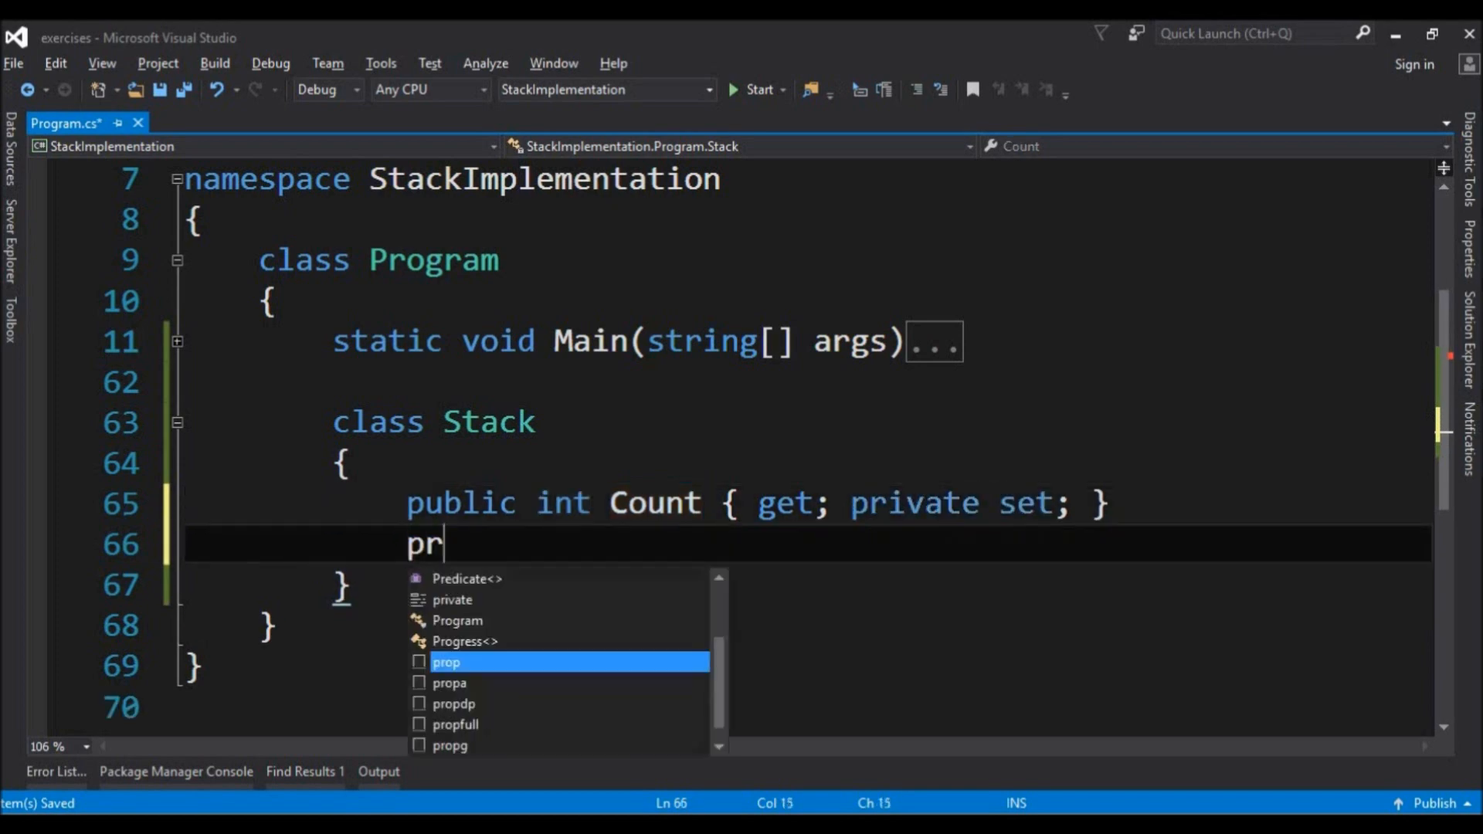
{"action": "type", "text": "ivate int[] stack;"}
{"action": "type", "text": "public Stack()"}
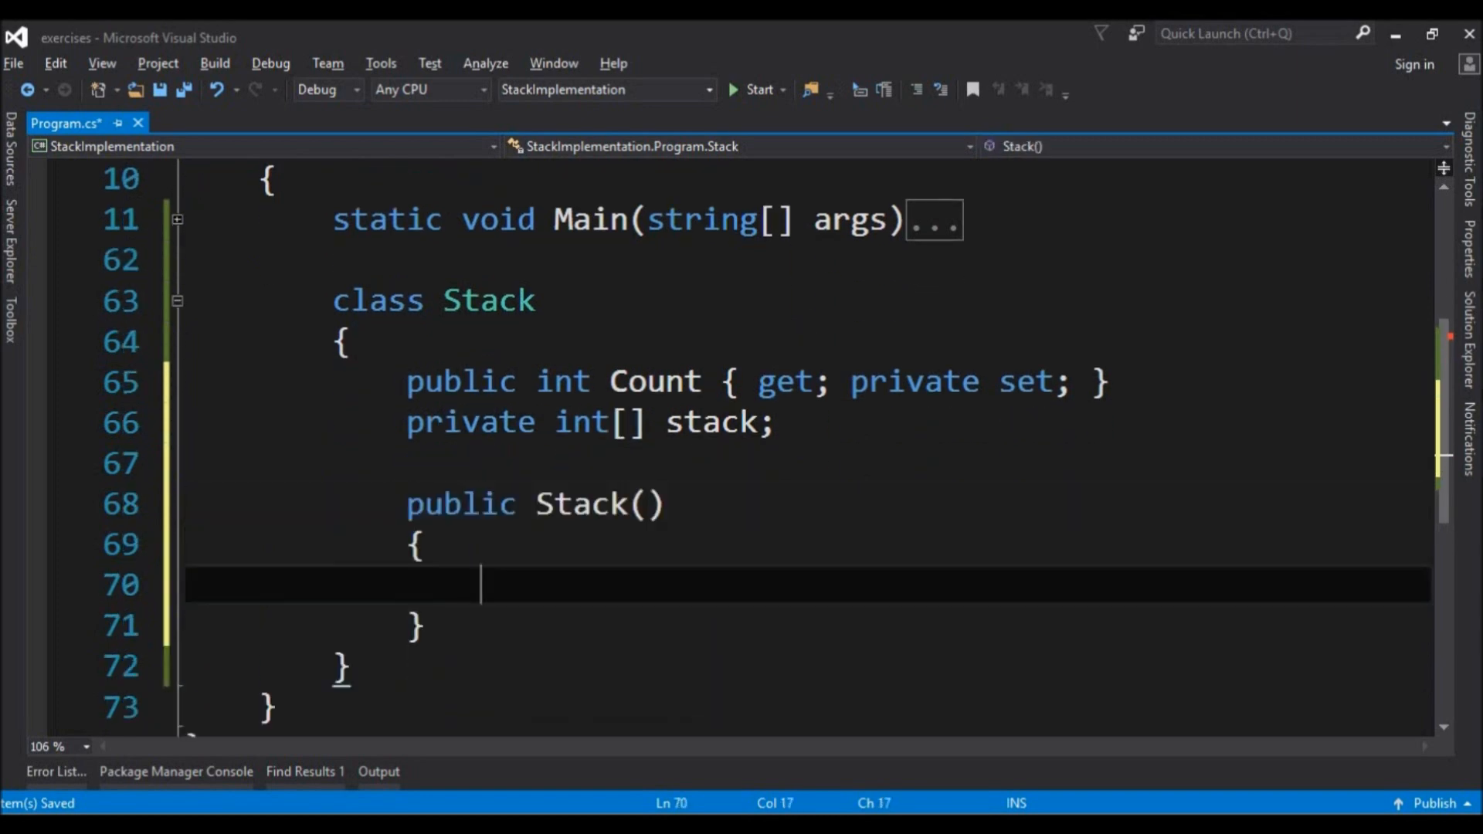
Write the constructor taking int size, allocating stack = new int[size] and setting Count = 0.
{"action": "left_click", "coordinate": [650, 504]}
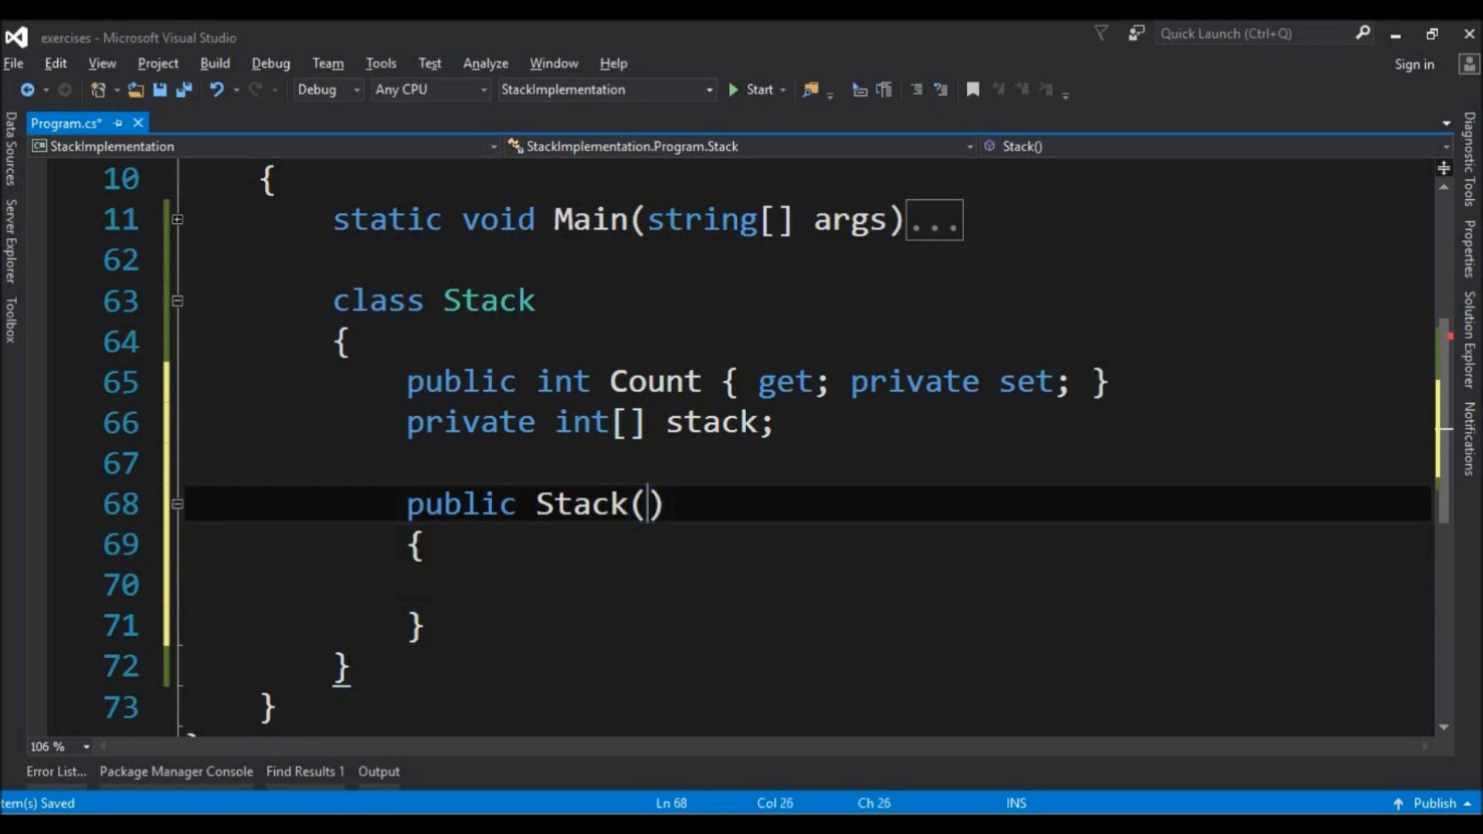
{"action": "type", "text": "int size"}
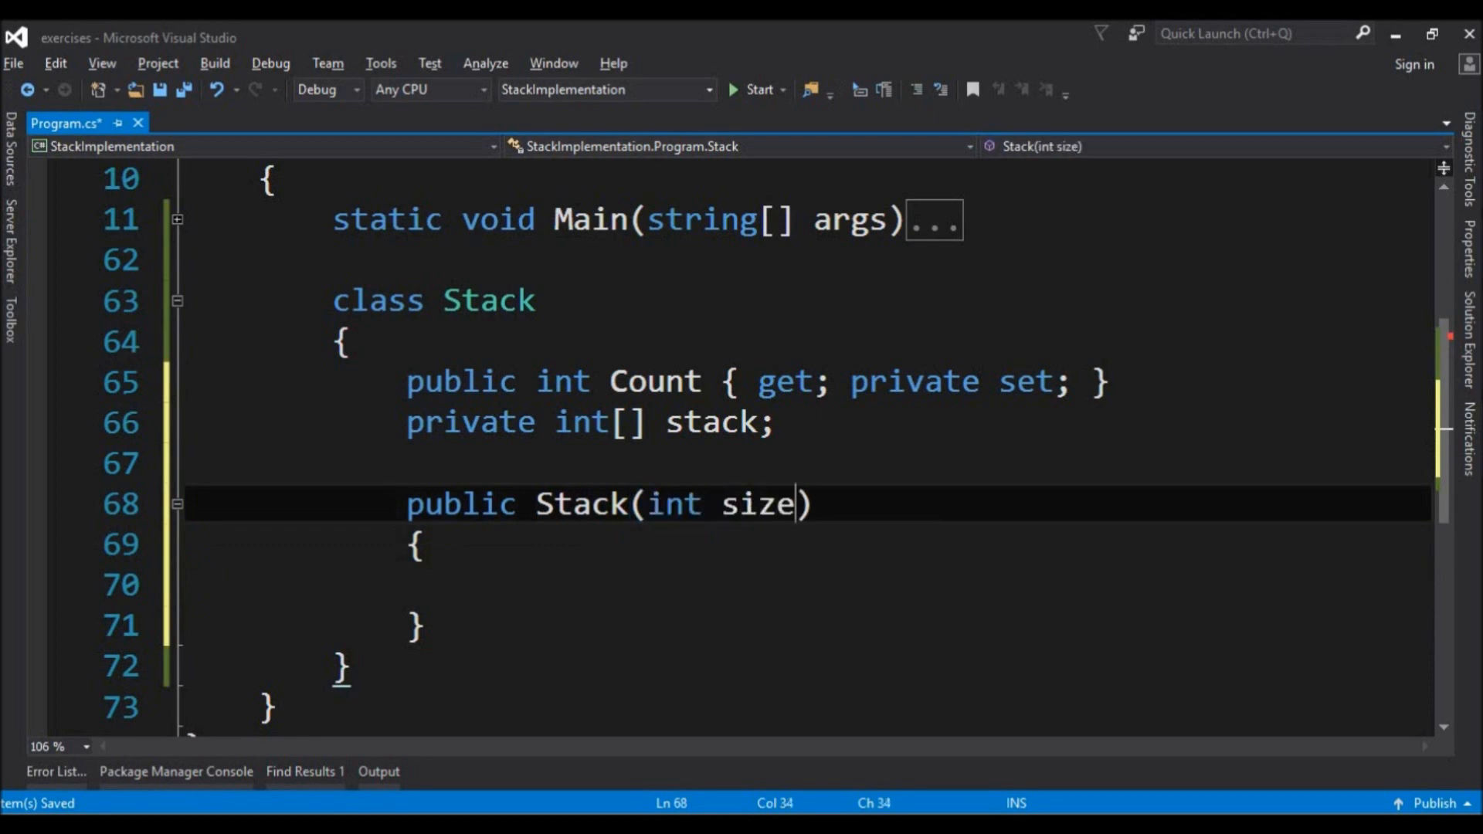
{"action": "type", "text": "stack = new int"}
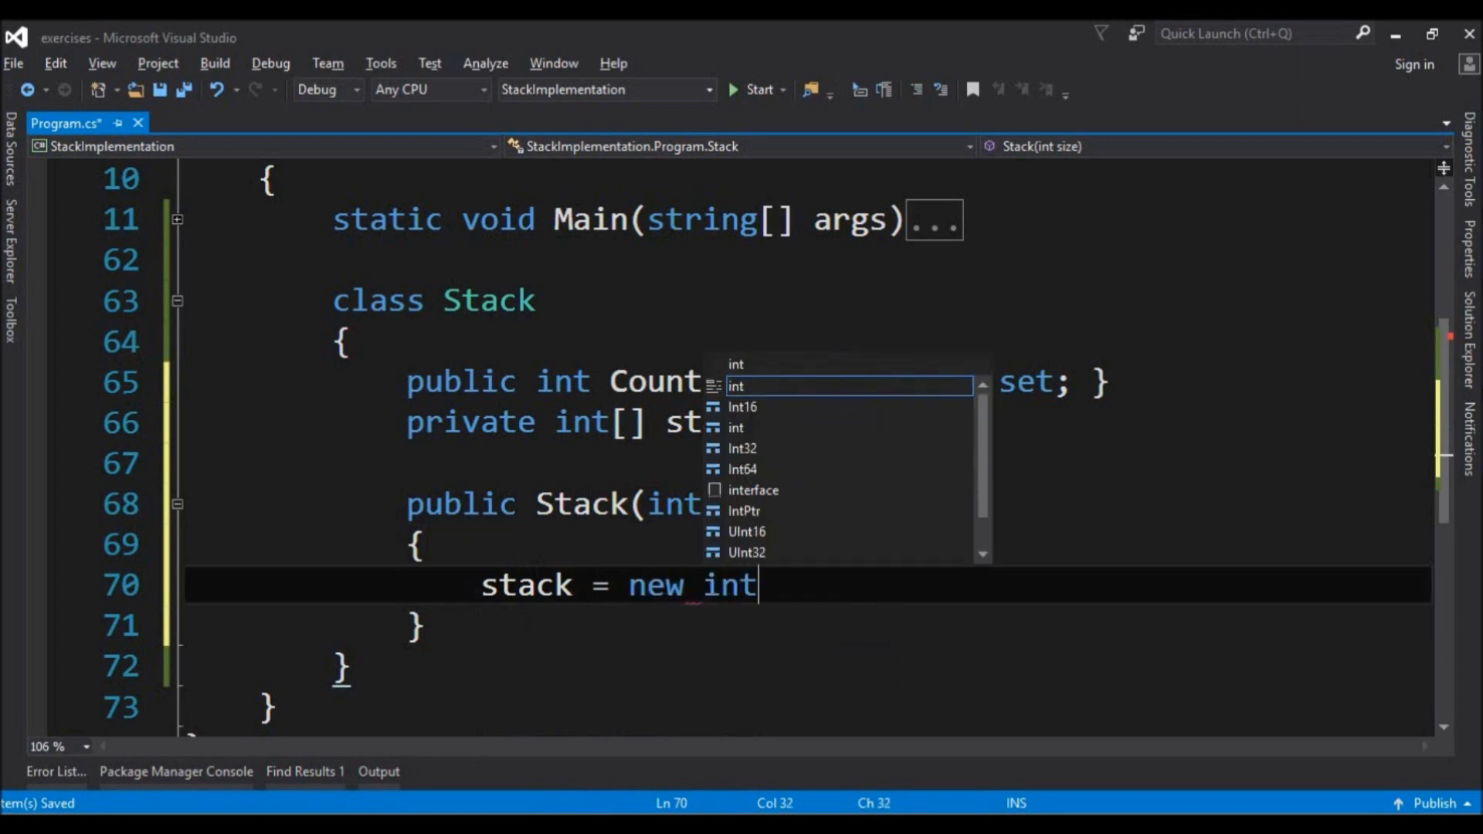
{"action": "type", "text": "[size];"}
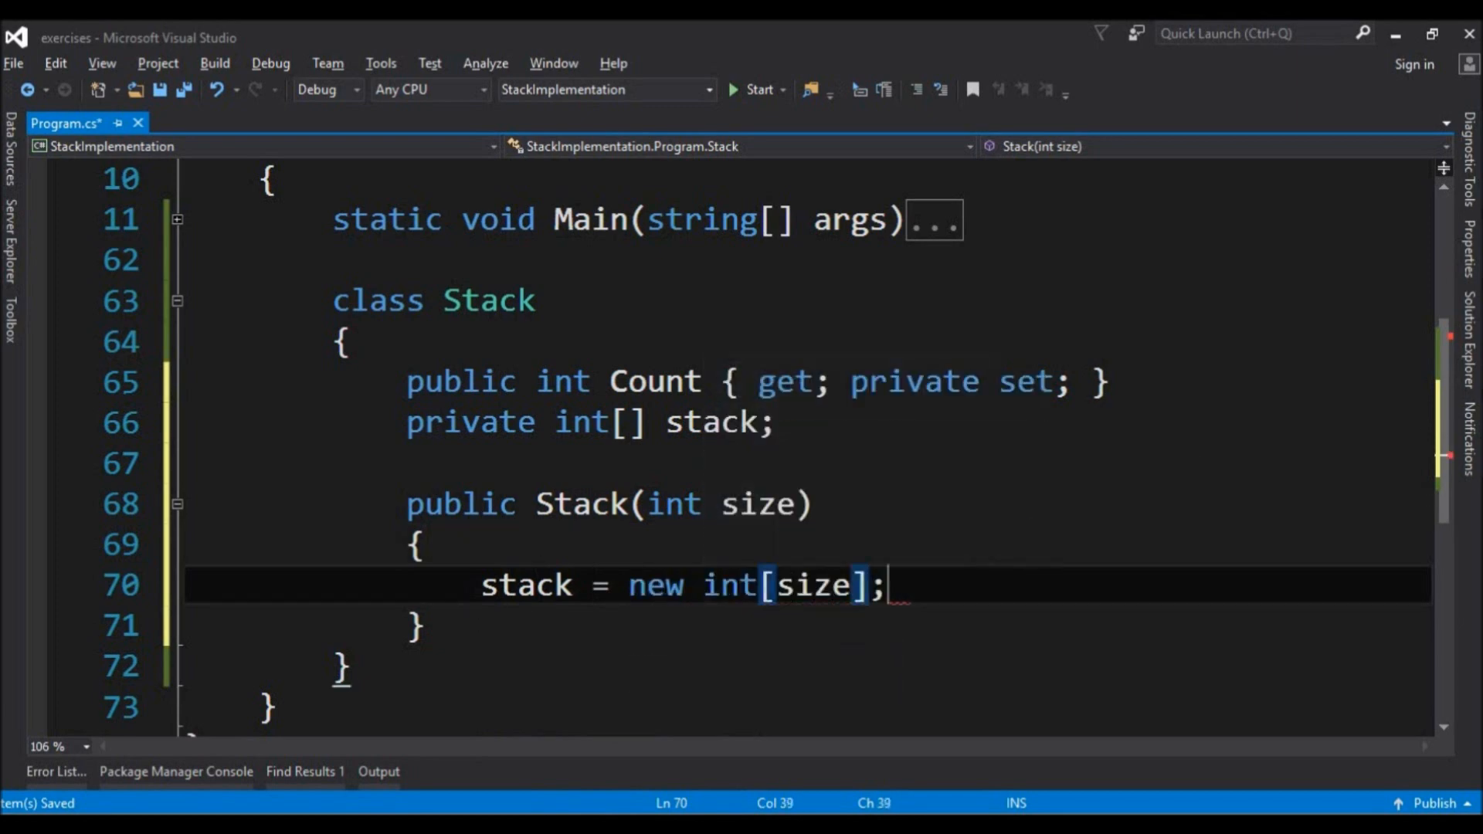
{"action": "type", "text": "C"}
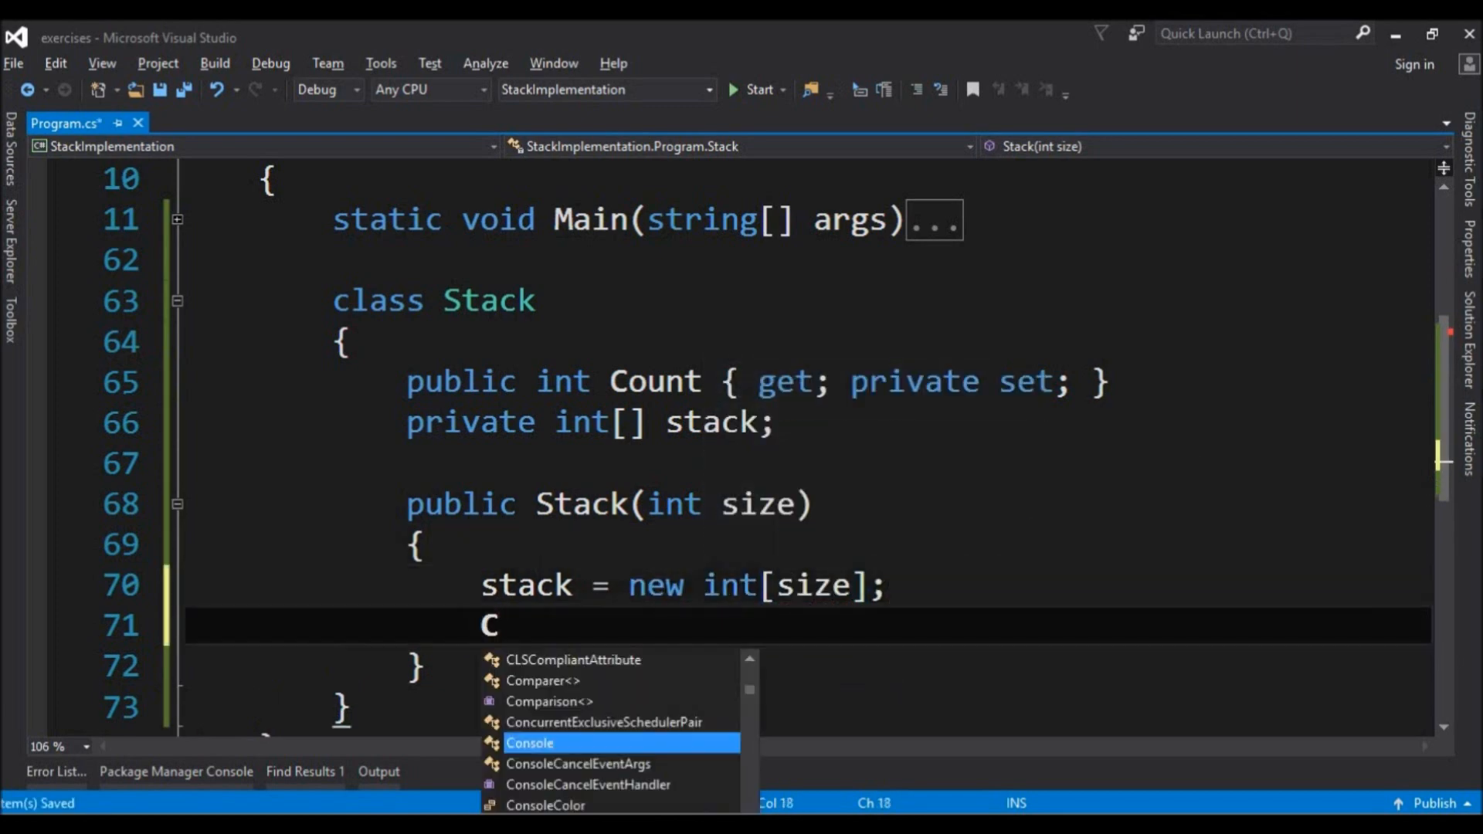
{"action": "type", "text": "ount = 0"}
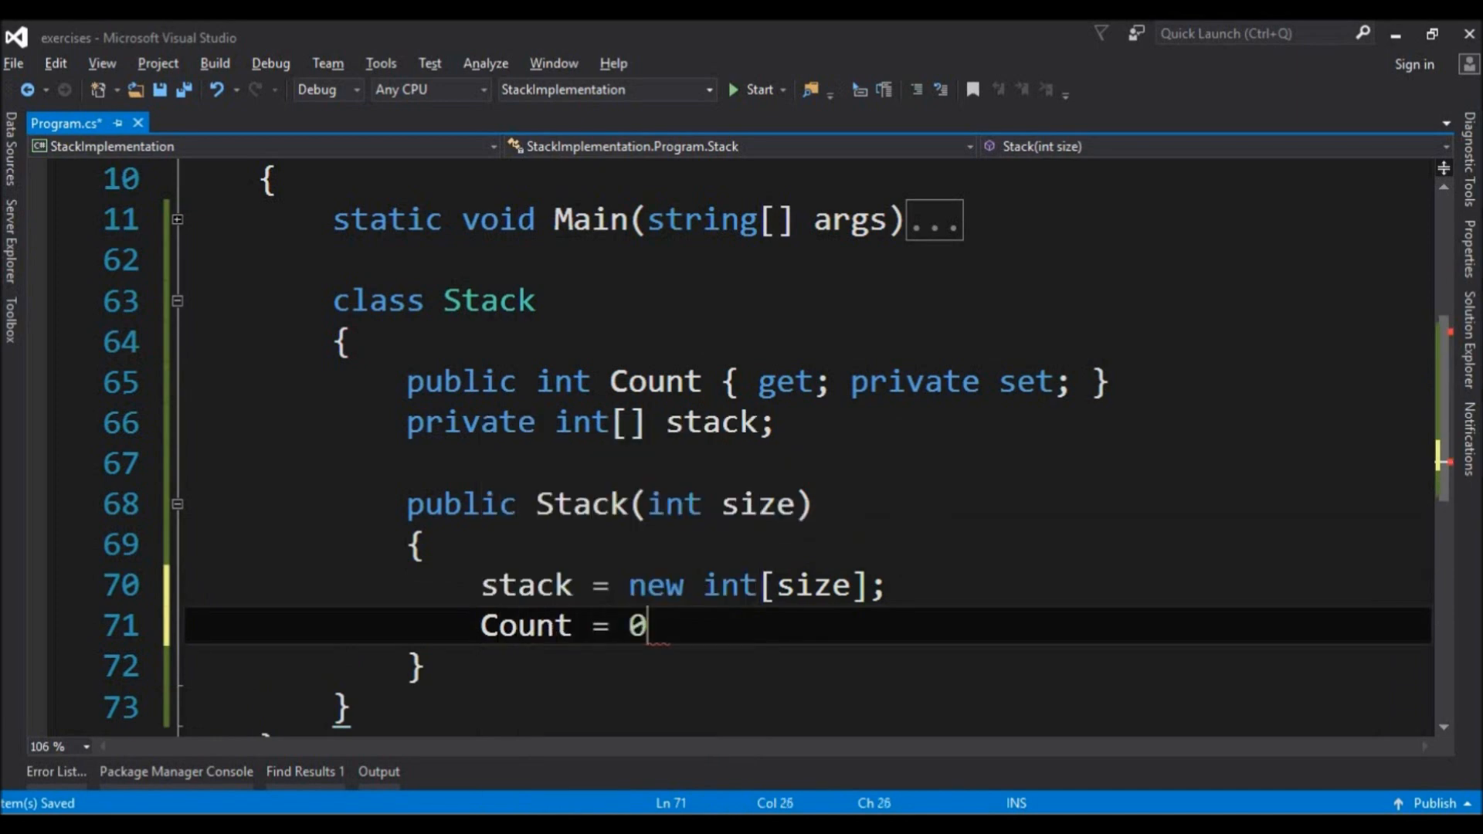
{"action": "type", "text": ";"}
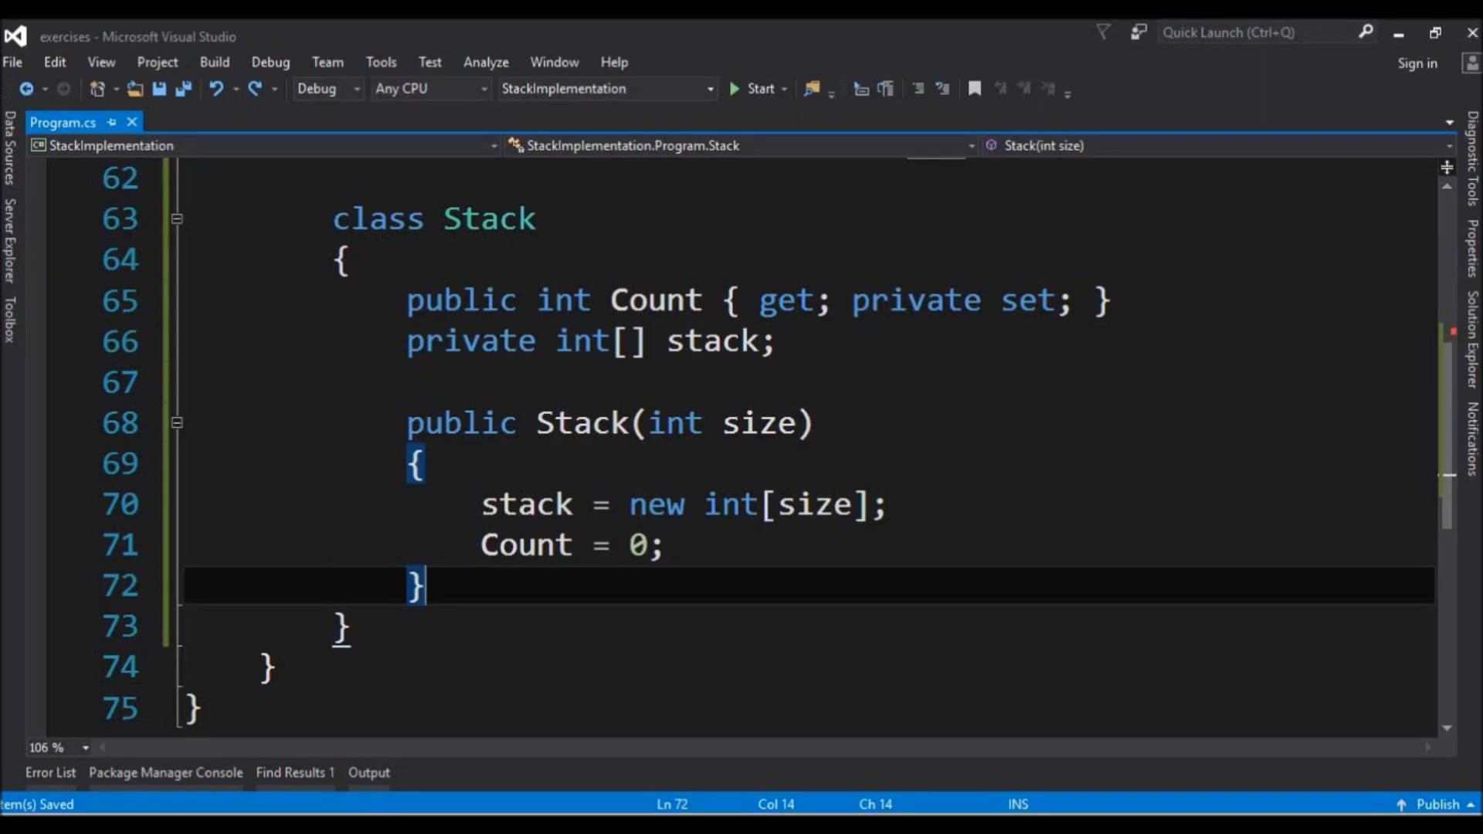
Start public void Push(int n) with an if(Count == stack.Length) branch writing "Stack is full!".
{"action": "type", "text": "public void P"}
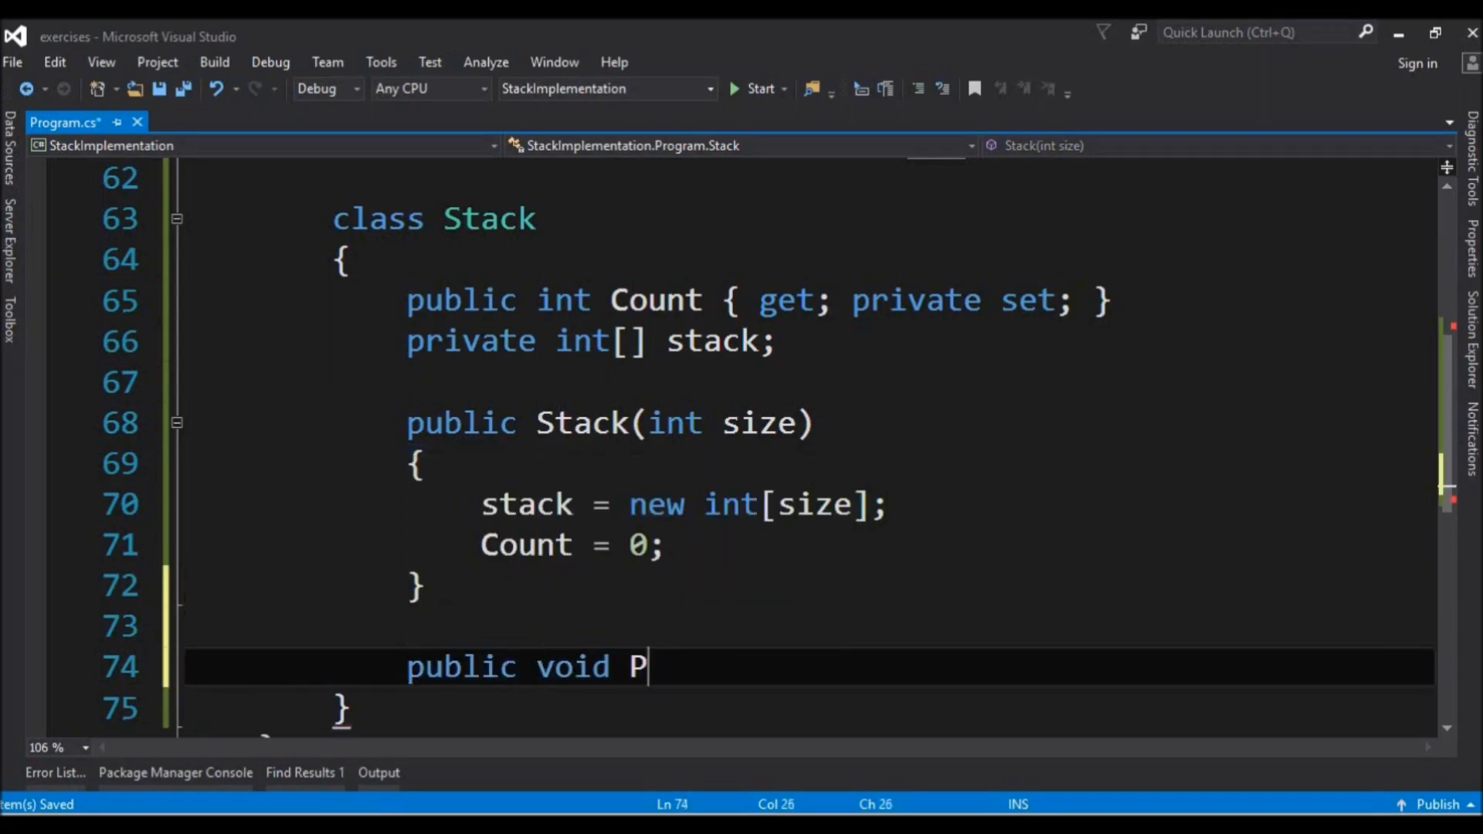
{"action": "type", "text": "ush(int i)"}
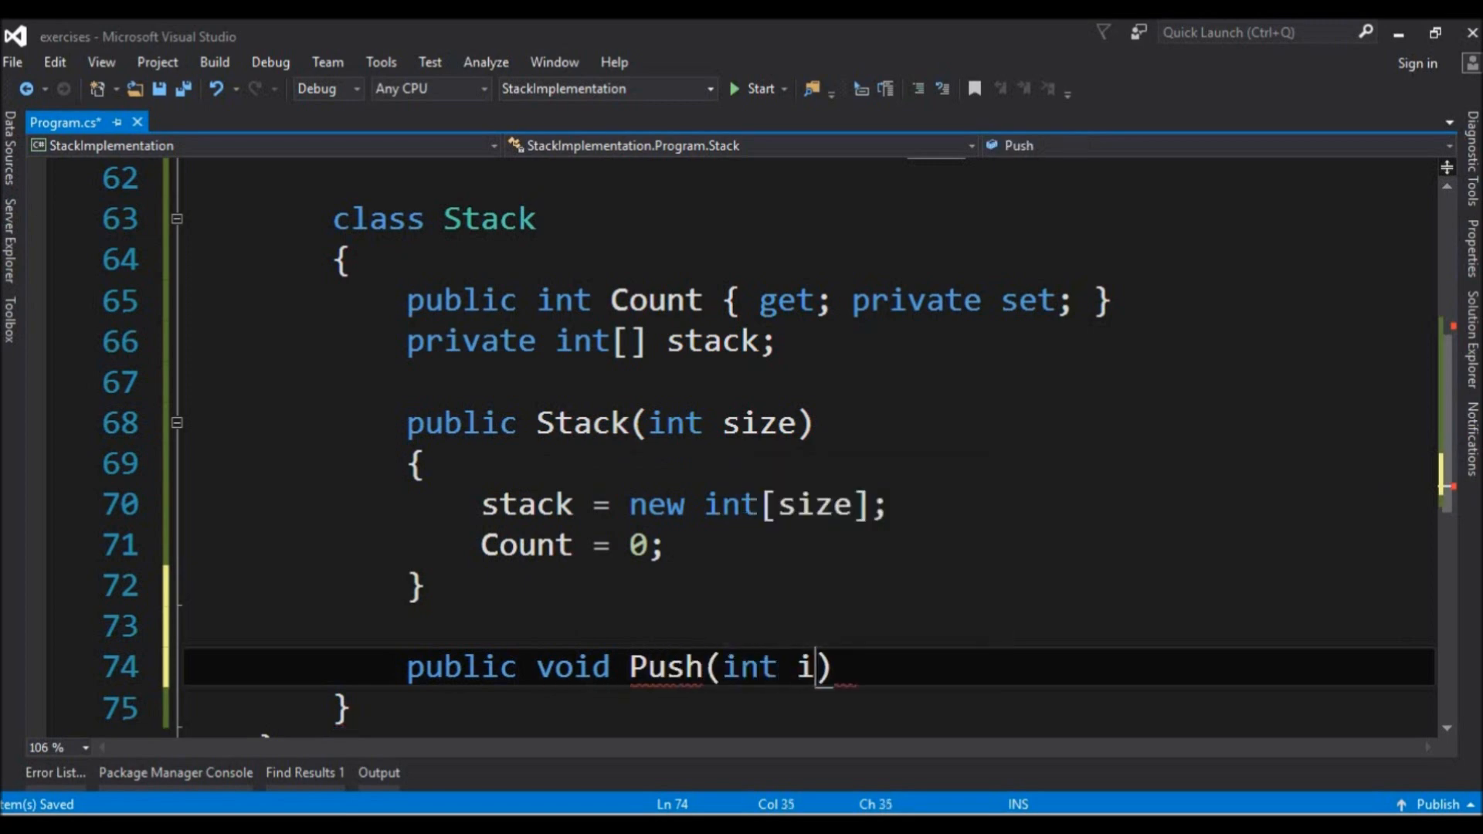
{"action": "type", "text": "n"}
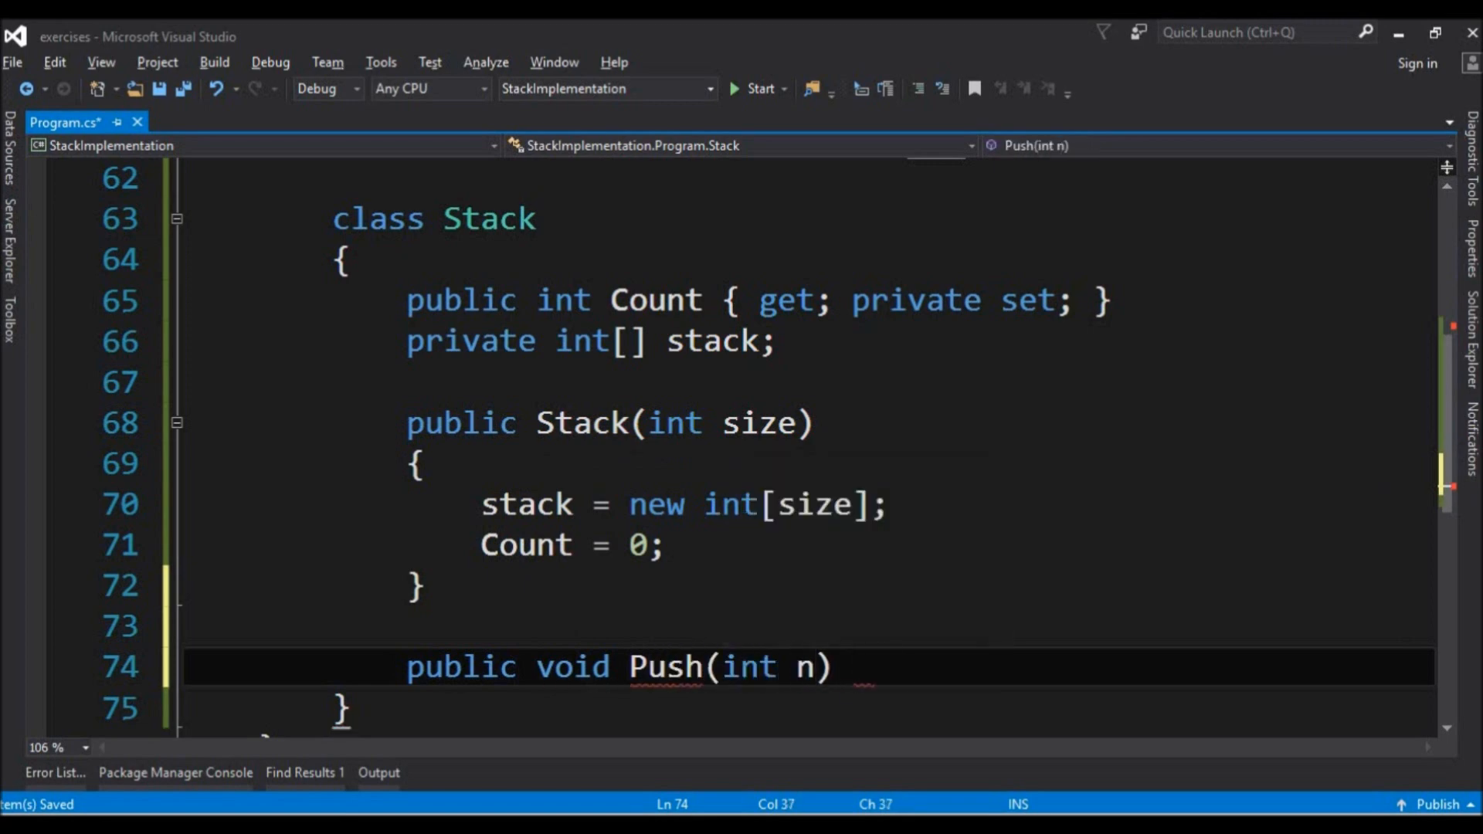
{"action": "key", "text": "enter"}
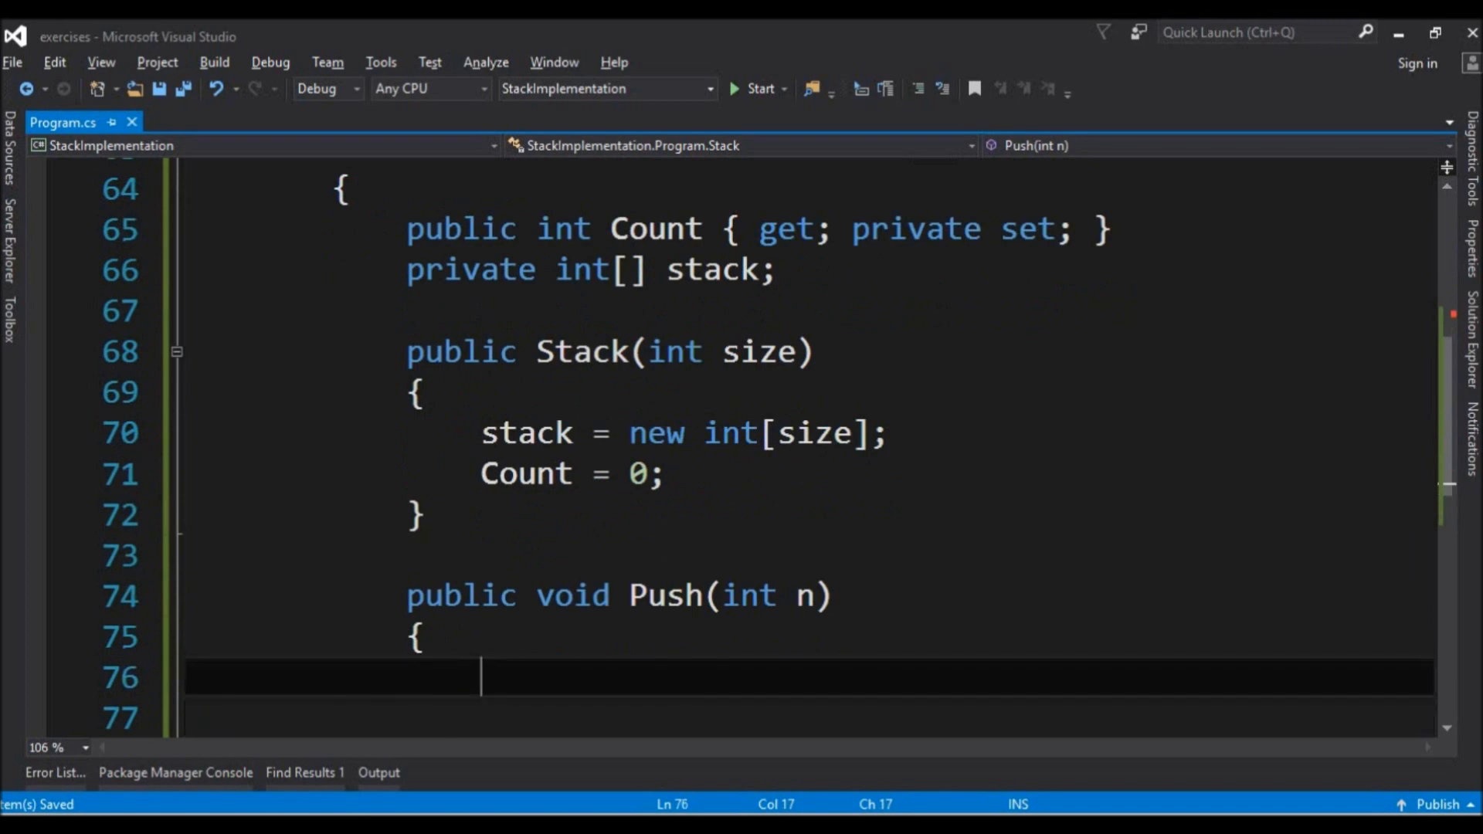
{"action": "scroll", "scroll_direction": "down", "scroll_amount": 3}
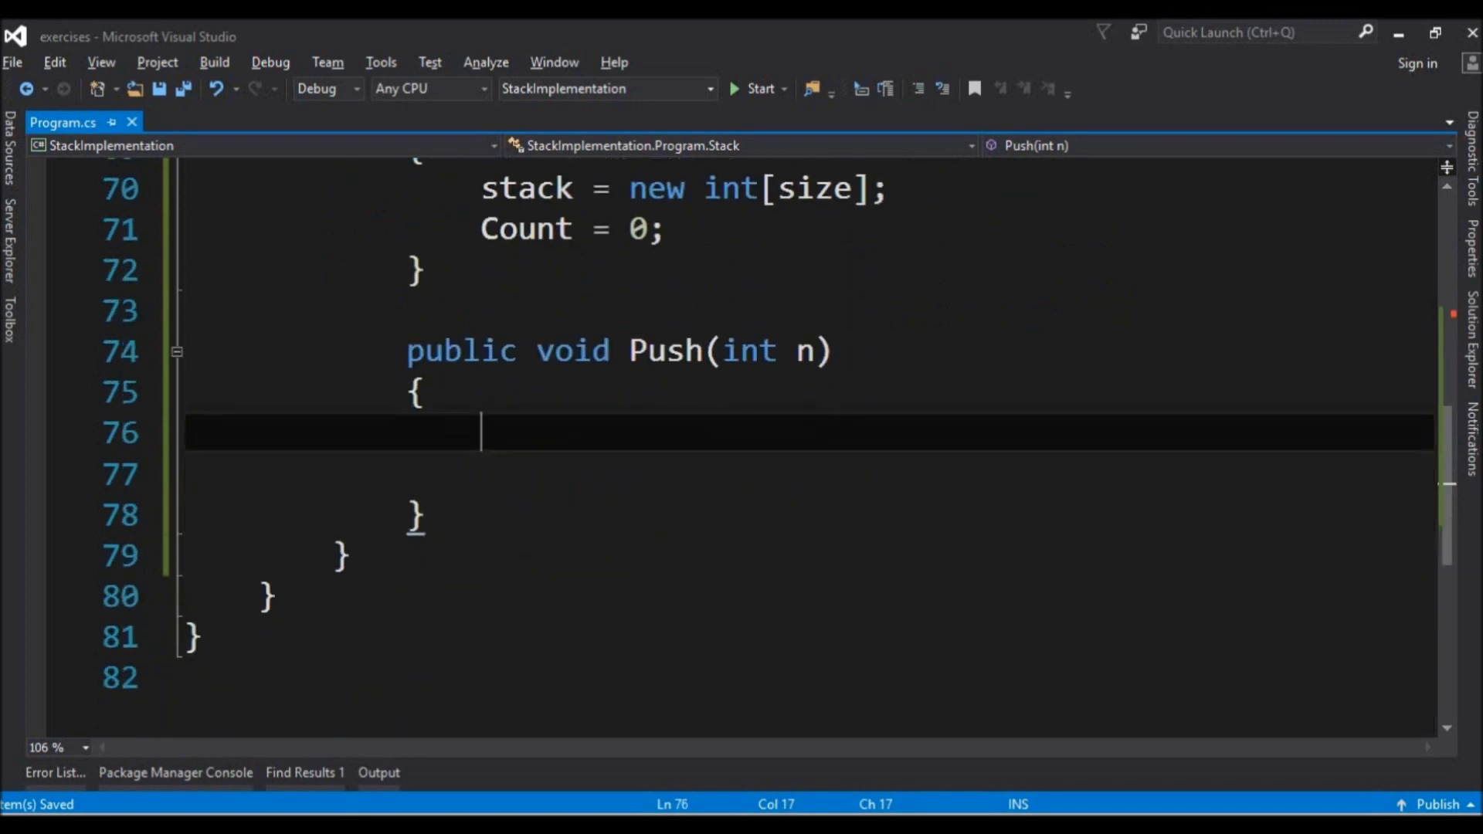
{"action": "type", "text": "if(Count)"}
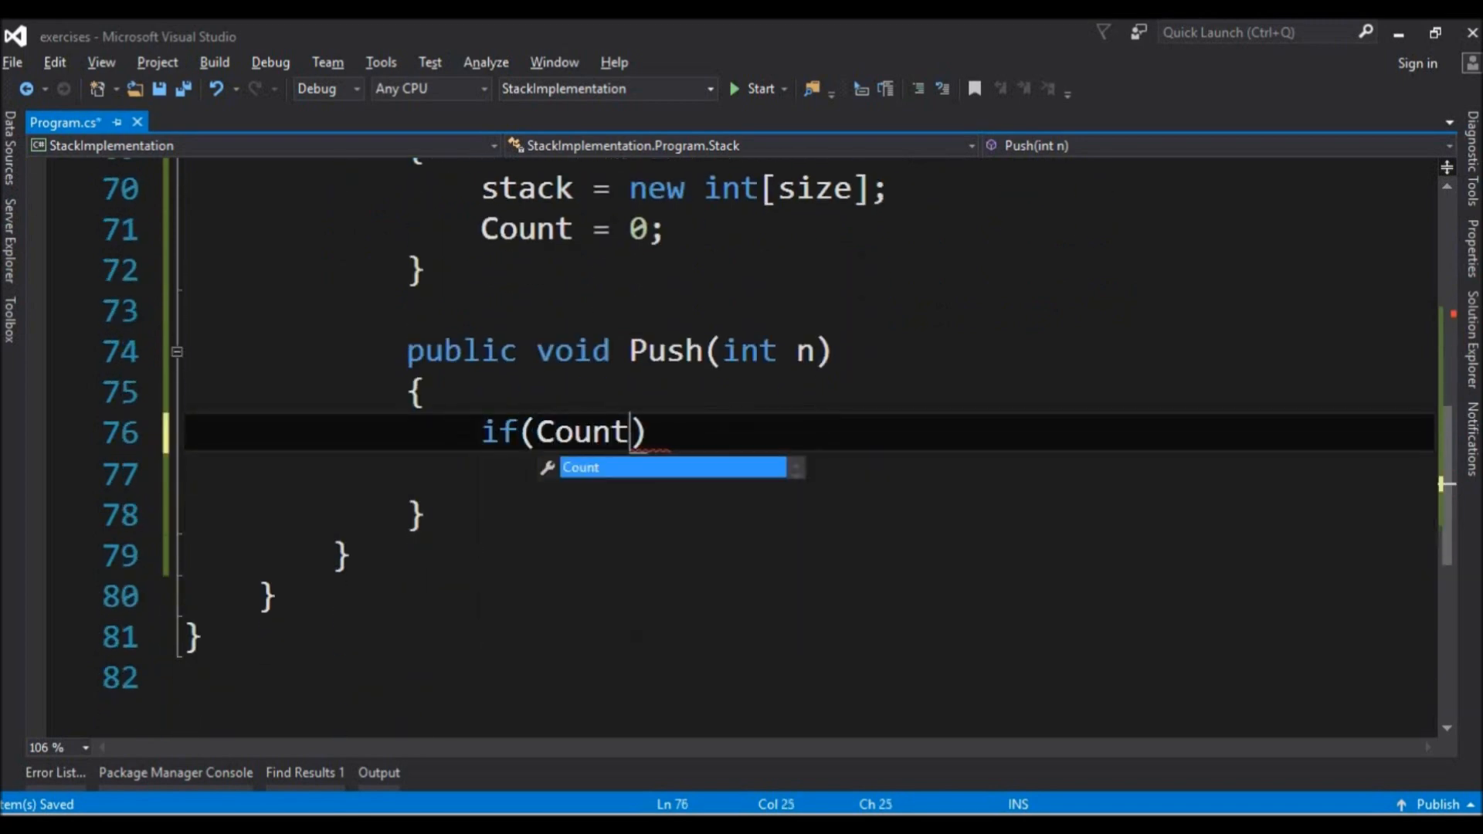
{"action": "type", "text": "== s"}
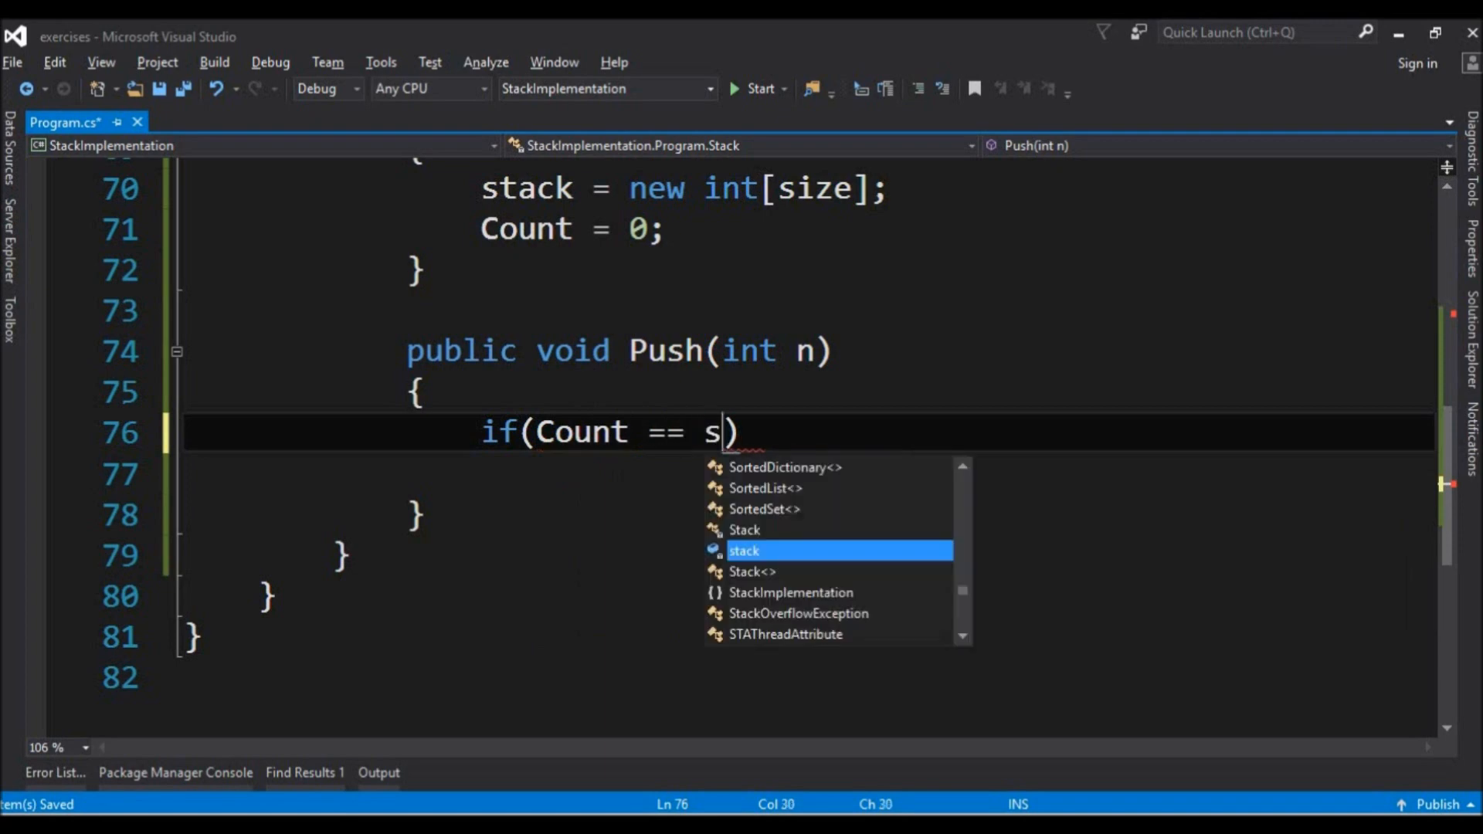
{"action": "type", "text": "tack."}
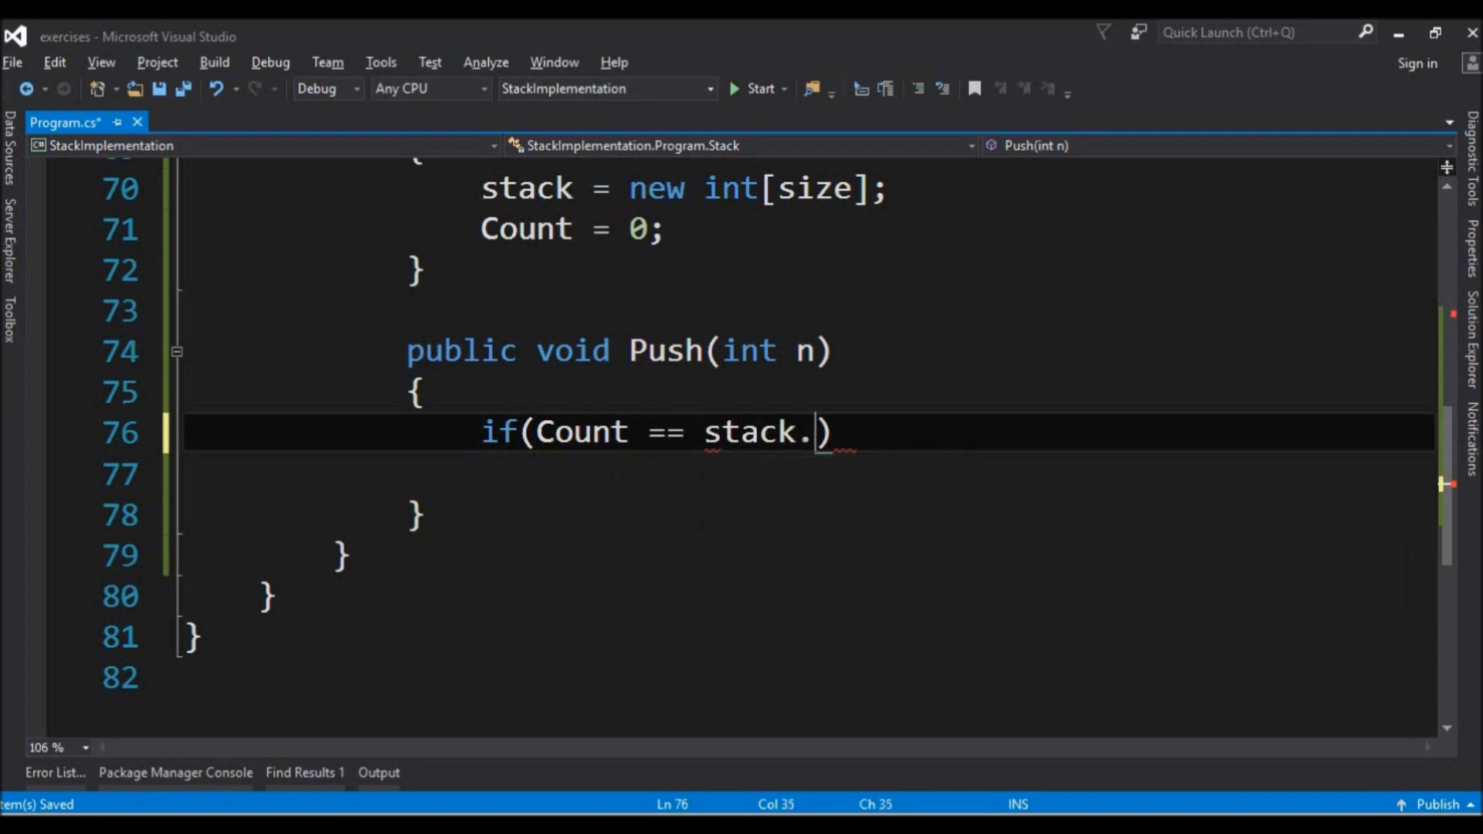
{"action": "type", "text": "Length"}
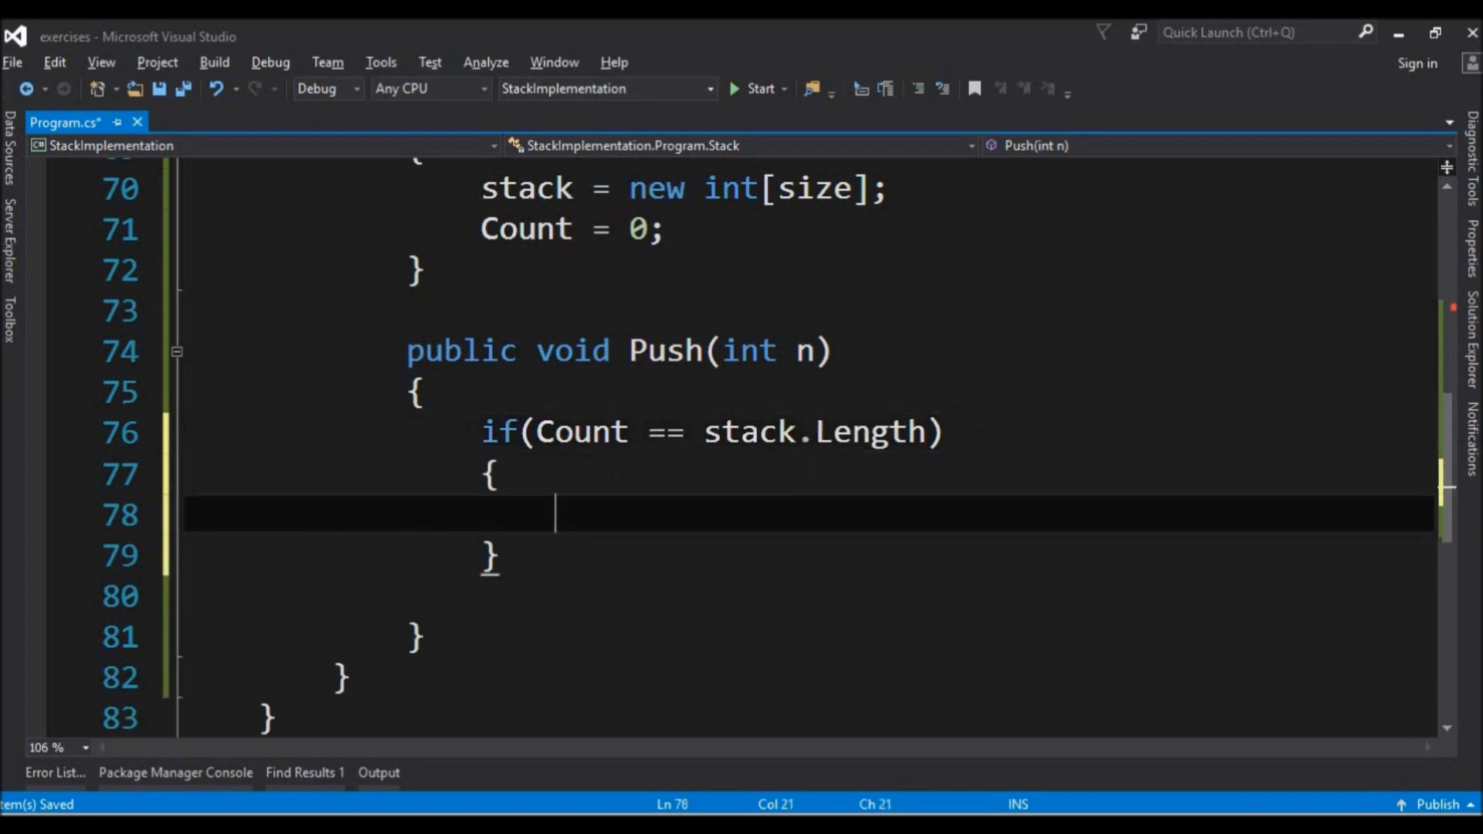
{"action": "type", "text": "Console."}
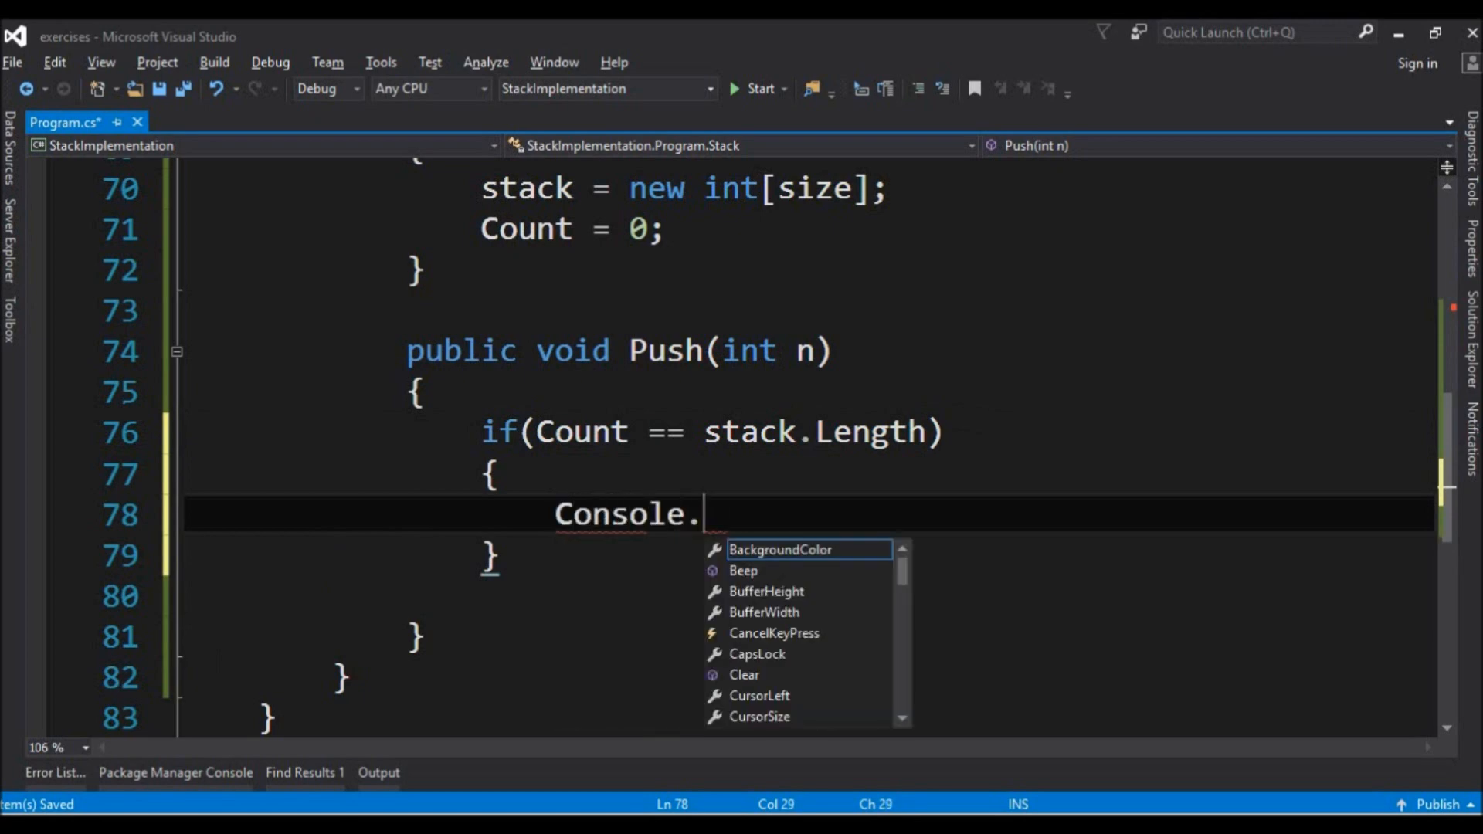
{"action": "type", "text": "writel"}
{"action": "left_click", "coordinate": [810, 596]}
{"action": "type", "text": "else"}
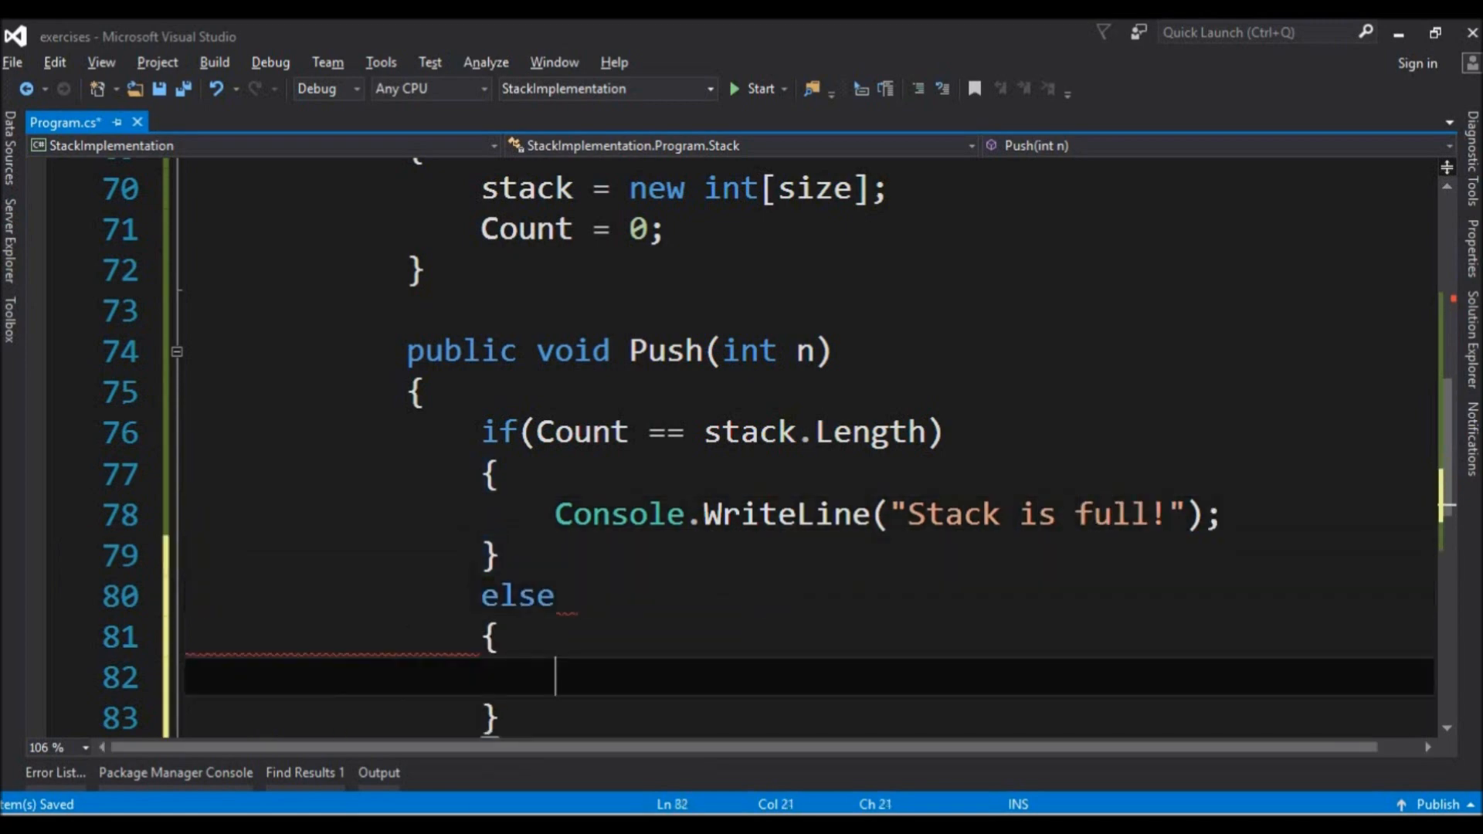
In the else branch store the value with stack[Count++] = n;.
{"action": "type", "text": "stack"}
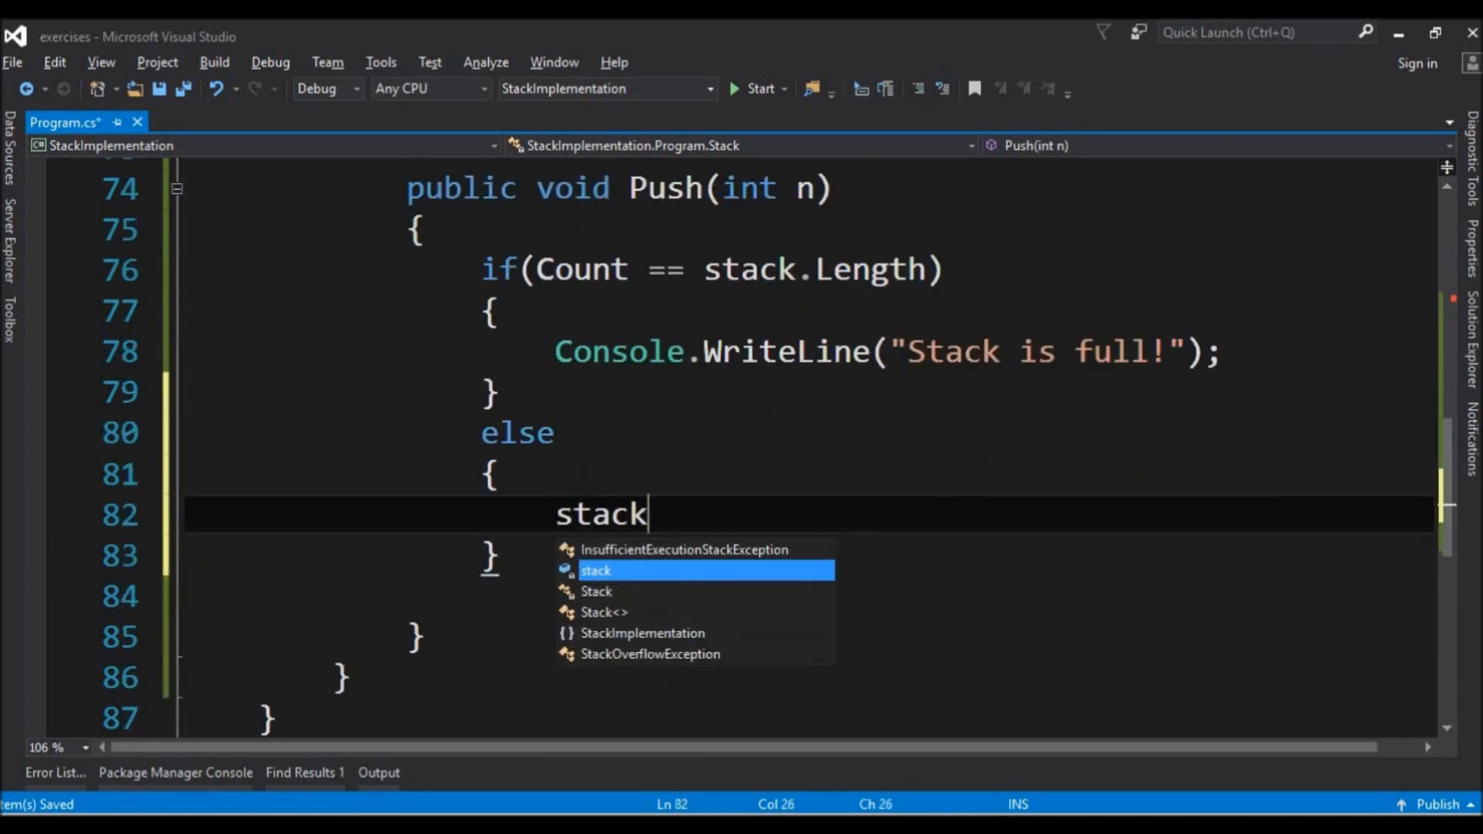
{"action": "type", "text": "[Cou"}
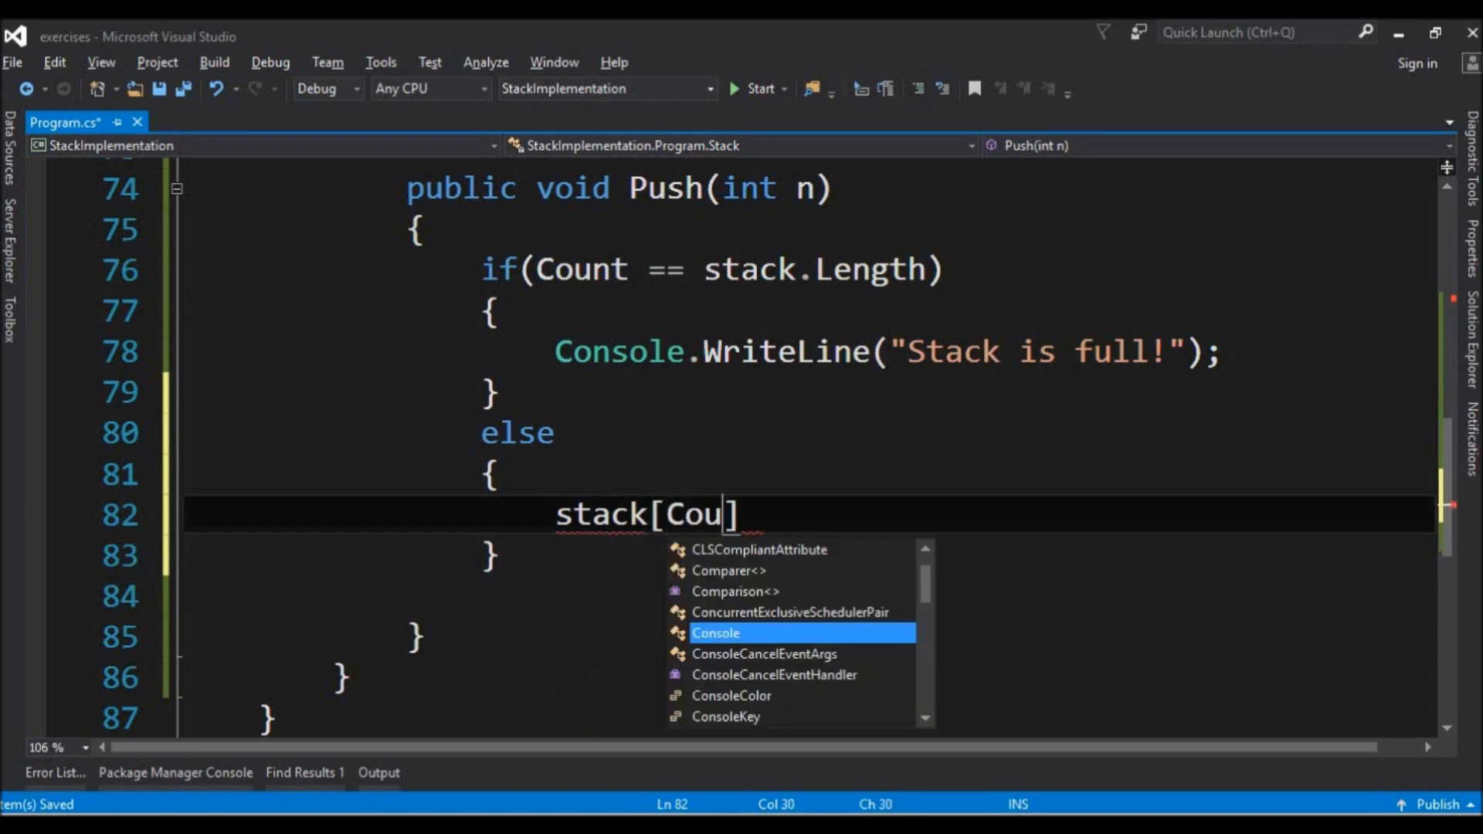
{"action": "type", "text": "nt++"}
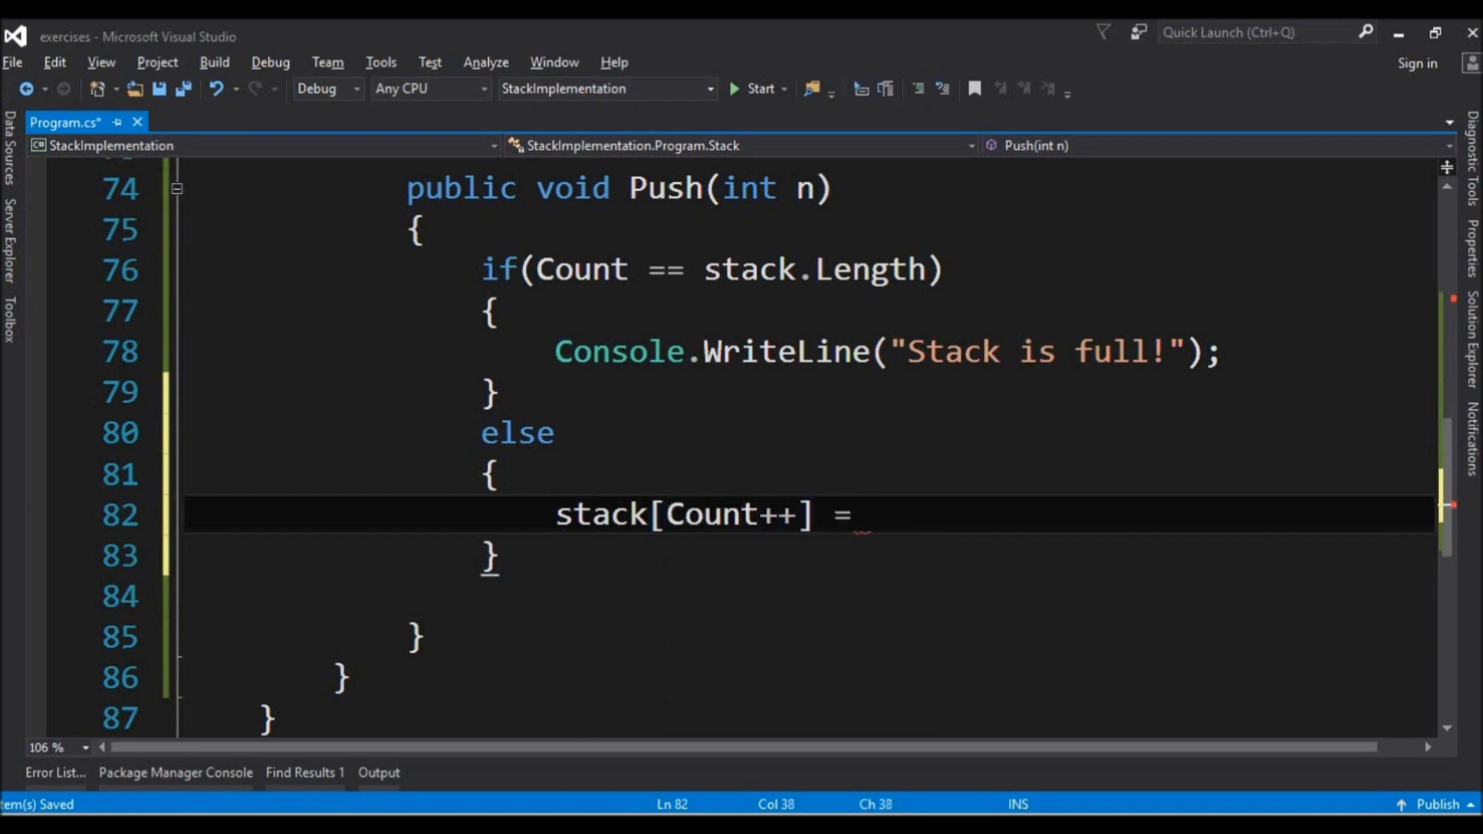
{"action": "type", "text": "n"}
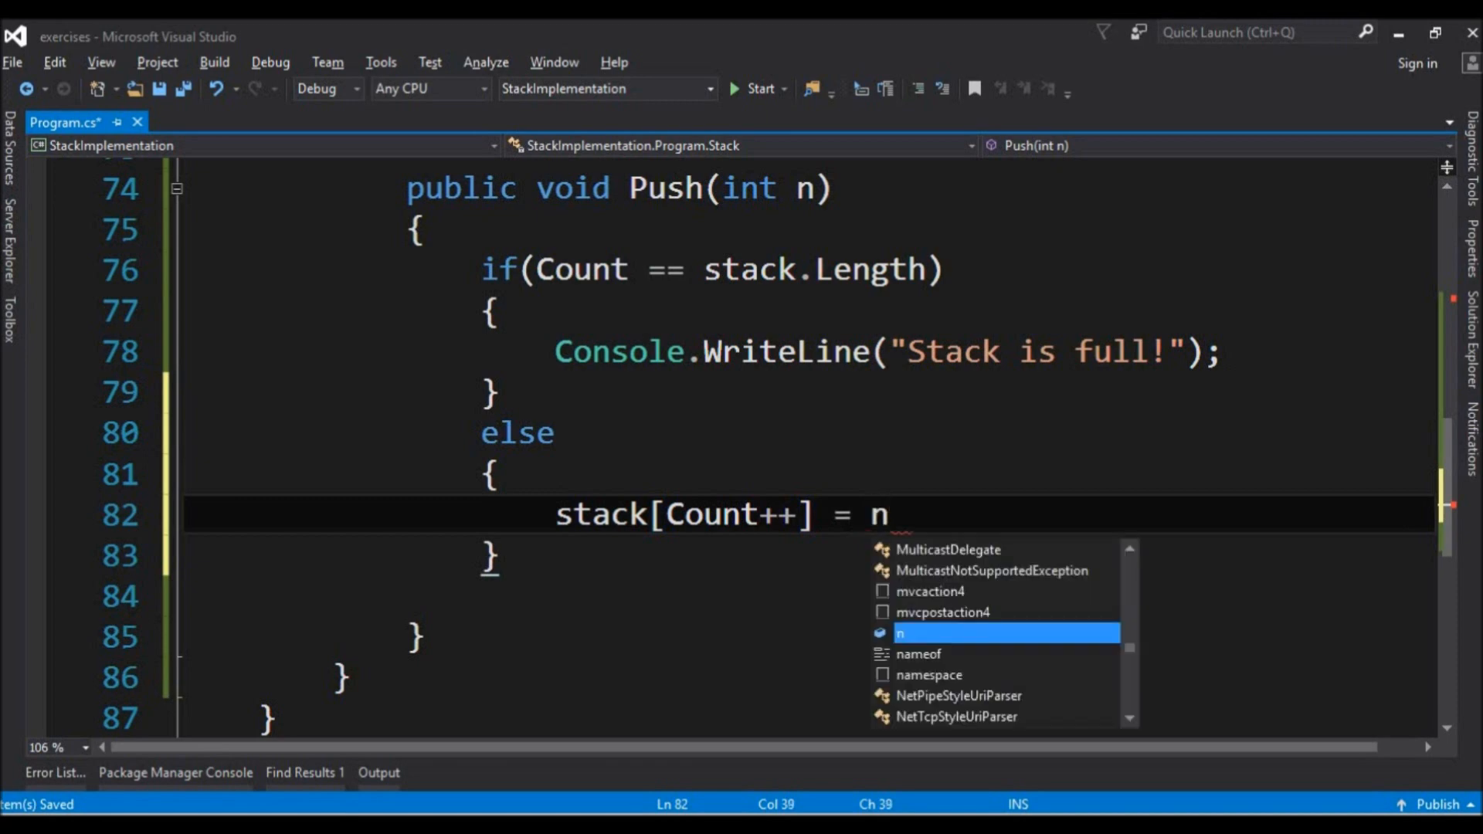
{"action": "type", "text": ";"}
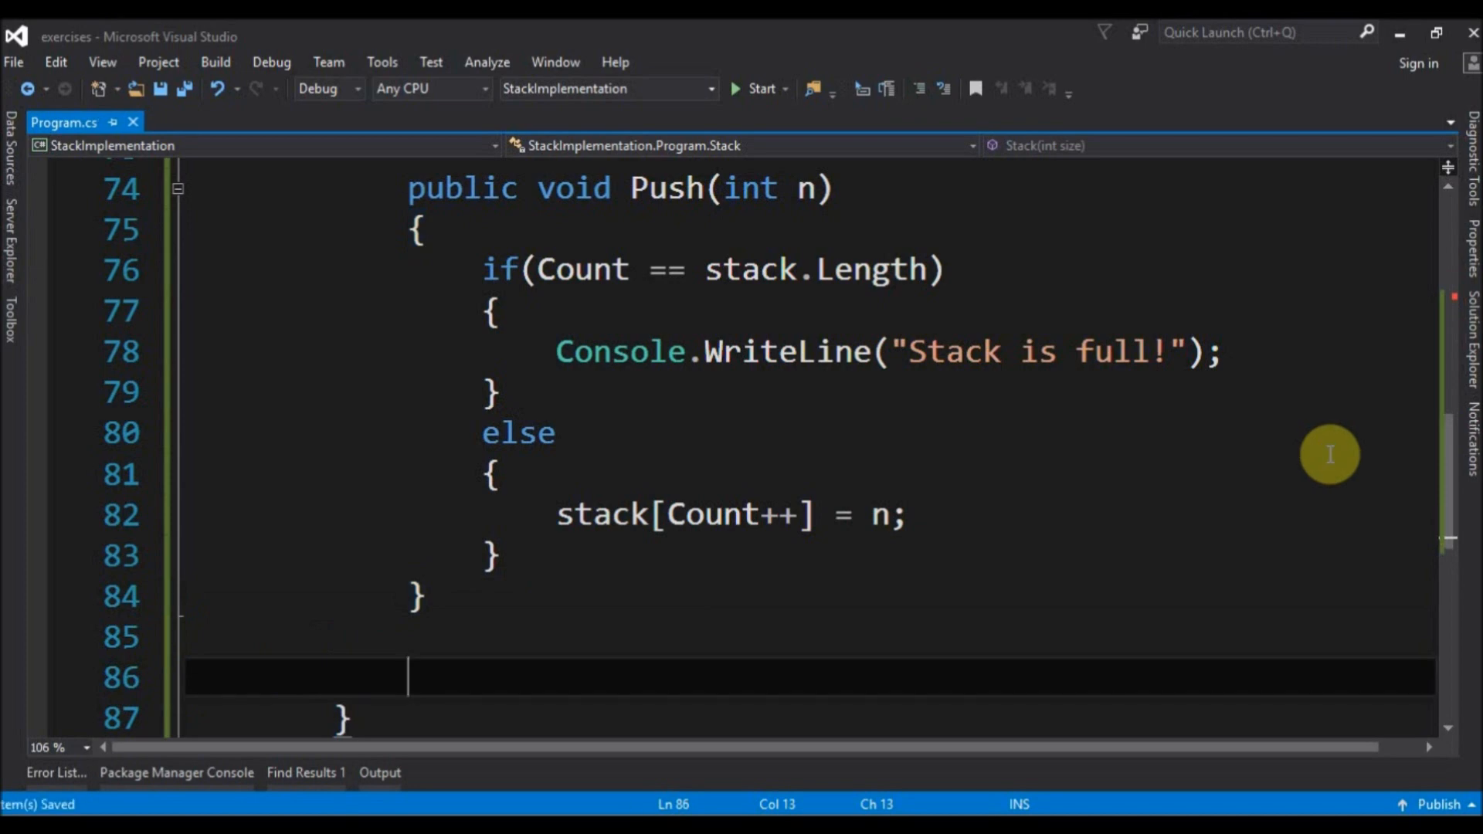
Declare public int Pop() with int result = -1 and return result.
{"action": "type", "text": "public int"}
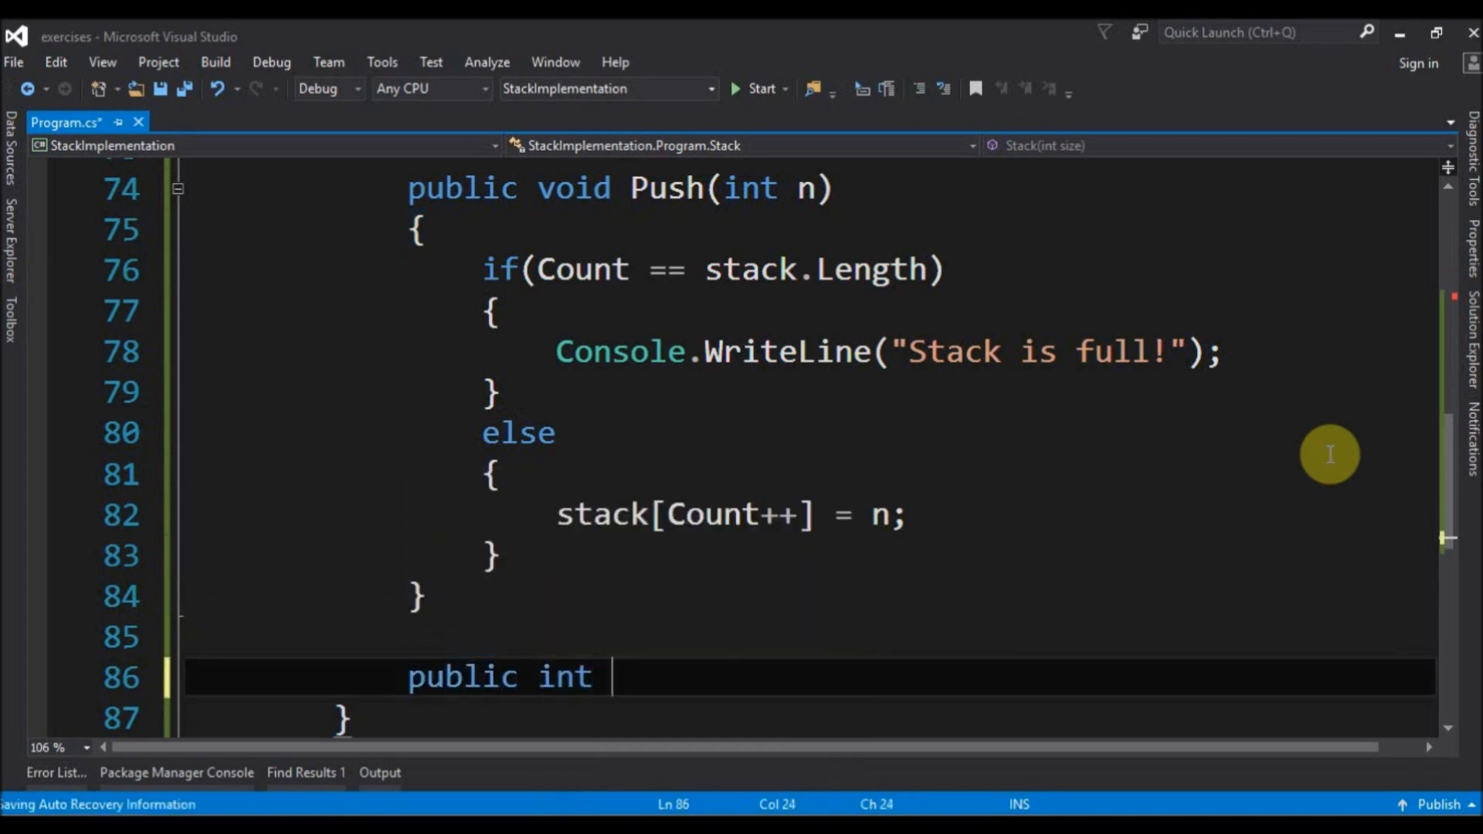
{"action": "mouse_move", "coordinate": [748, 188]}
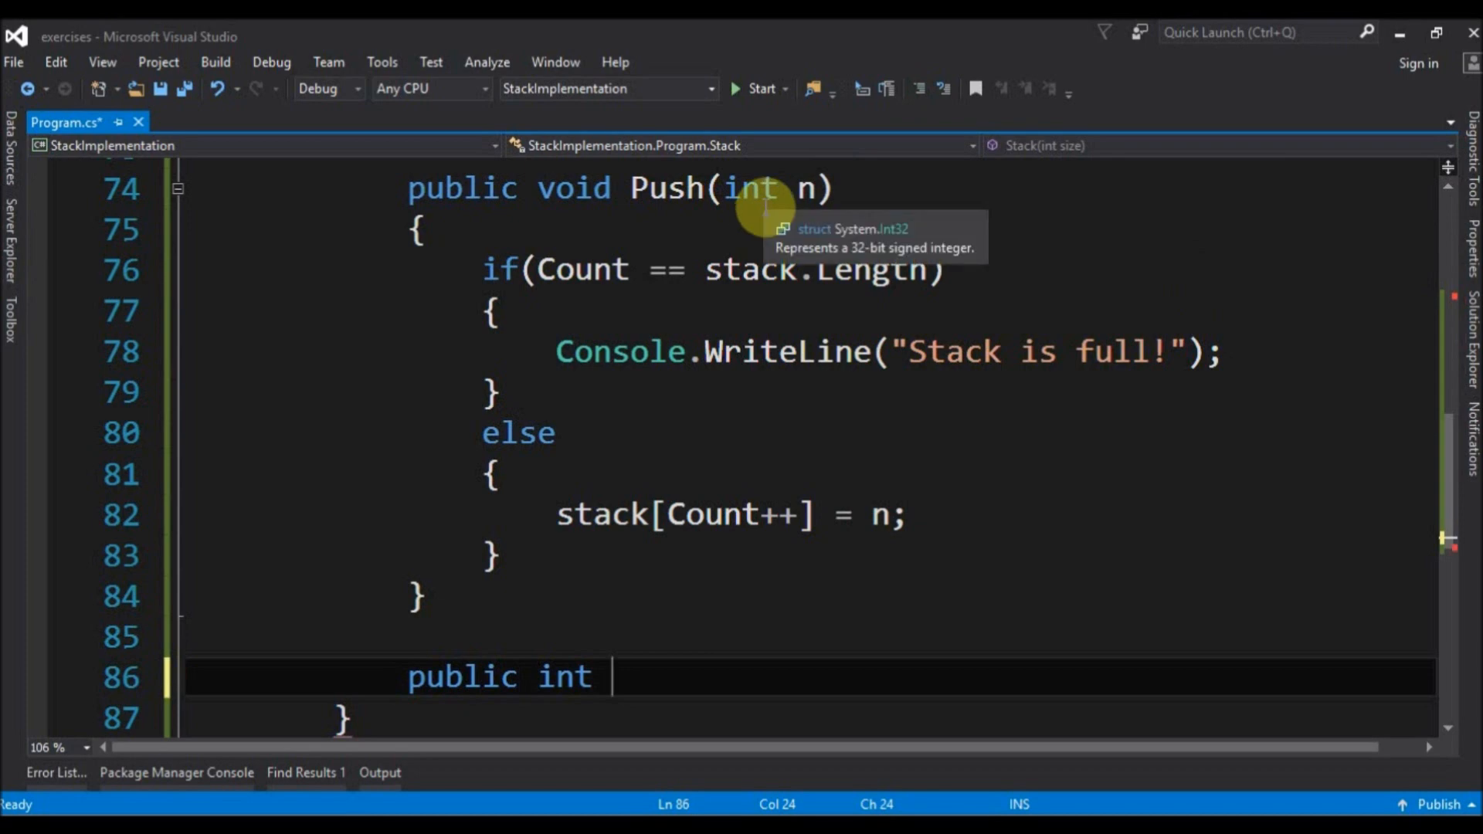
{"action": "mouse_move", "coordinate": [1103, 594]}
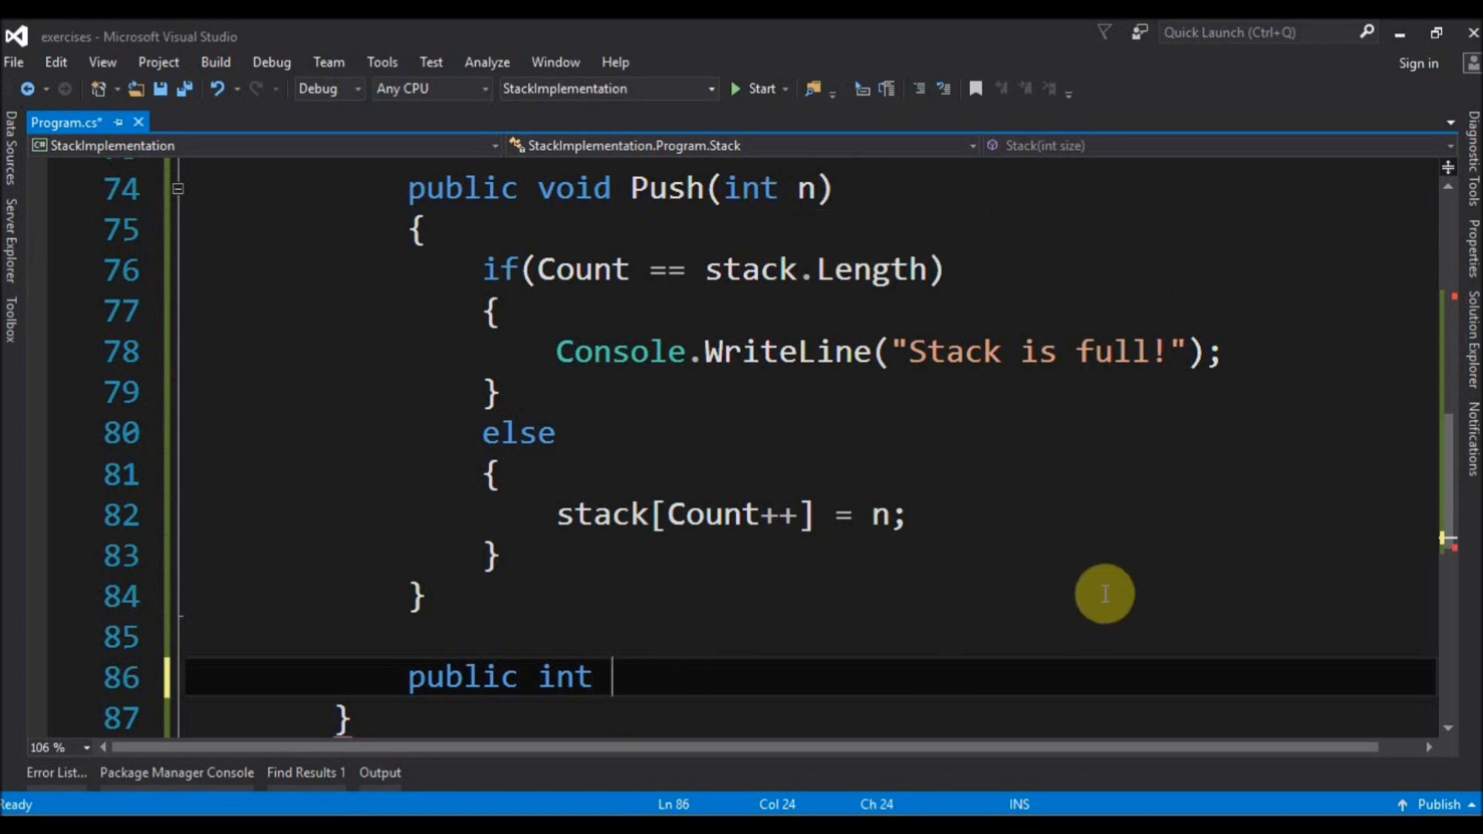
{"action": "type", "text": "Pop("}
{"action": "type", "text": "{"}
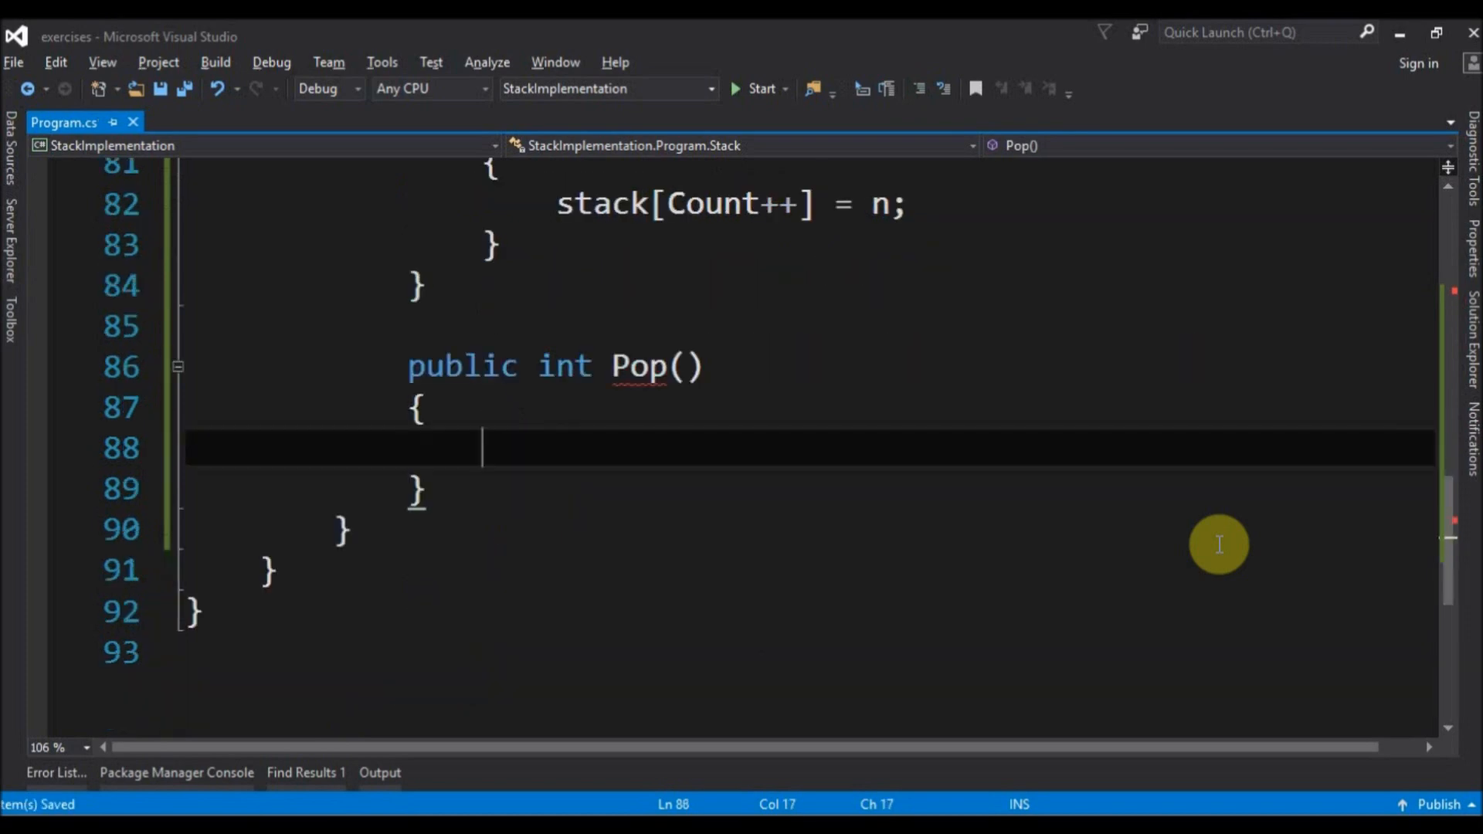
{"action": "type", "text": "int result ="}
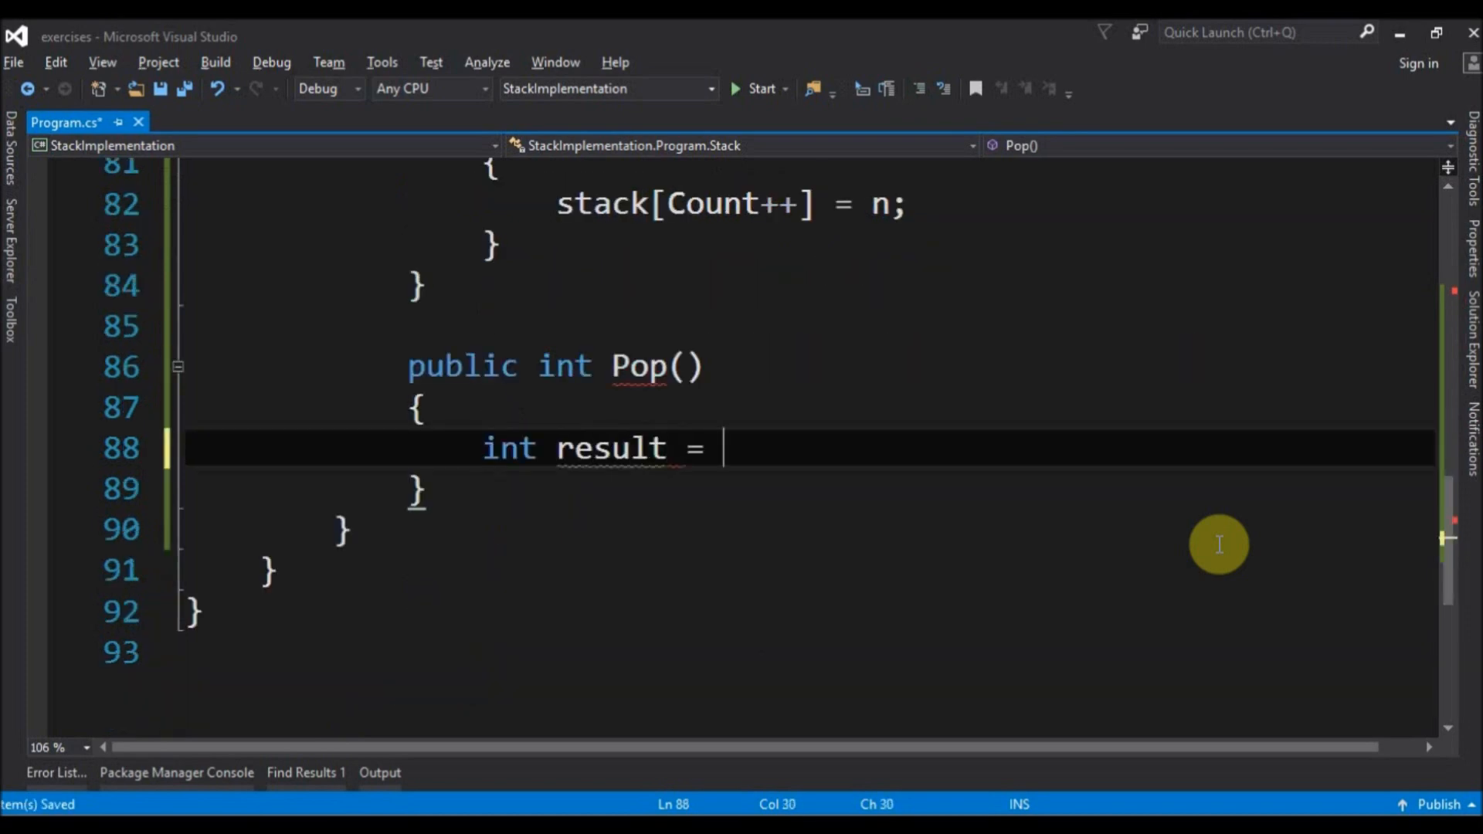
{"action": "type", "text": "-1;"}
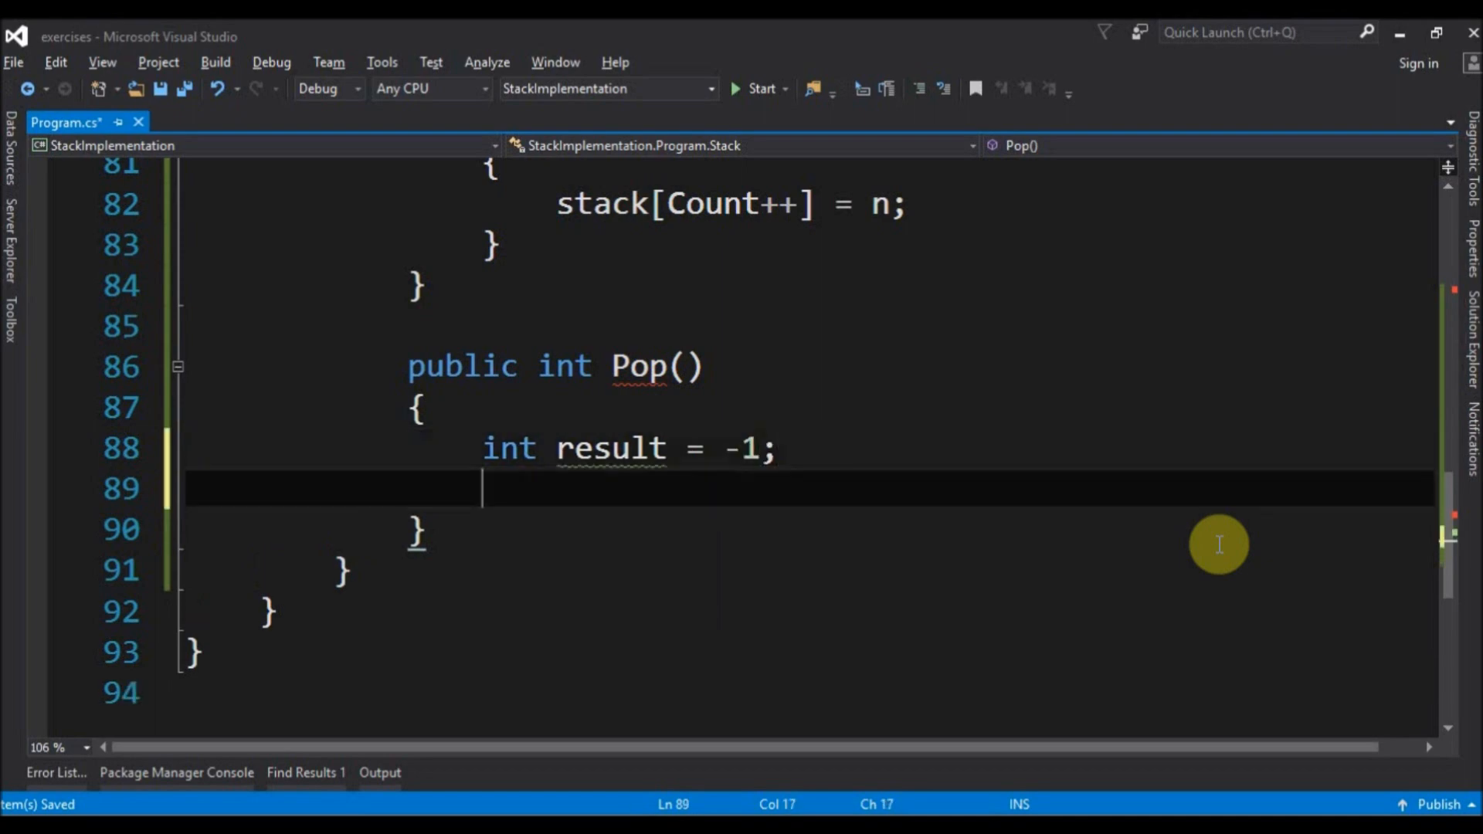
{"action": "type", "text": "re"}
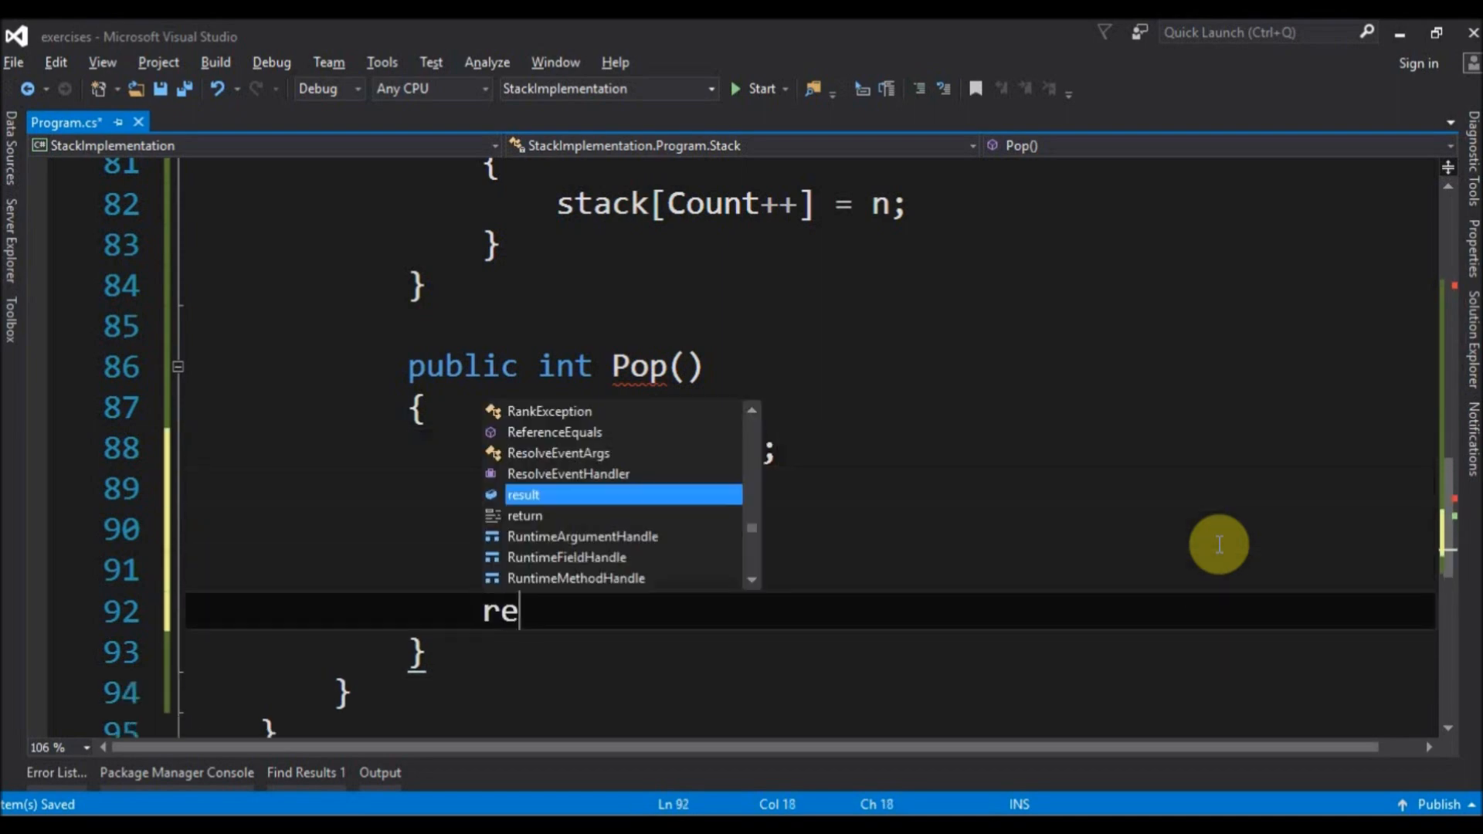
{"action": "type", "text": "turn result;"}
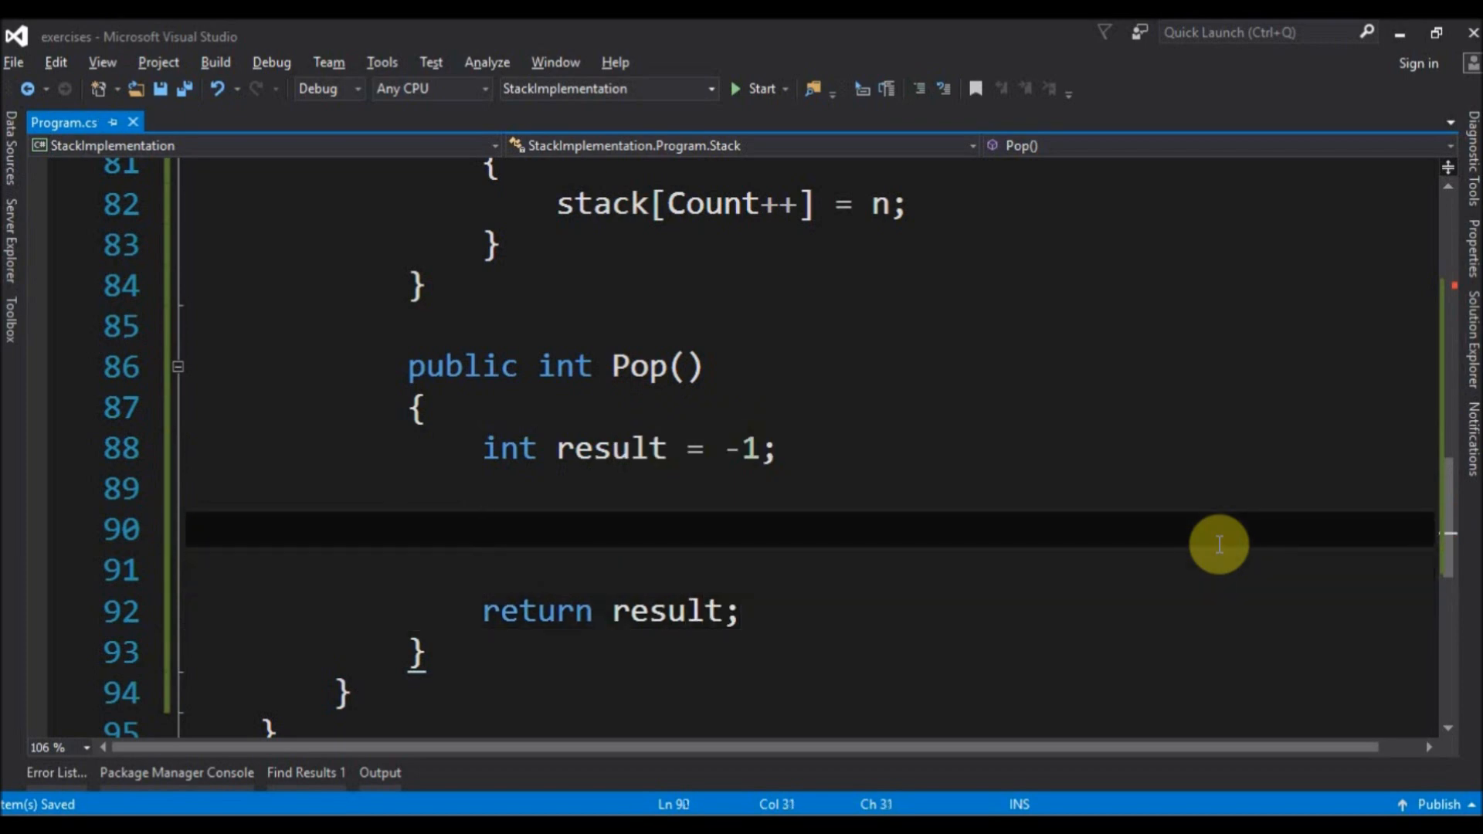
Add if(Count == 0) writing "Stack is empty", else result = stack[--Count];.
{"action": "type", "text": "if("}
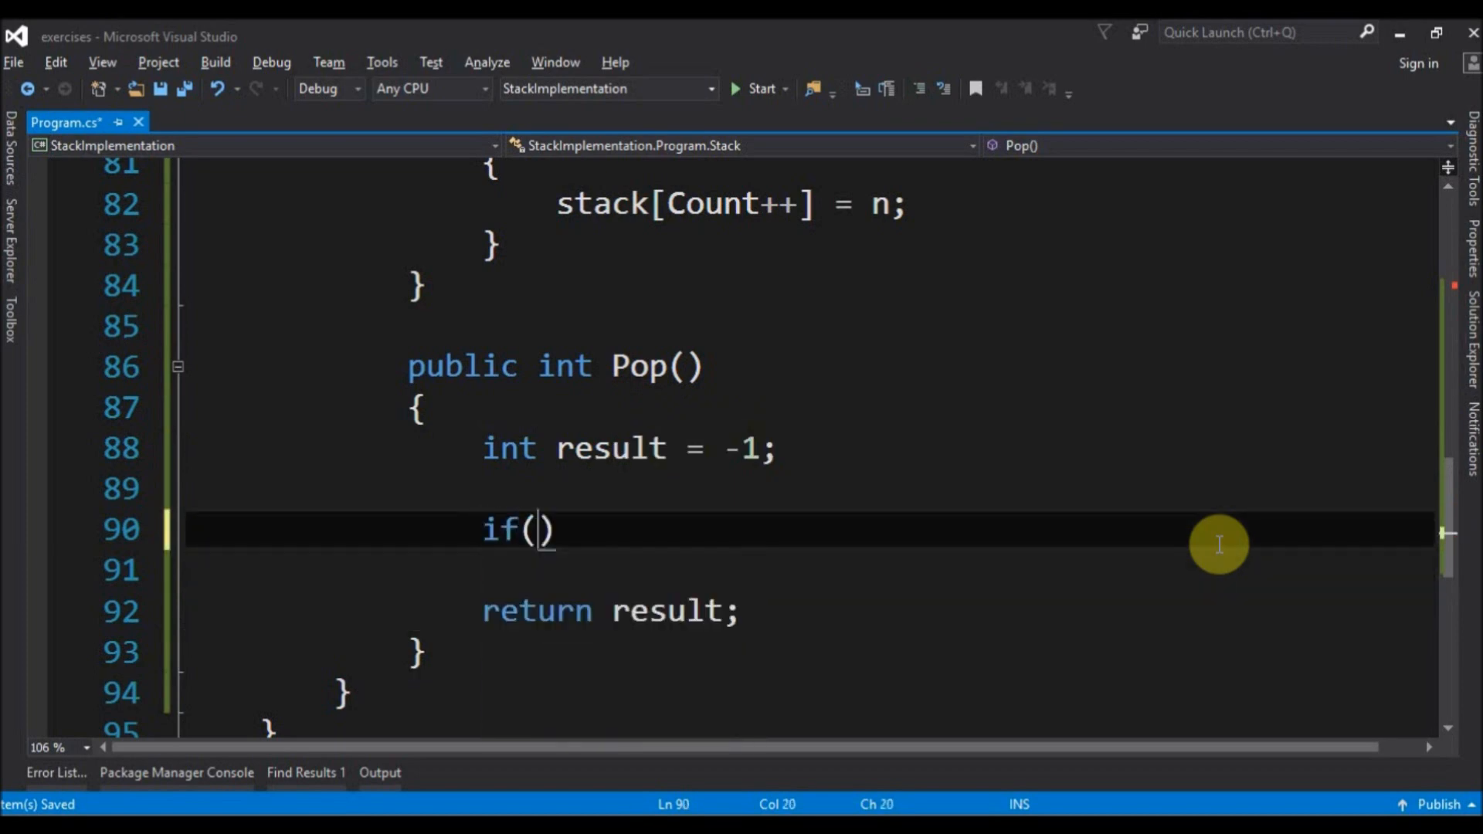
{"action": "type", "text": "Count == 0"}
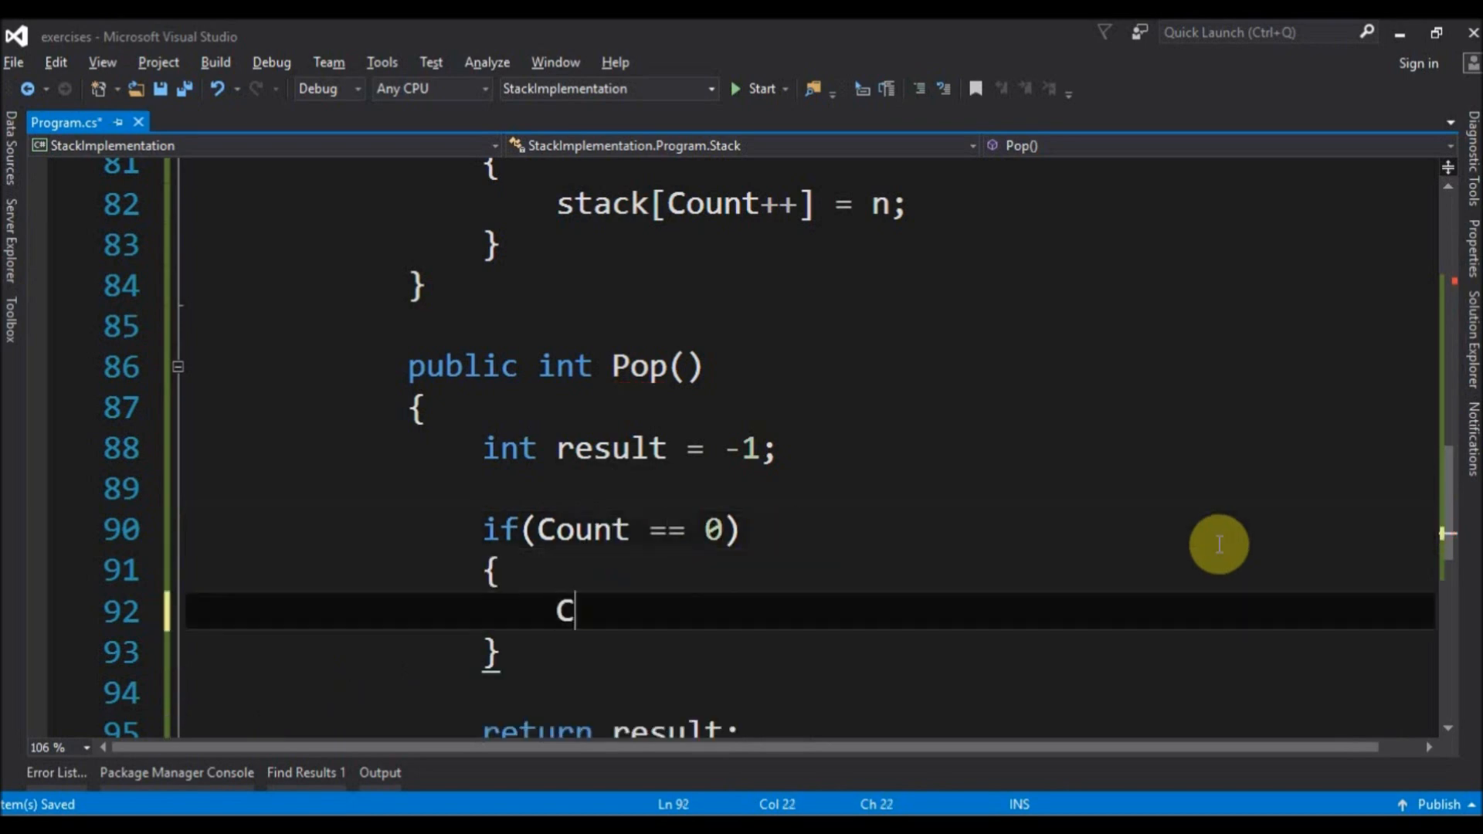
{"action": "type", "text": "onsole.WriteLine"}
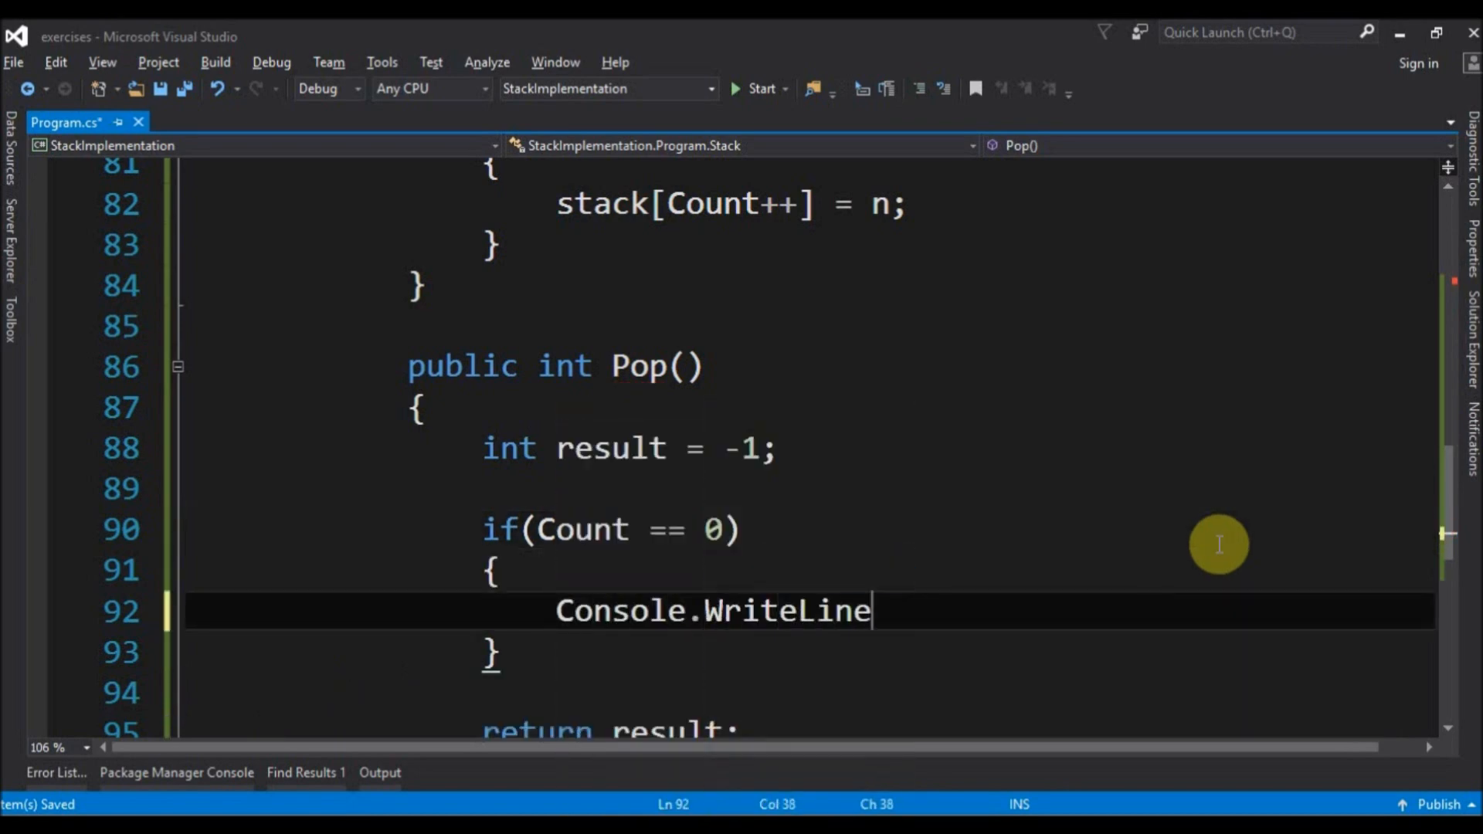
{"action": "type", "text": "(\"Stack is empty\");"}
{"action": "left_click", "coordinate": [810, 694]}
{"action": "type", "text": "else"}
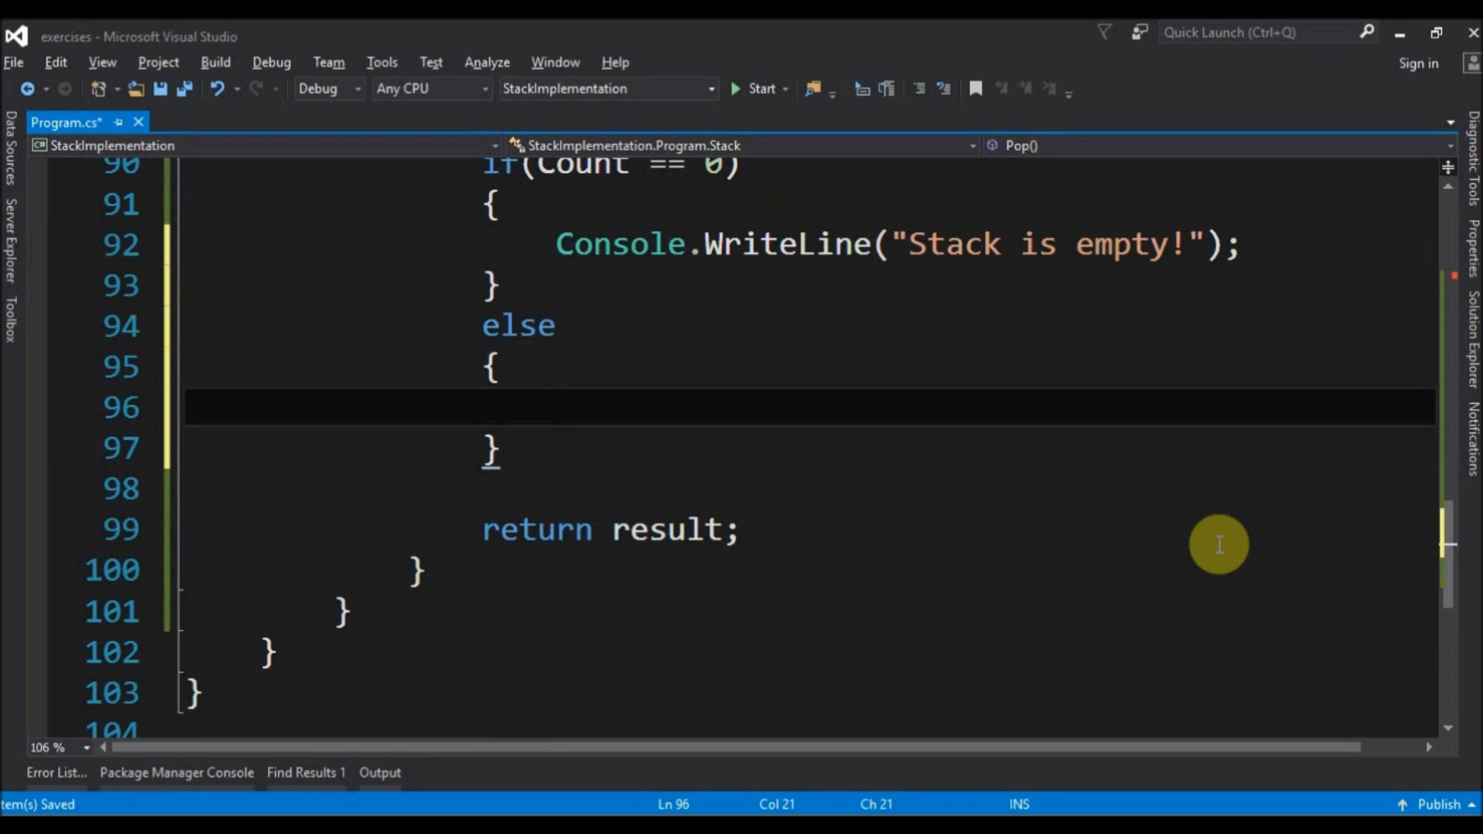
{"action": "type", "text": "result ="}
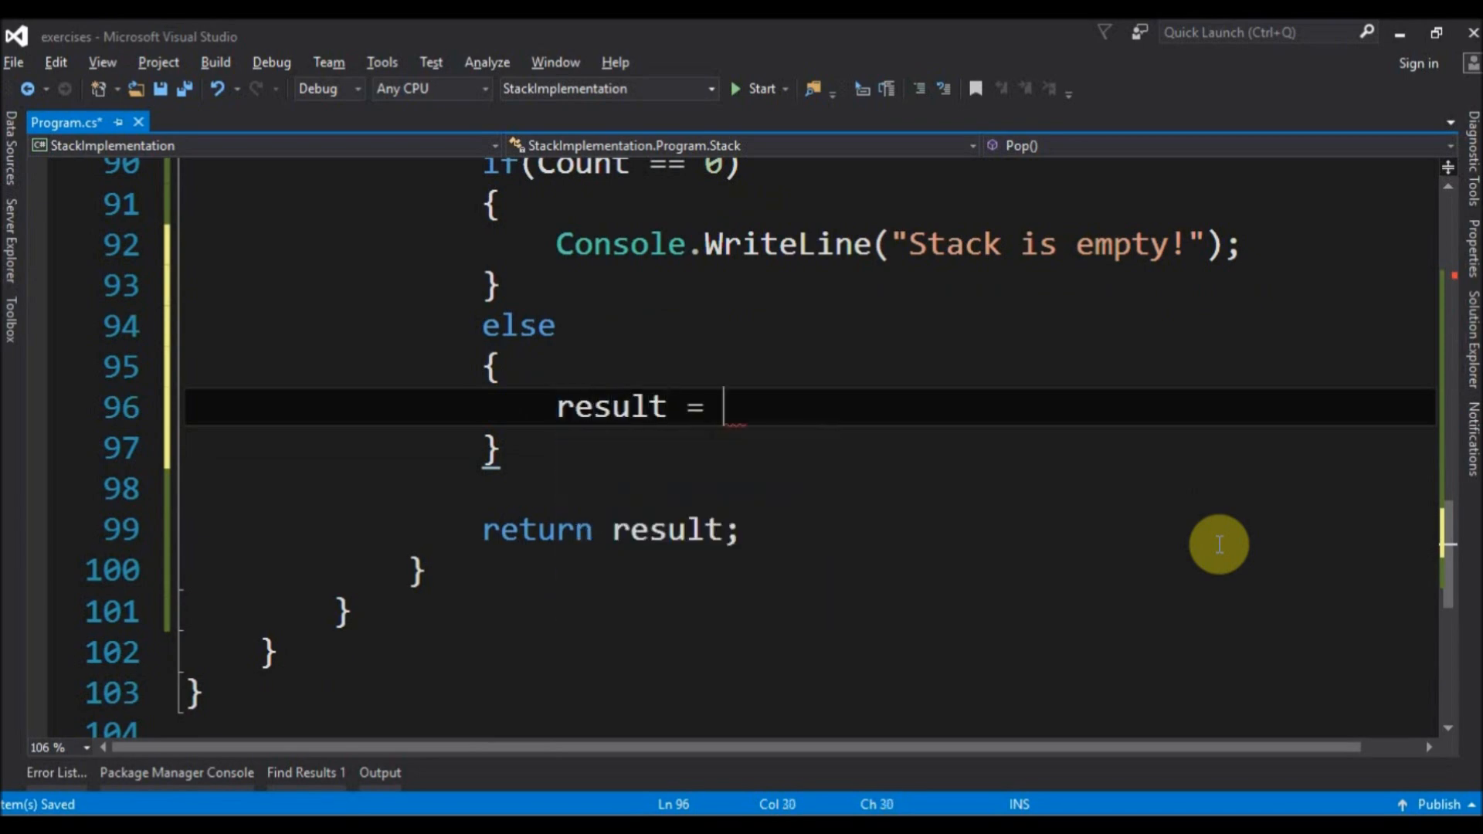
{"action": "type", "text": "stack[]"}
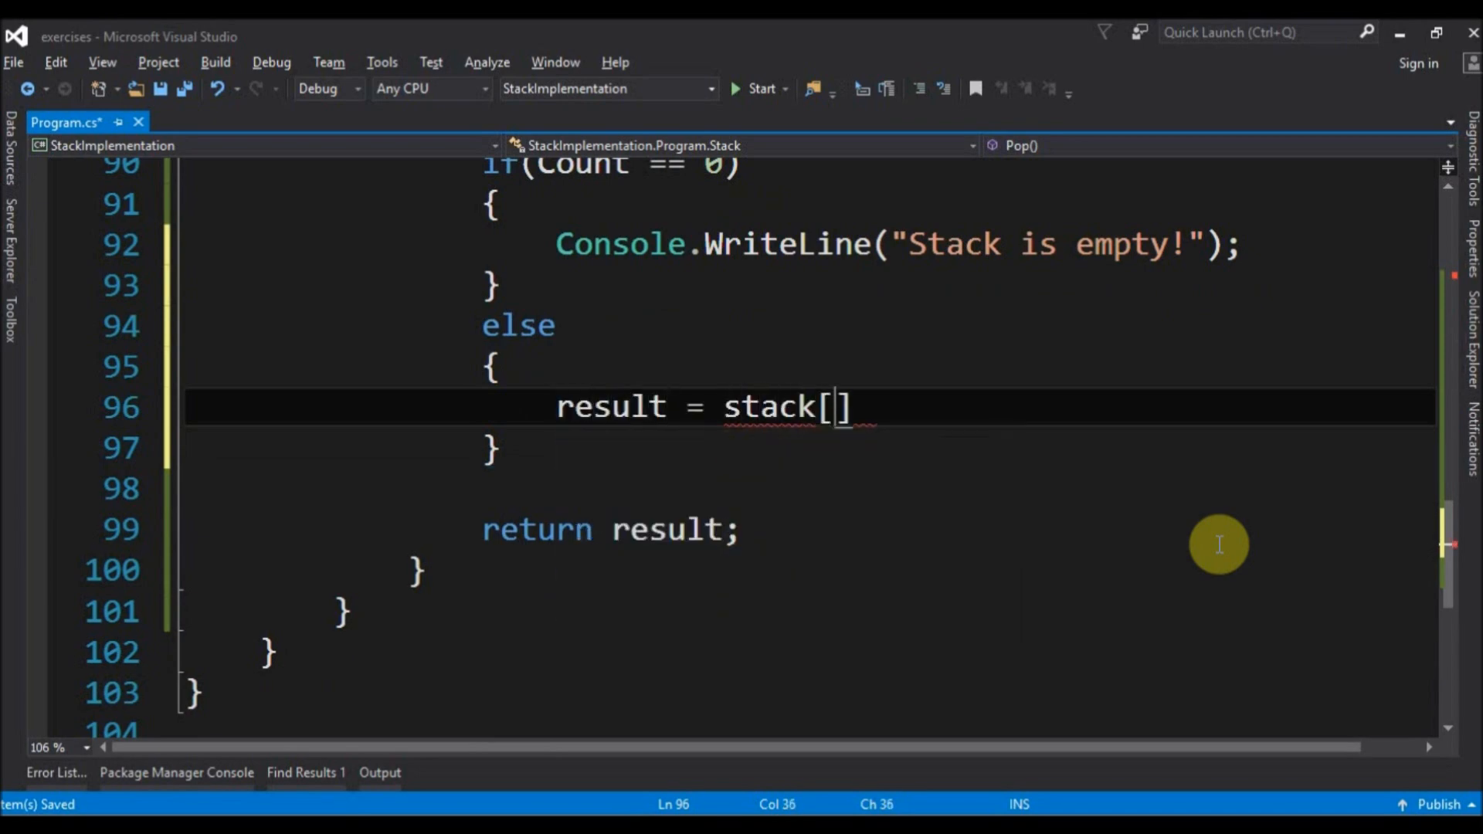
{"action": "type", "text": "--Coun"}
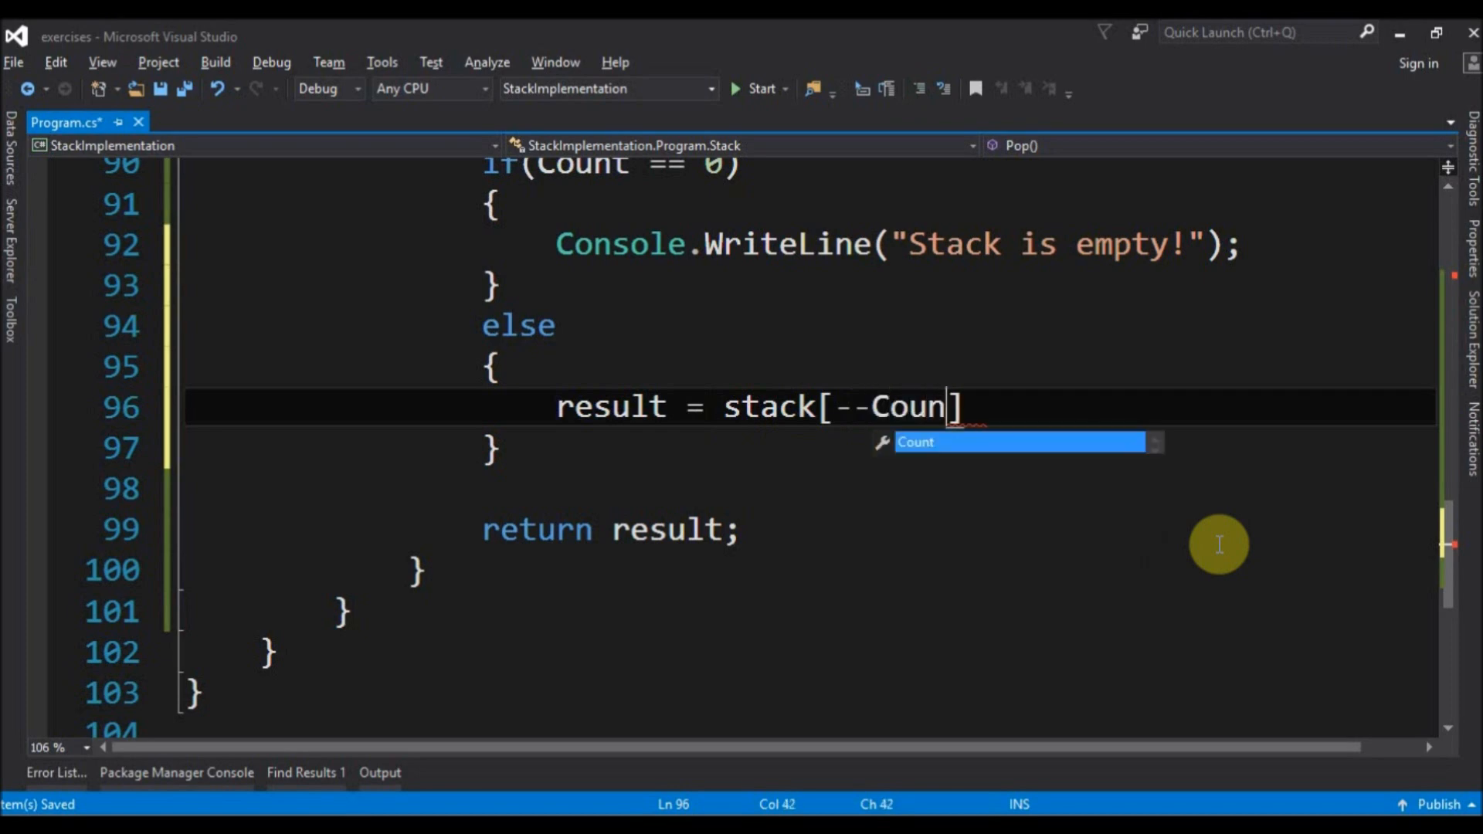
{"action": "type", "text": "t;"}
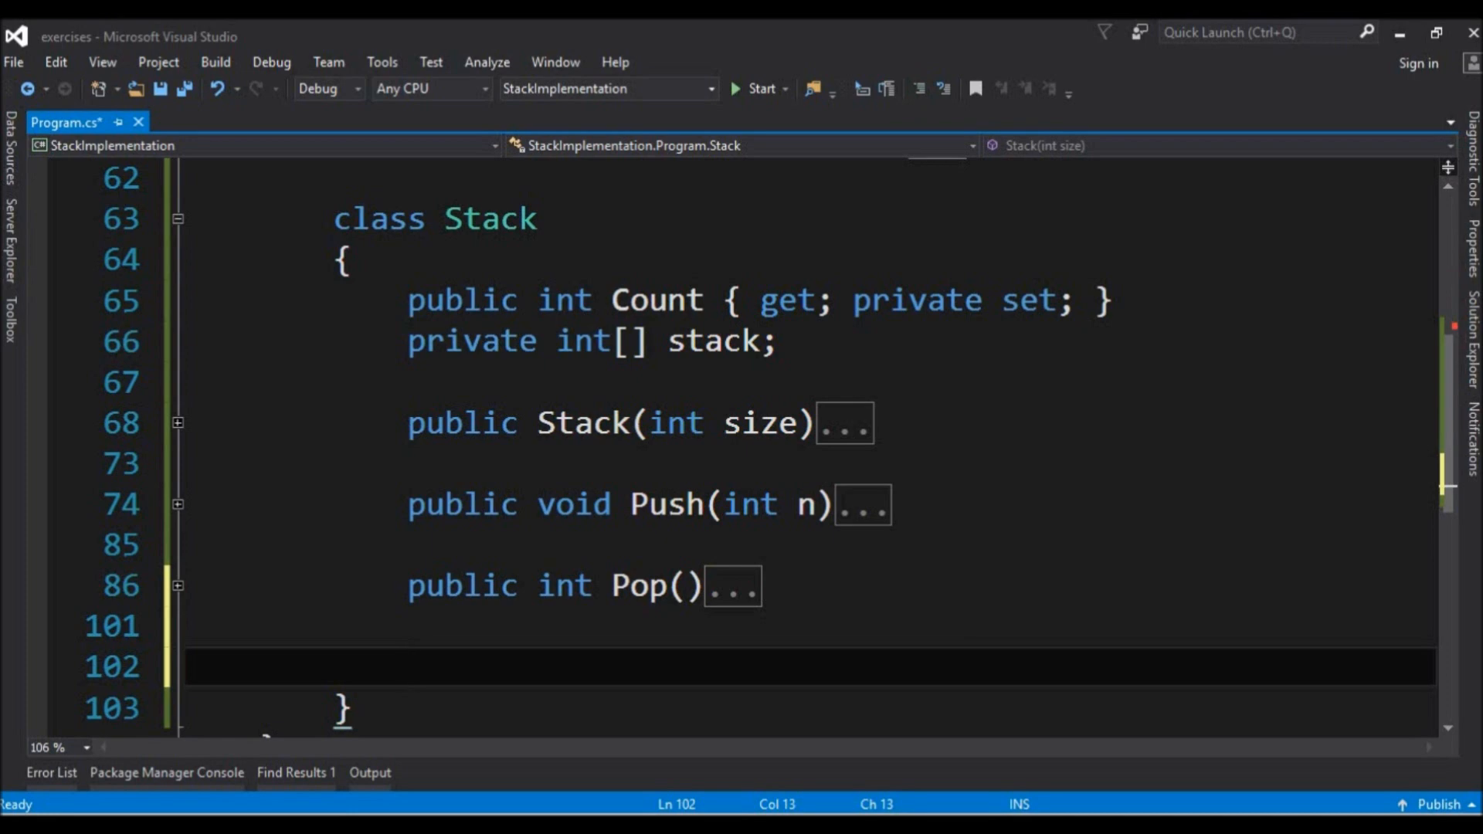
Write public void Display() with if(Count == 0) writing "Stack is empty!", and save the file.
{"action": "type", "text": "public void Dis"}
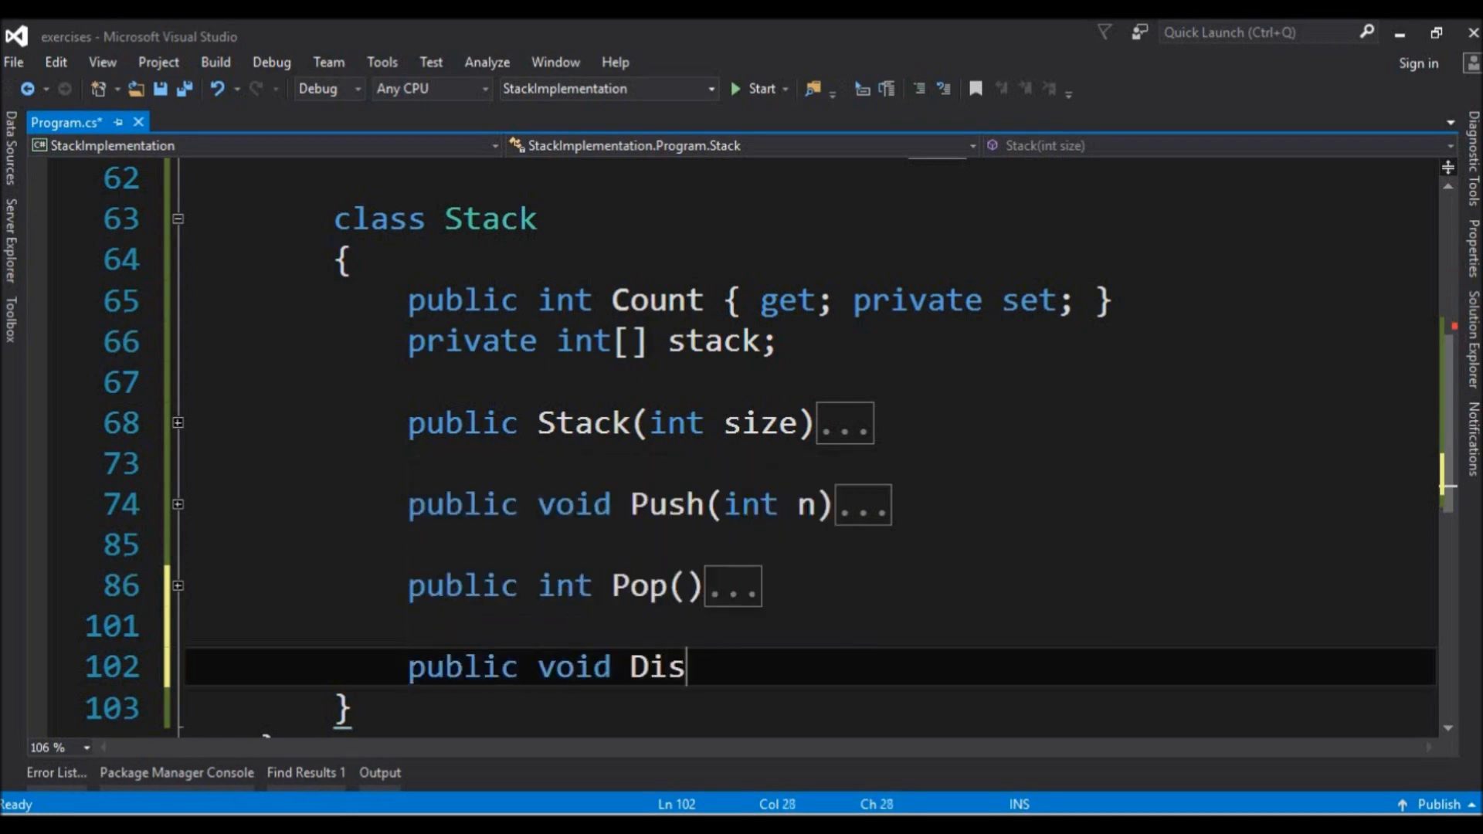
{"action": "type", "text": "play()"}
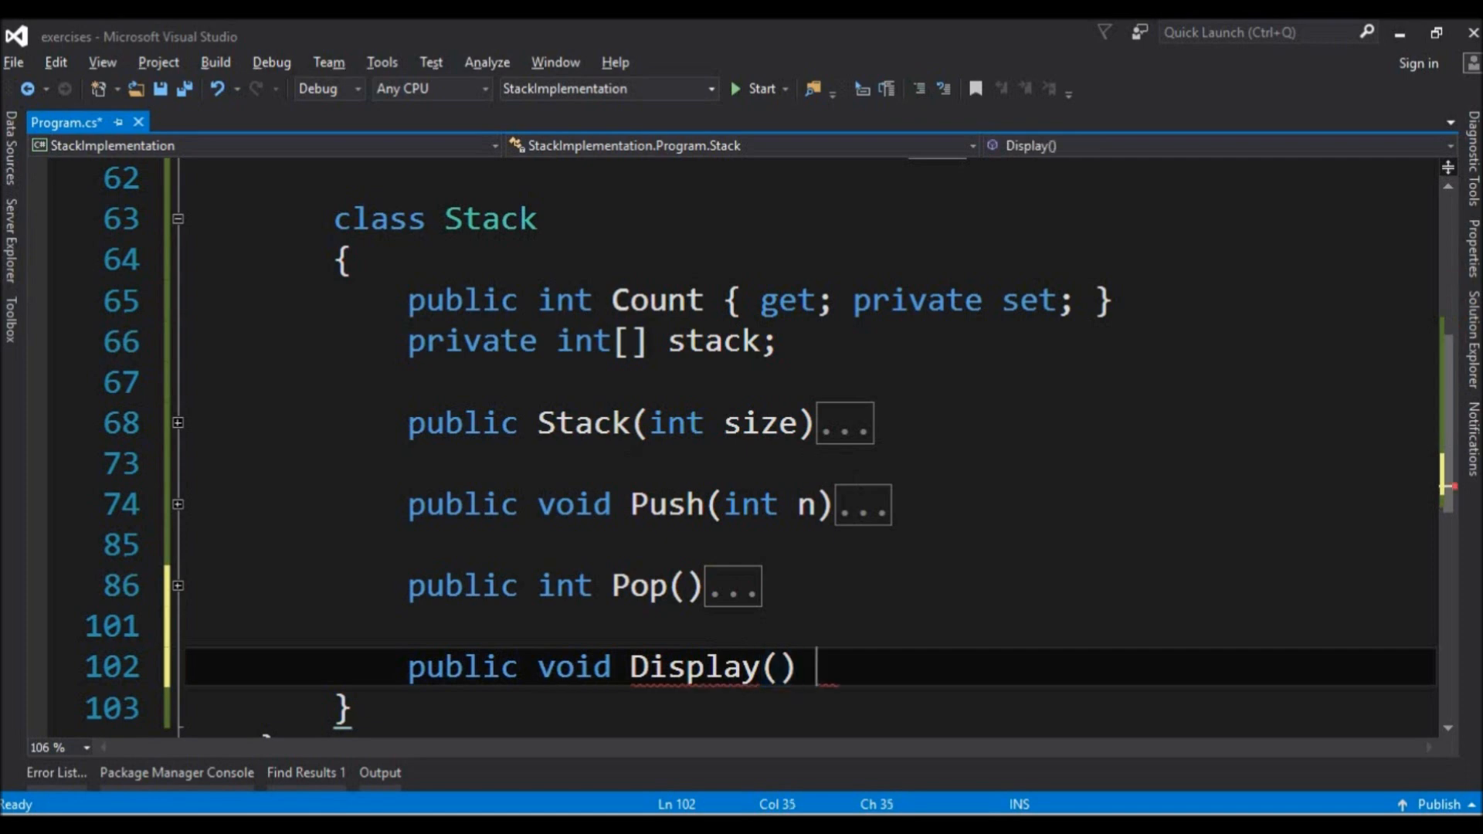
{"action": "type", "text": "if"}
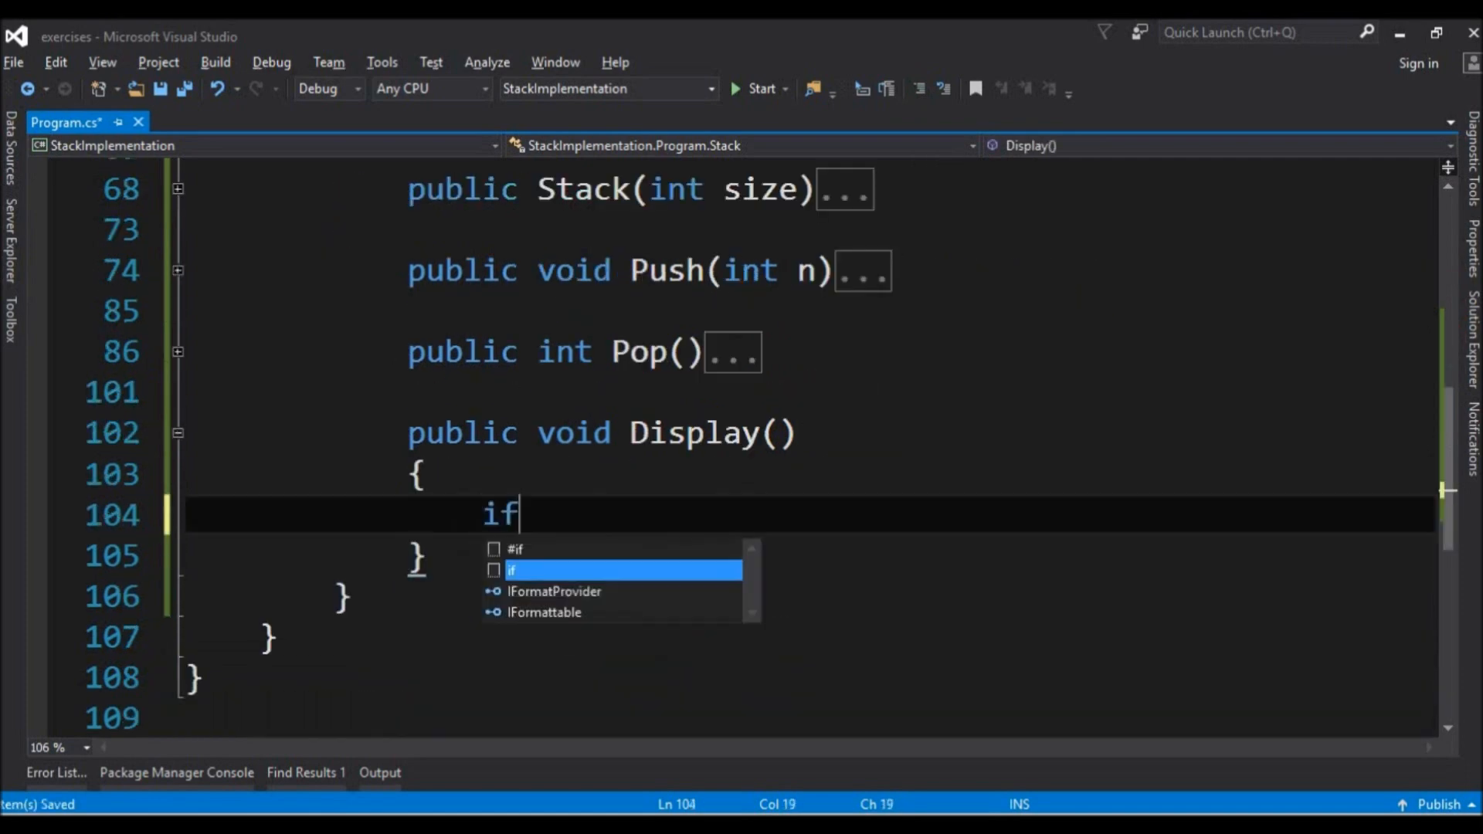
{"action": "type", "text": "(Count == 0"}
{"action": "type", "text": "{"}
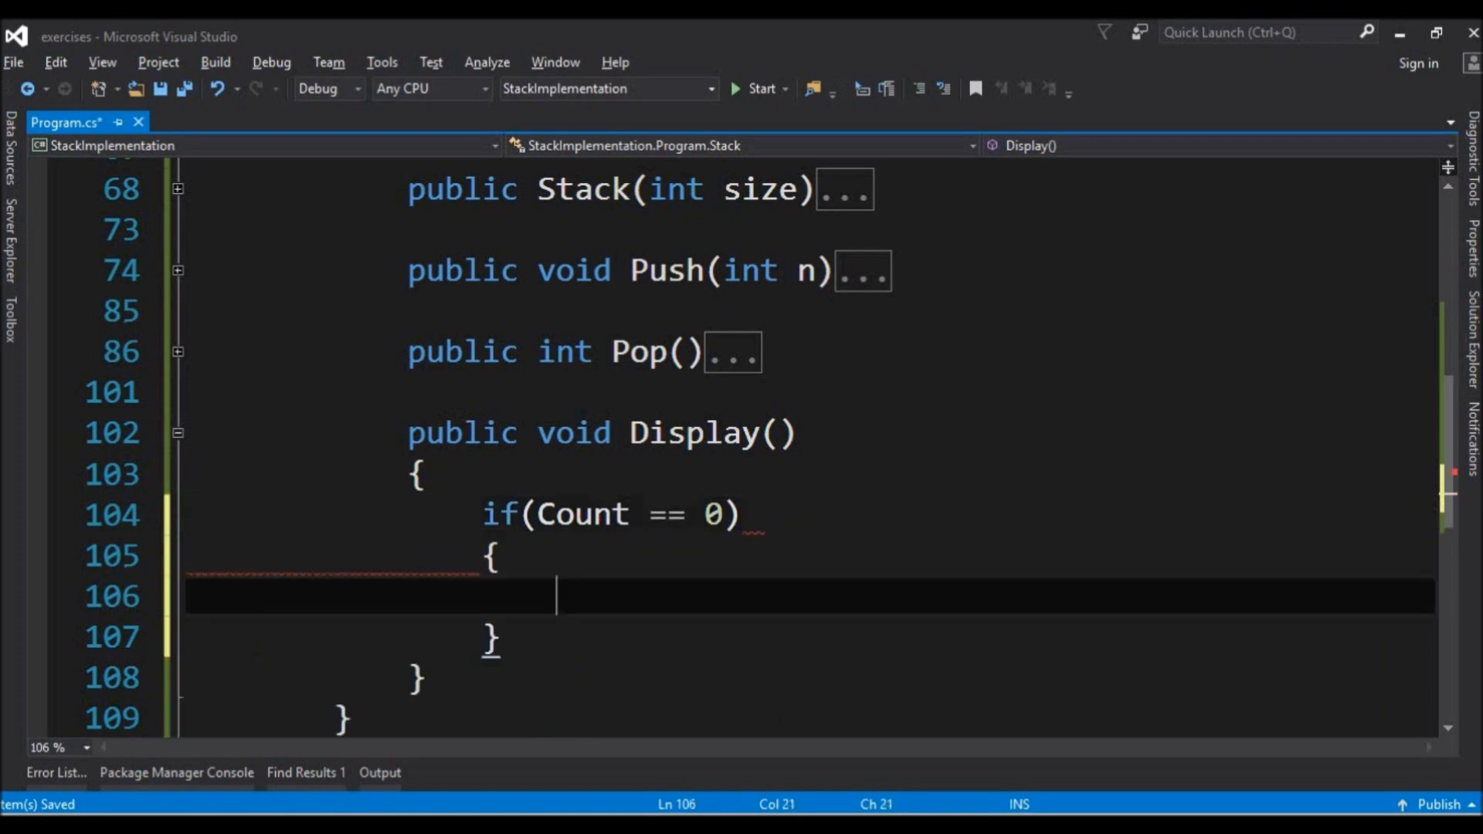
{"action": "key", "text": "ctrl+s"}
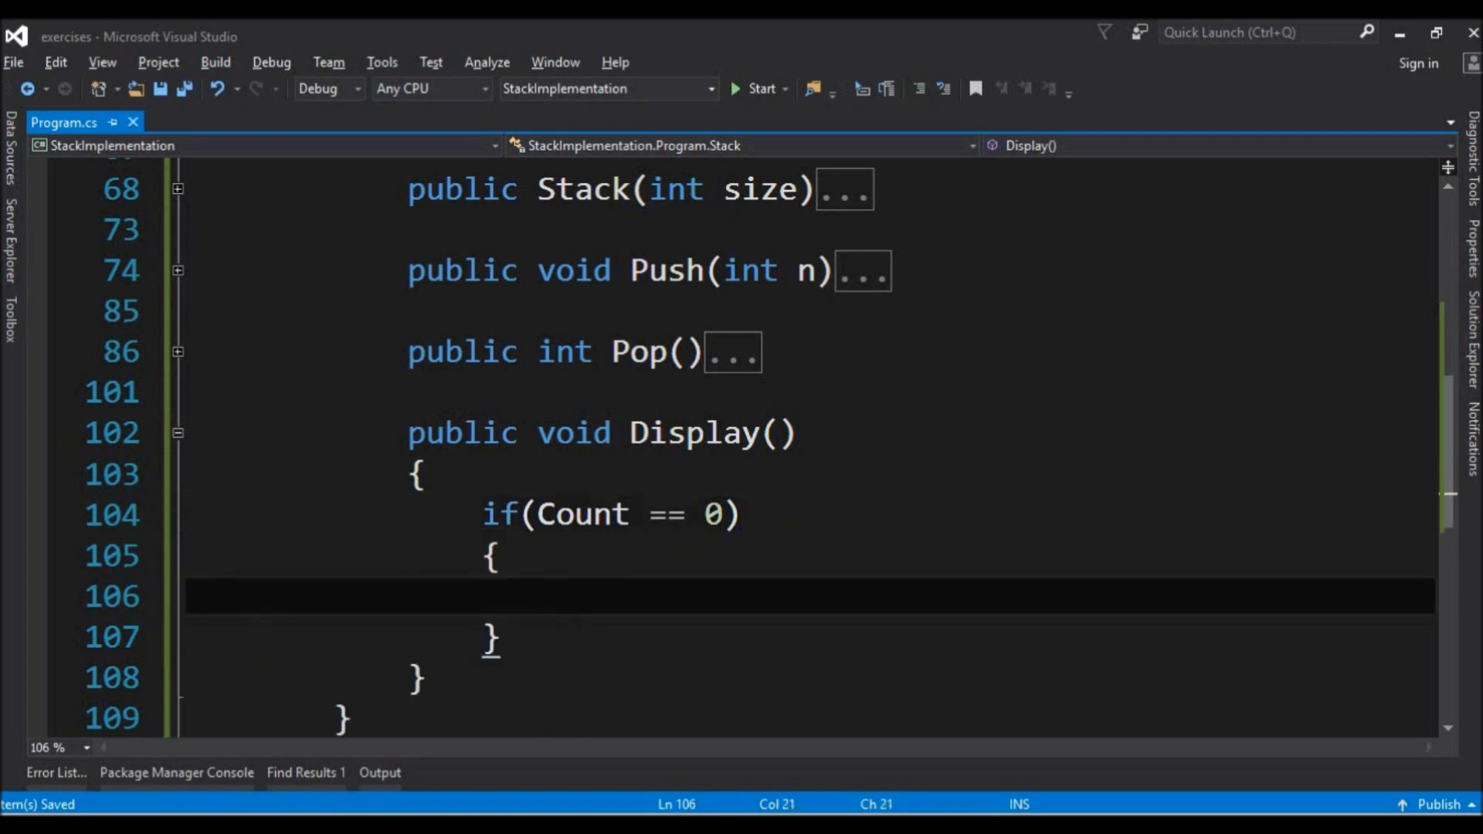
{"action": "type", "text": "Console.WriteLine"}
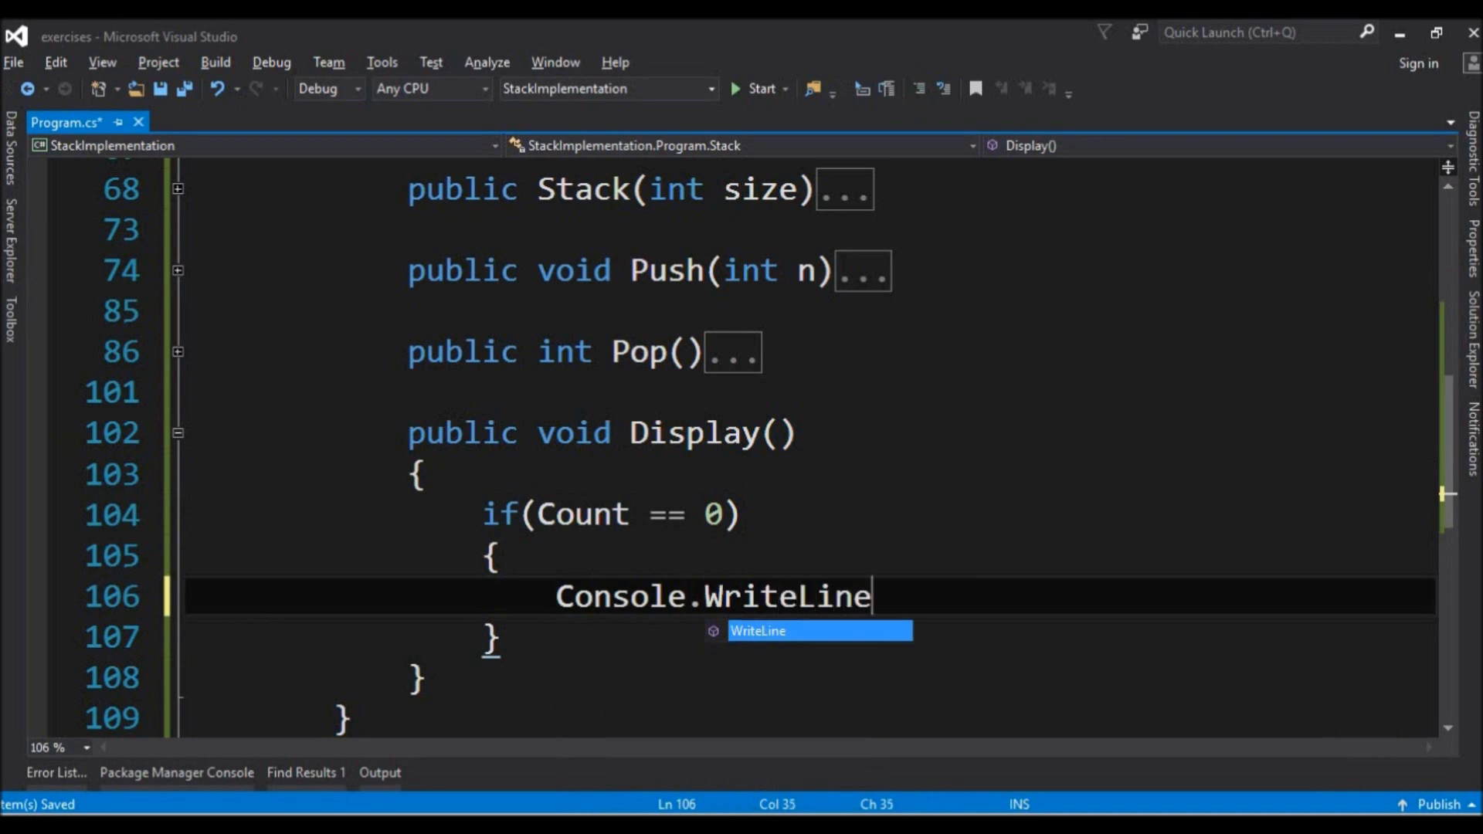
{"action": "type", "text": "(\"Stack is em\")"}
{"action": "type", "text": "else"}
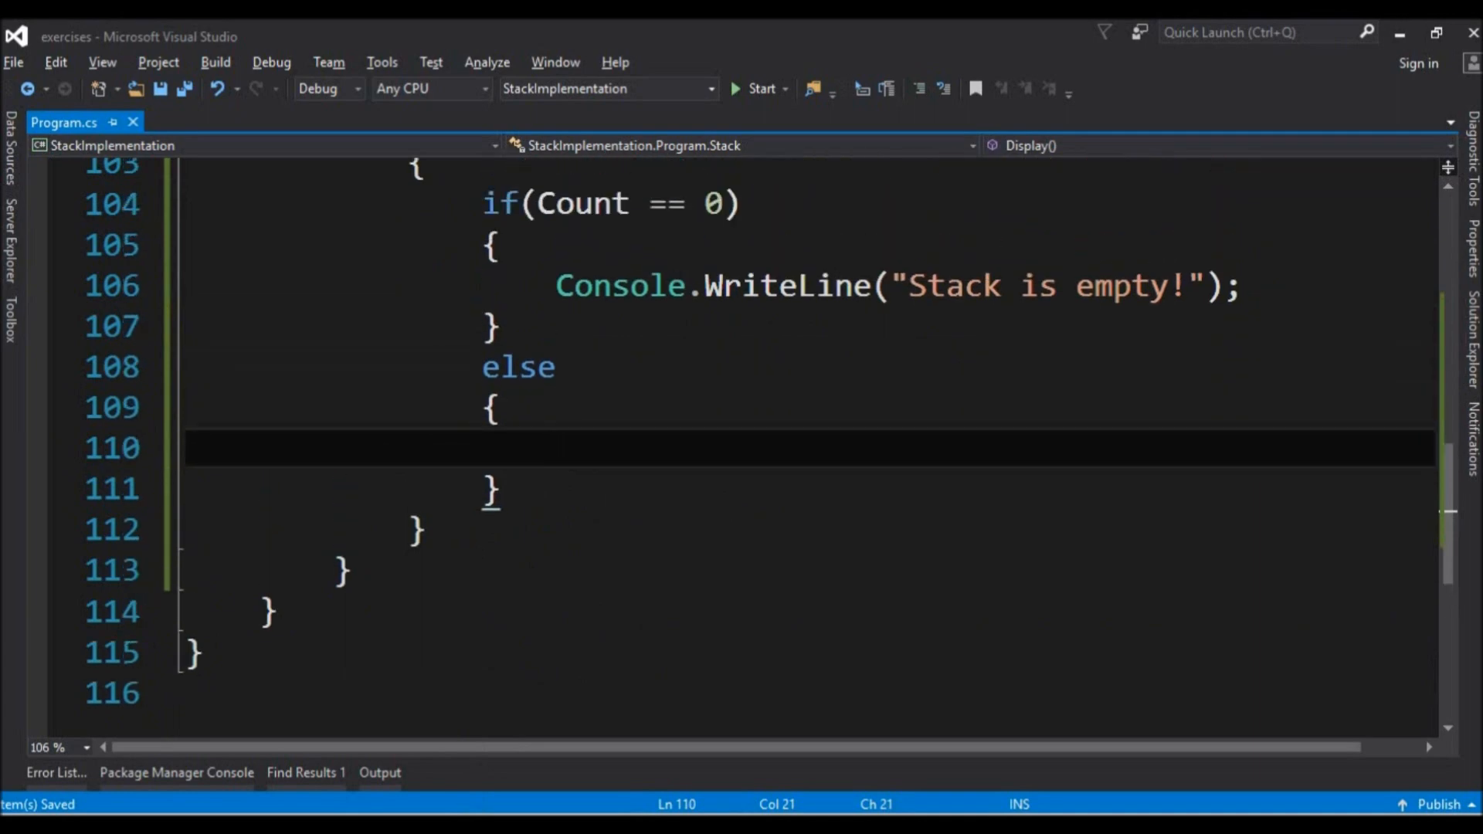
In Display's else branch write "Stack data:" and a for(int i = Count - 1; i >= 0; i--) loop.
{"action": "type", "text": "Console.WriteLine"}
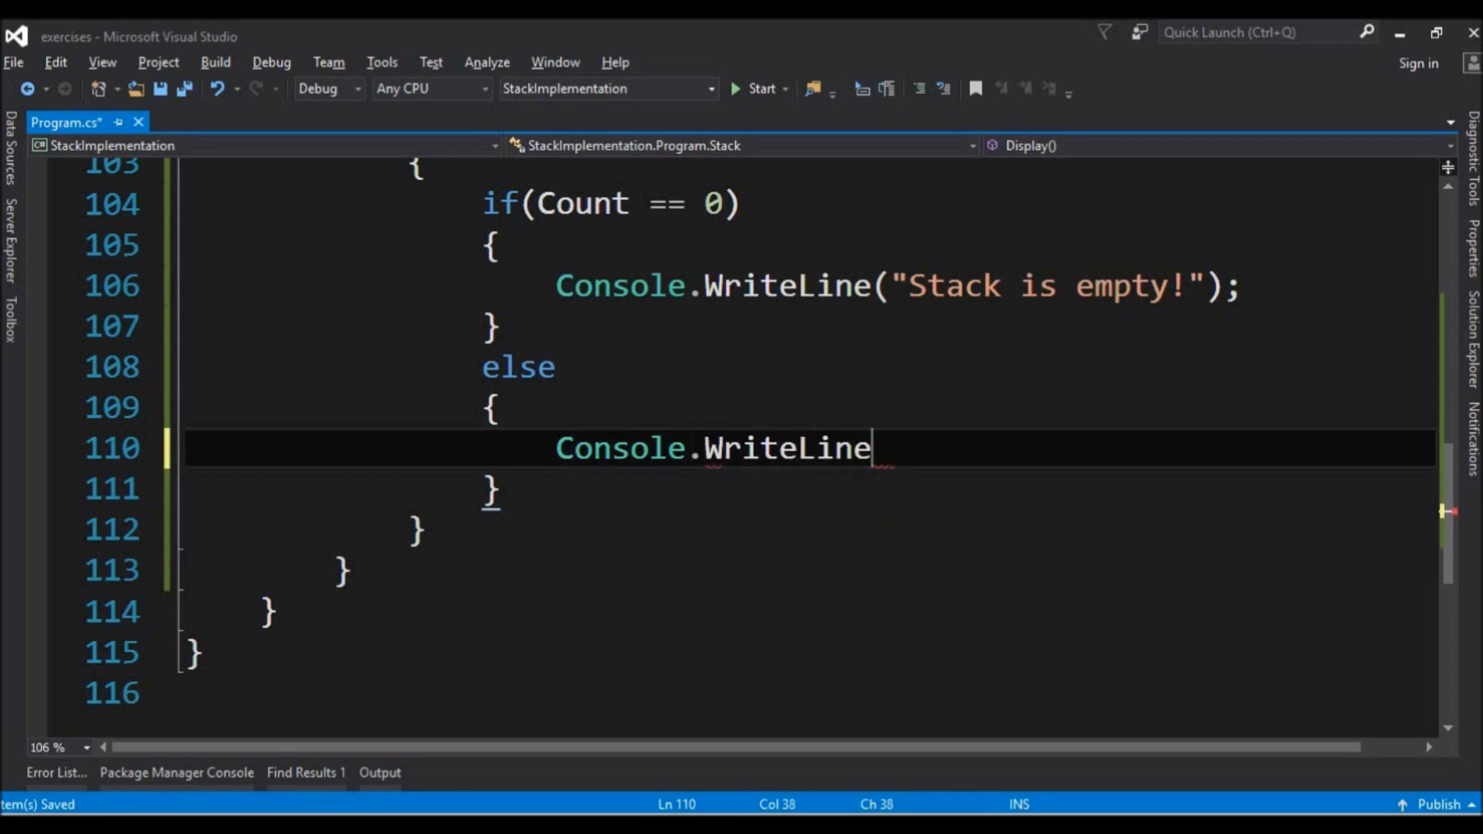
{"action": "type", "text": "(\"Stack\")"}
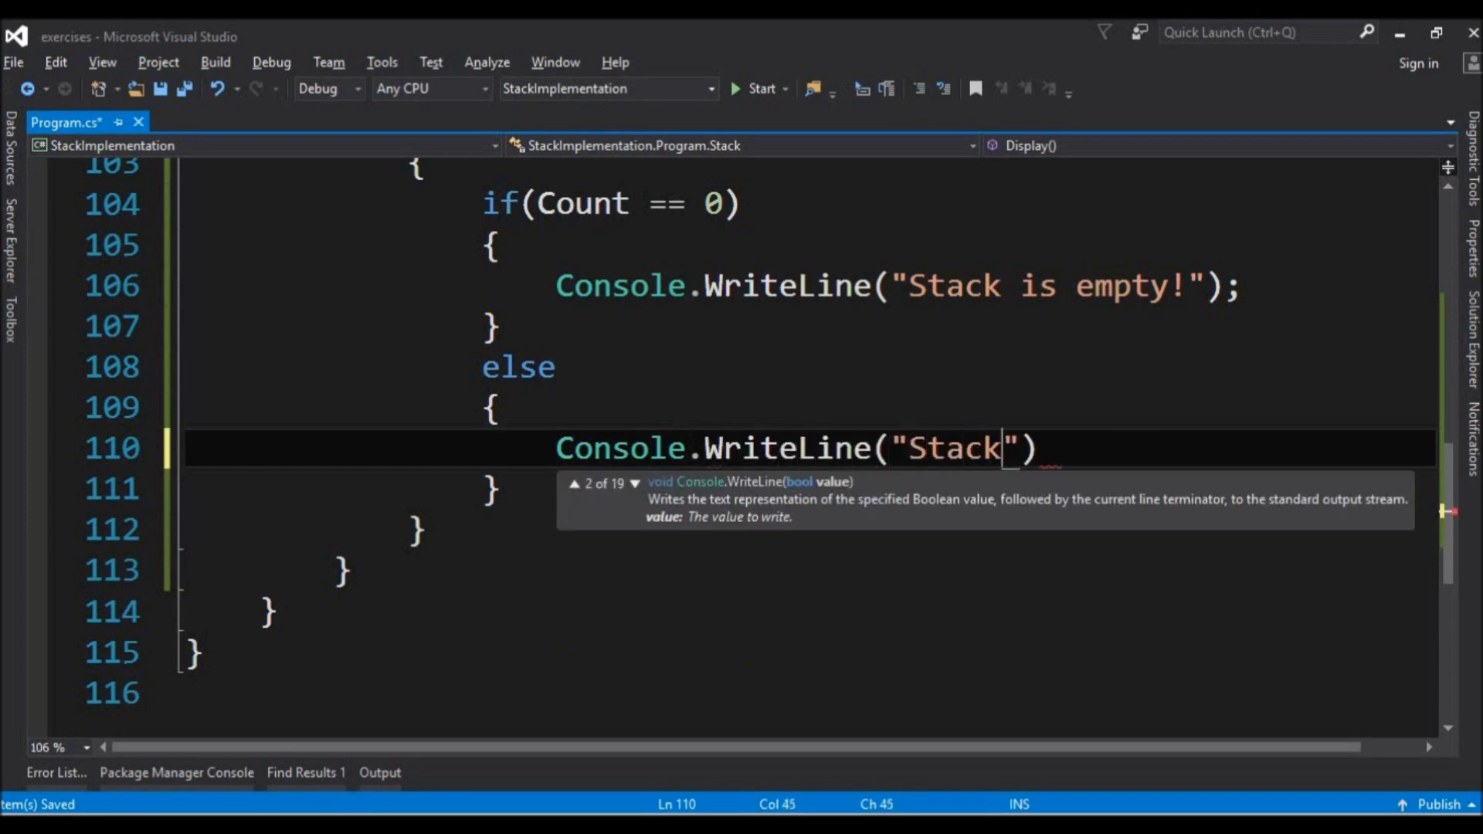
{"action": "type", "text": "data:\");"}
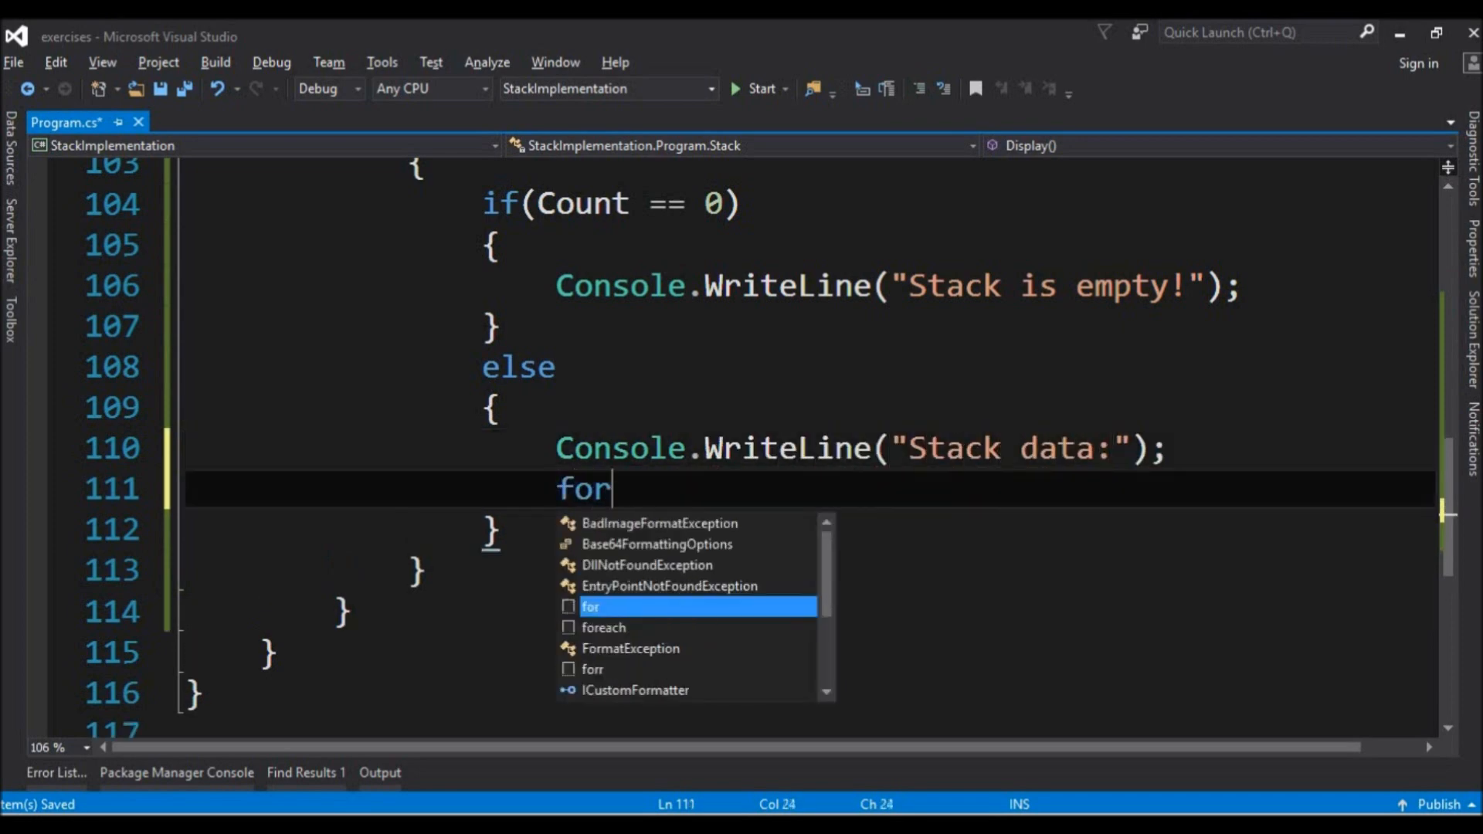
{"action": "type", "text": "(i)"}
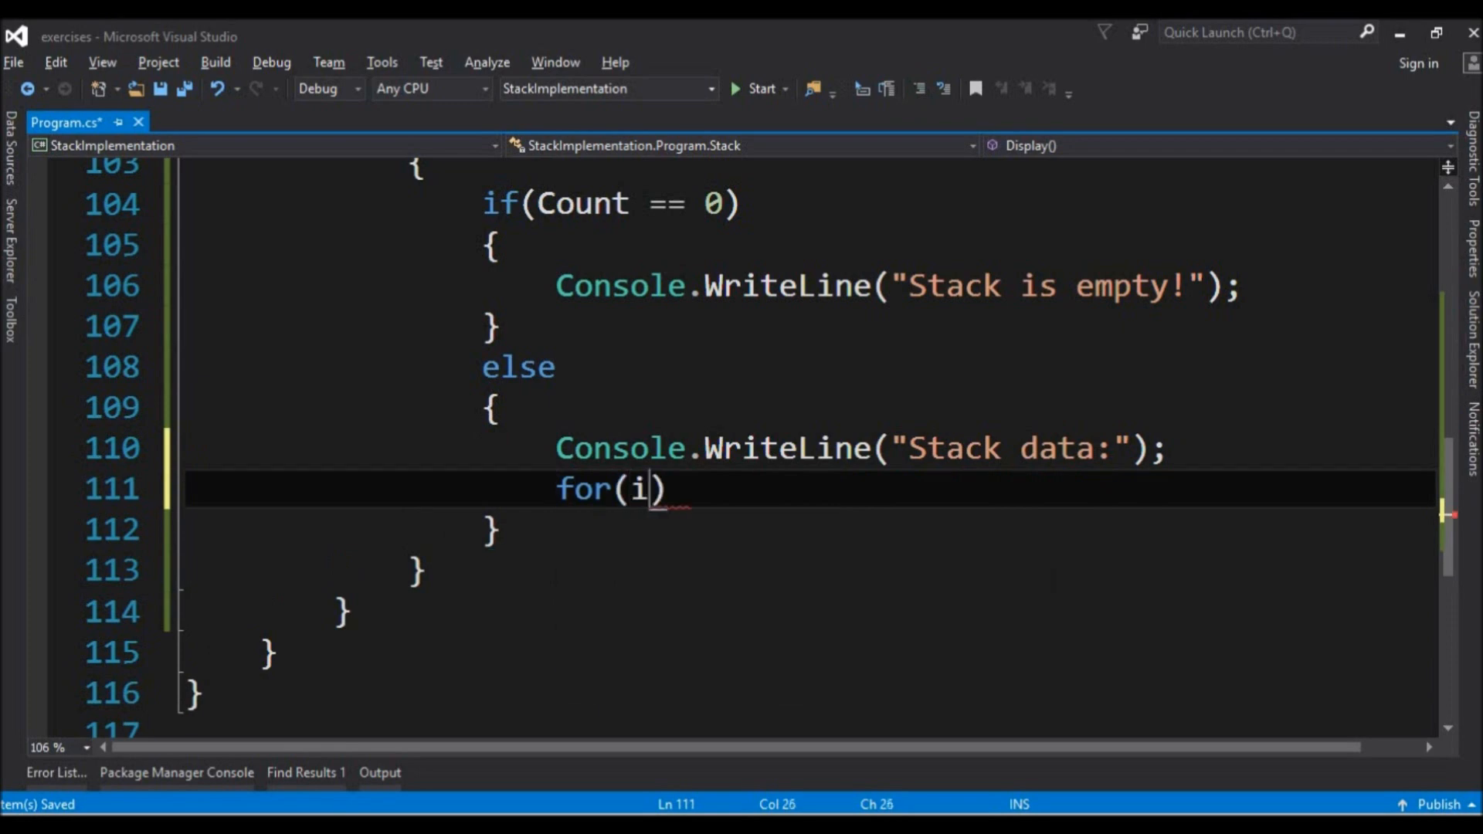
{"action": "type", "text": "nt i ="}
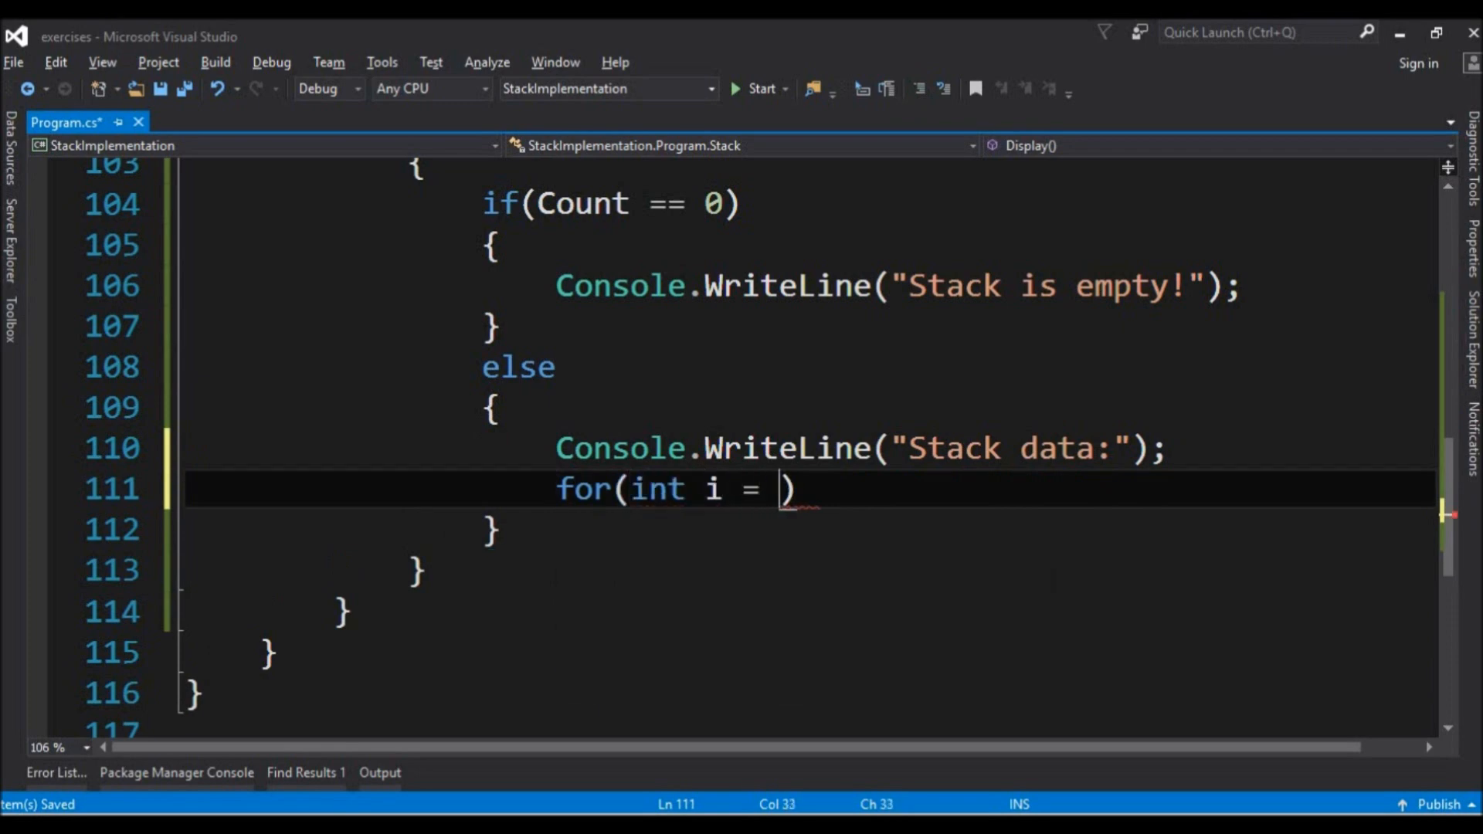
{"action": "type", "text": "Count - 1; i >"}
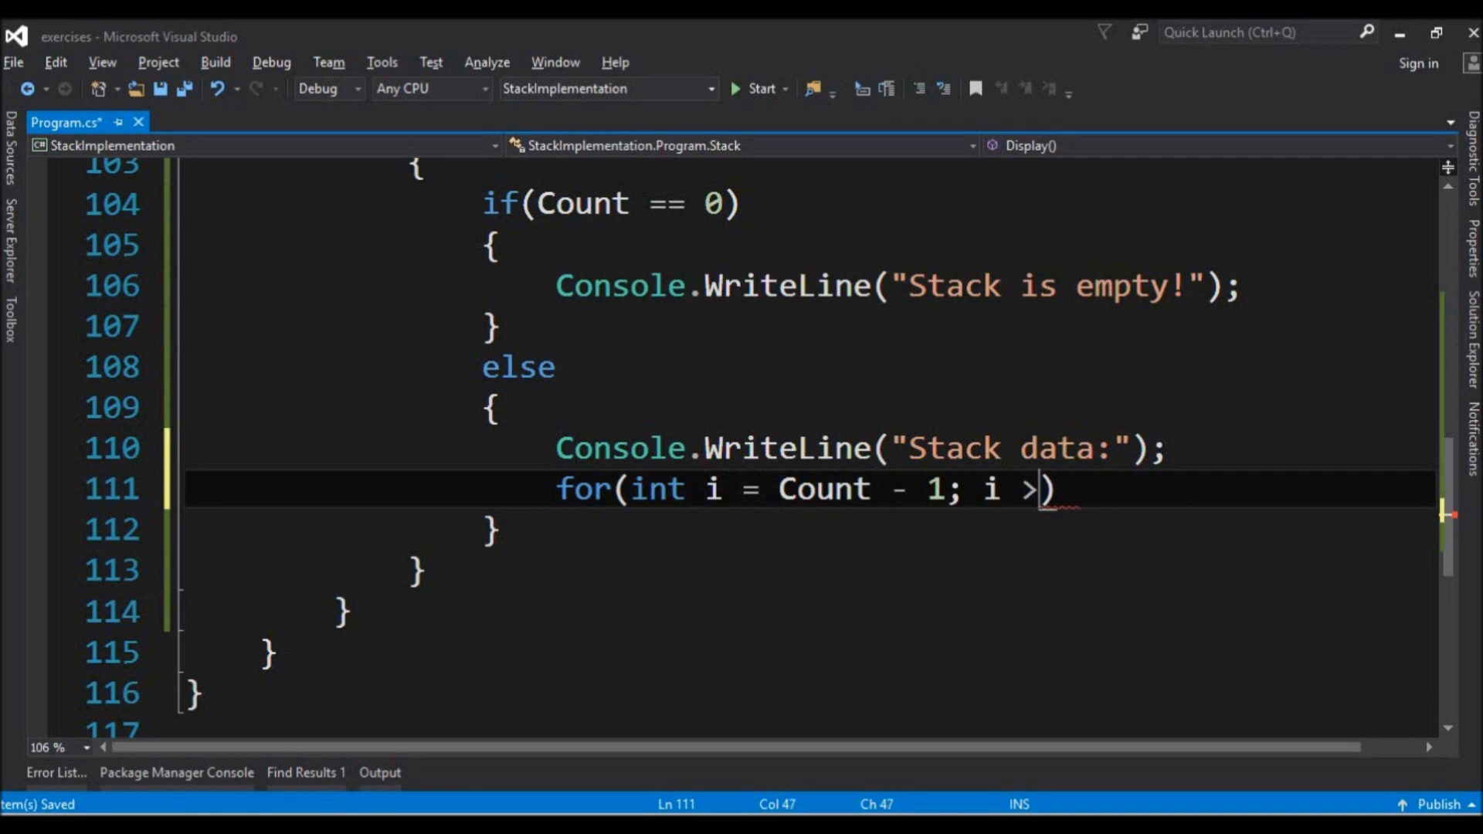
{"action": "type", "text": "= 0"}
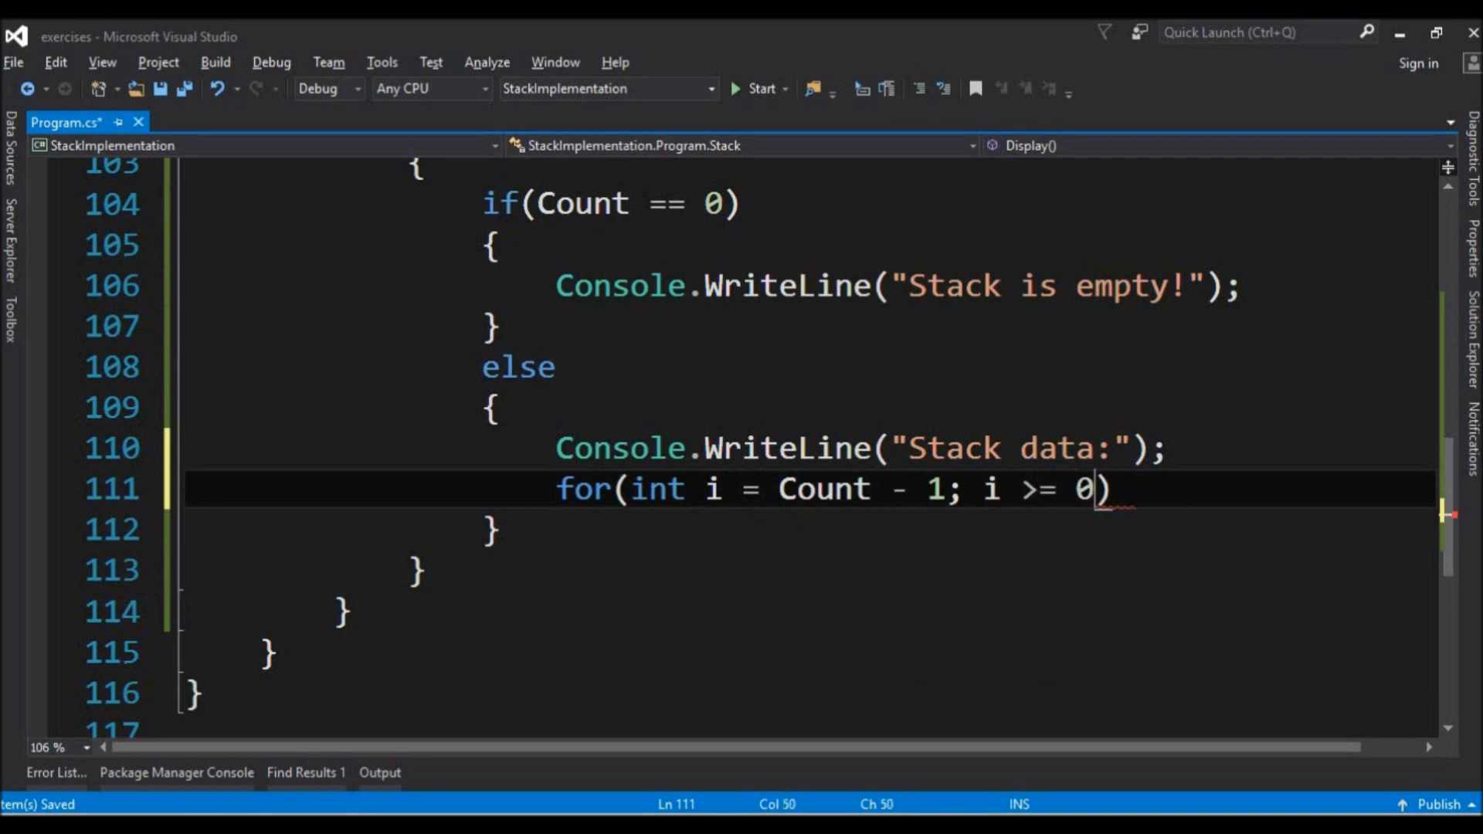
{"action": "type", "text": "; i--"}
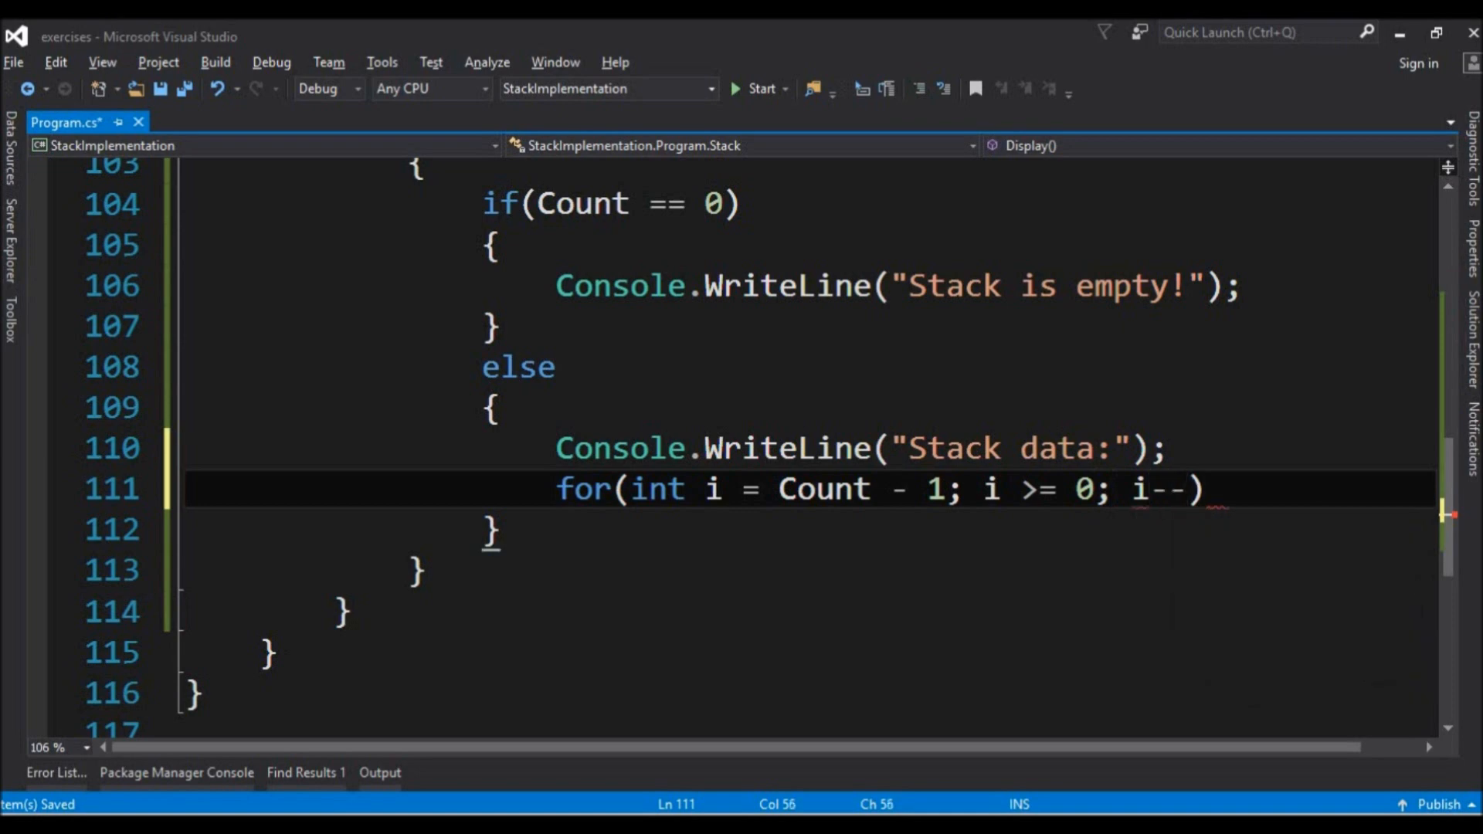
Inside the loop write each item with Console.WriteLine(stack[i]).
{"action": "type", "text": "Con"}
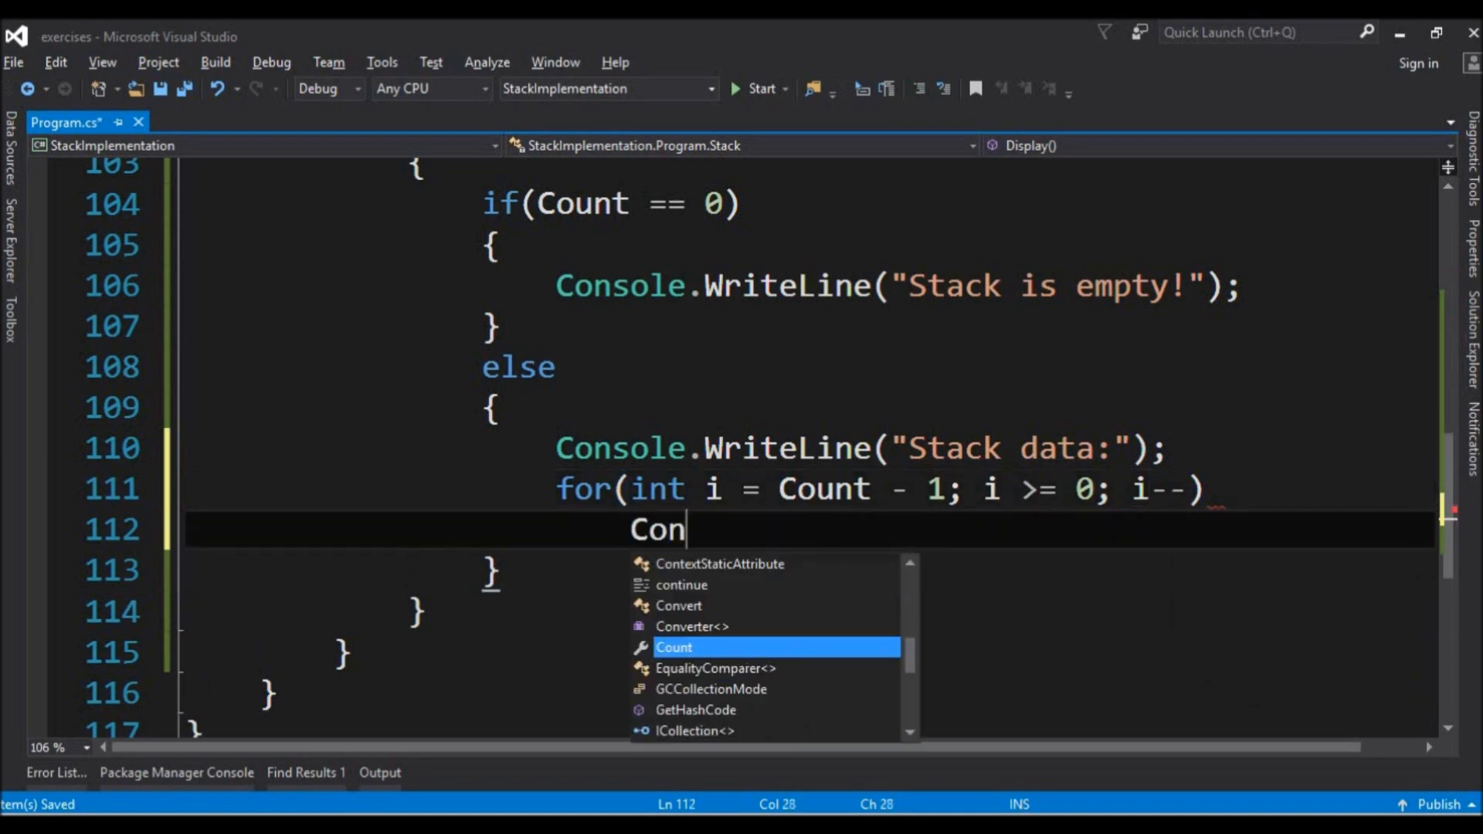
{"action": "type", "text": "sole.WriteLine"}
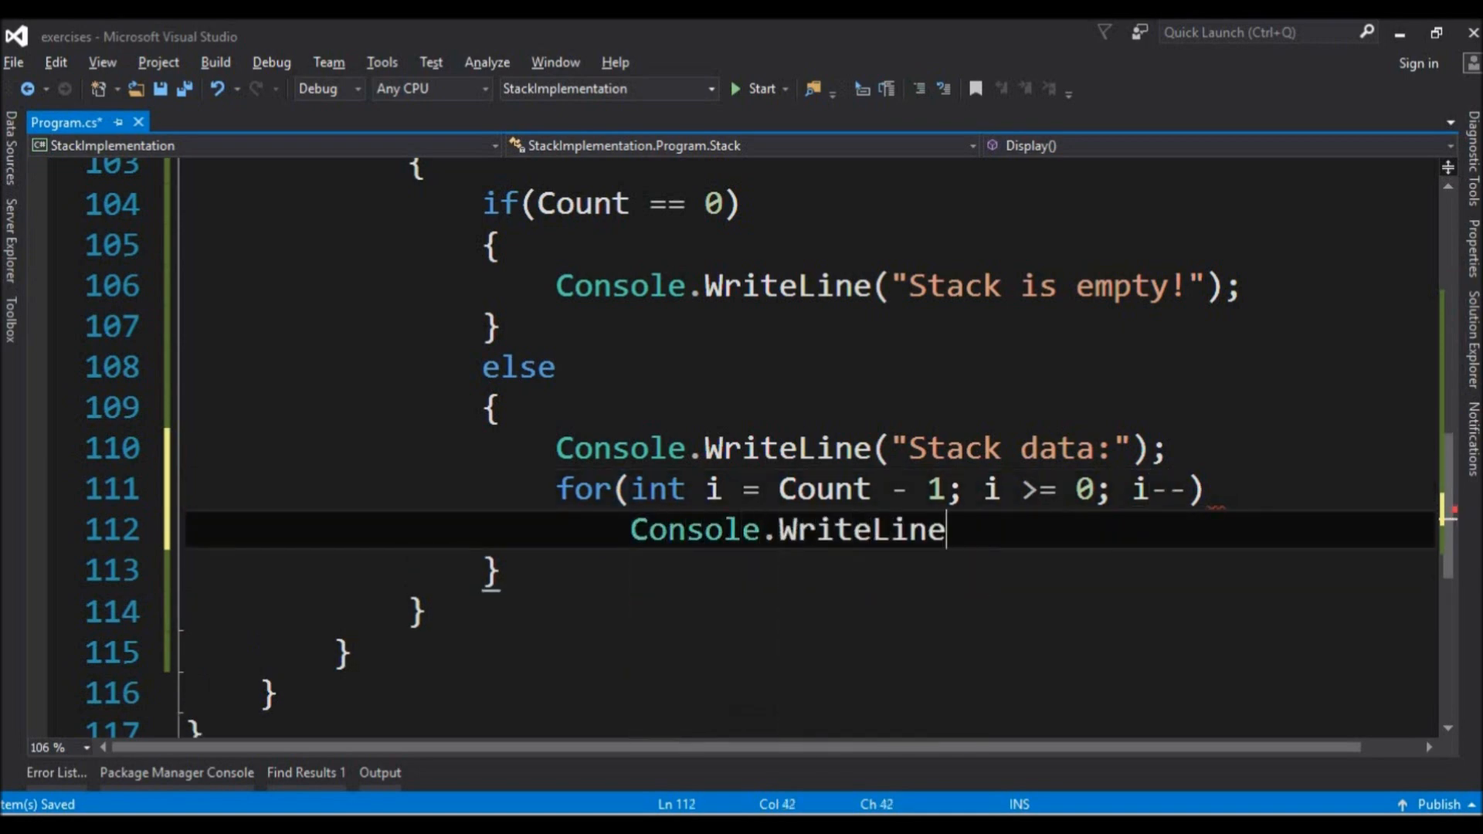
{"action": "type", "text": "(st"}
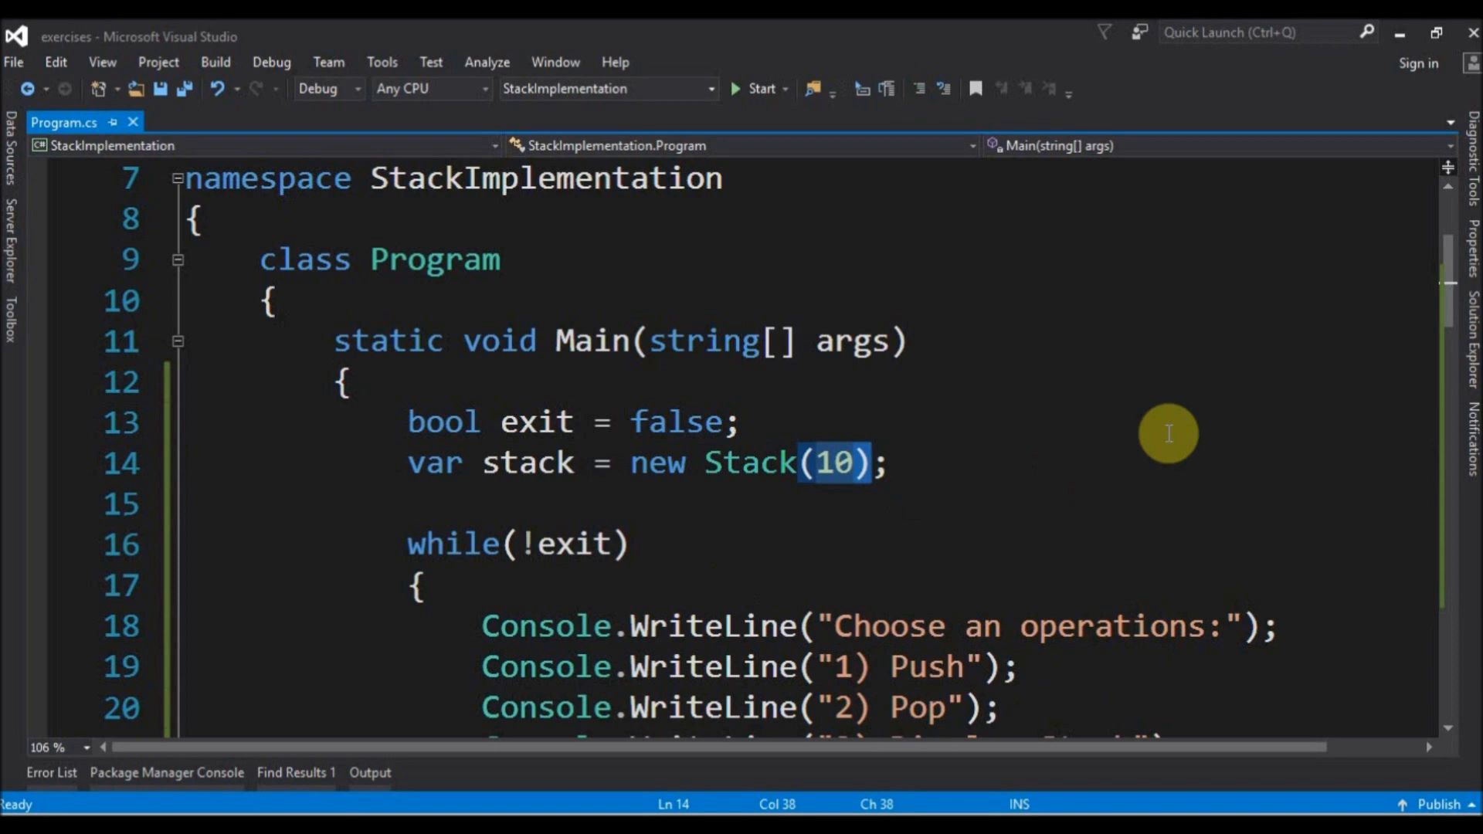
Scroll to Main and highlight the while keyword of the menu loop.
{"action": "scroll", "scroll_direction": "down", "scroll_amount": 3}
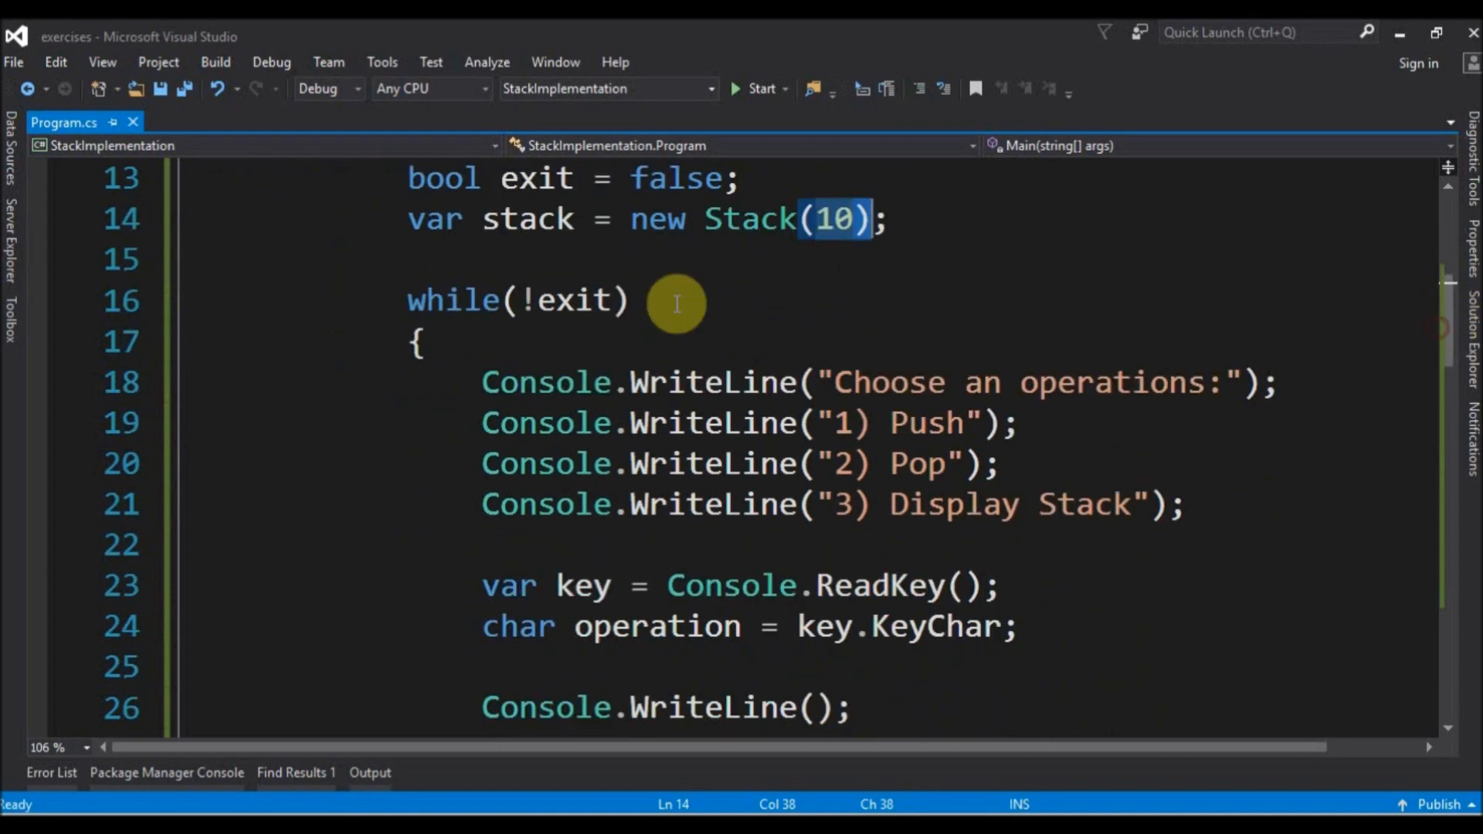
{"action": "double_click", "coordinate": [454, 299]}
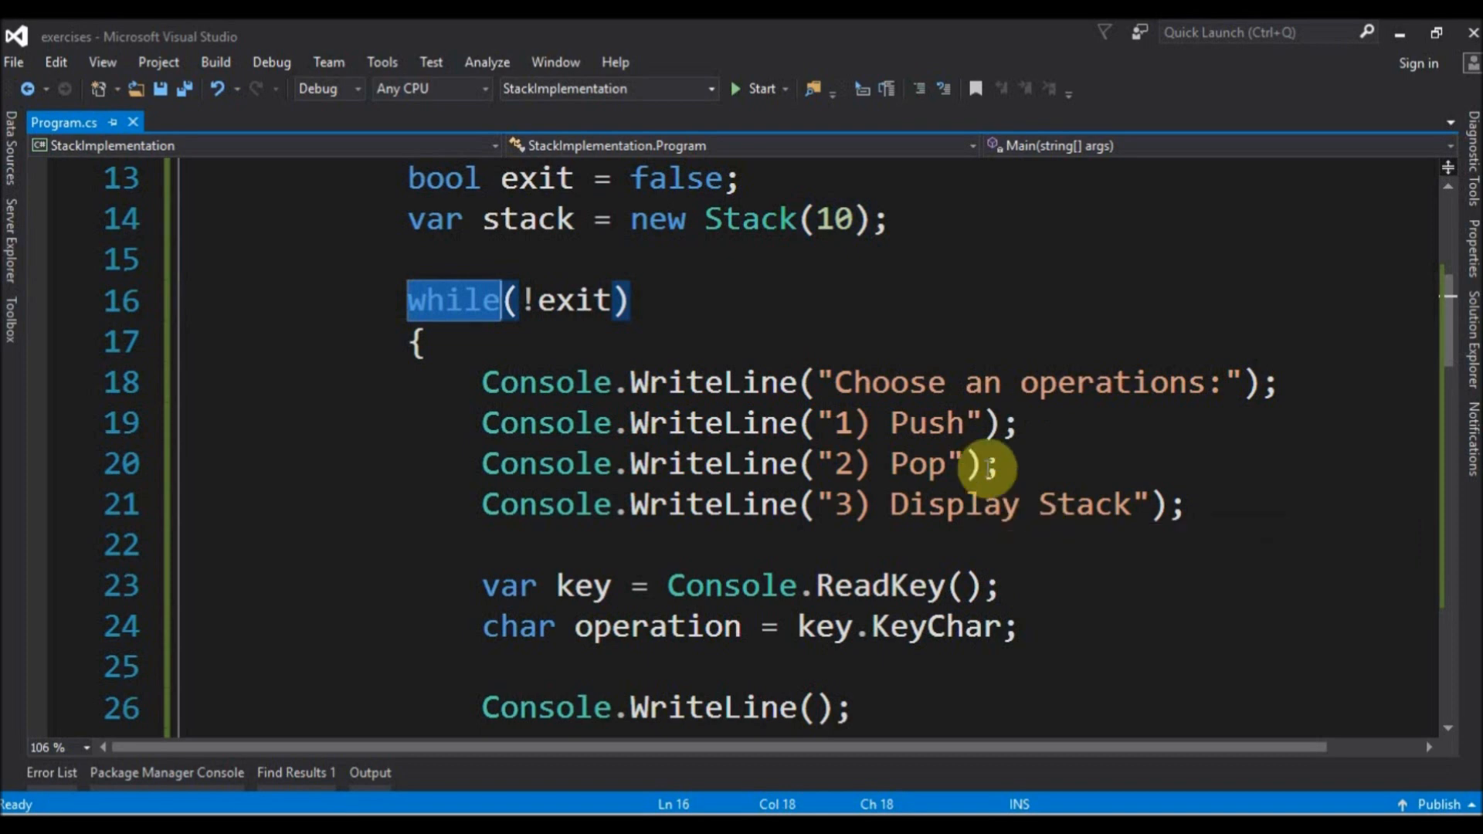
{"action": "mouse_move", "coordinate": [1134, 441]}
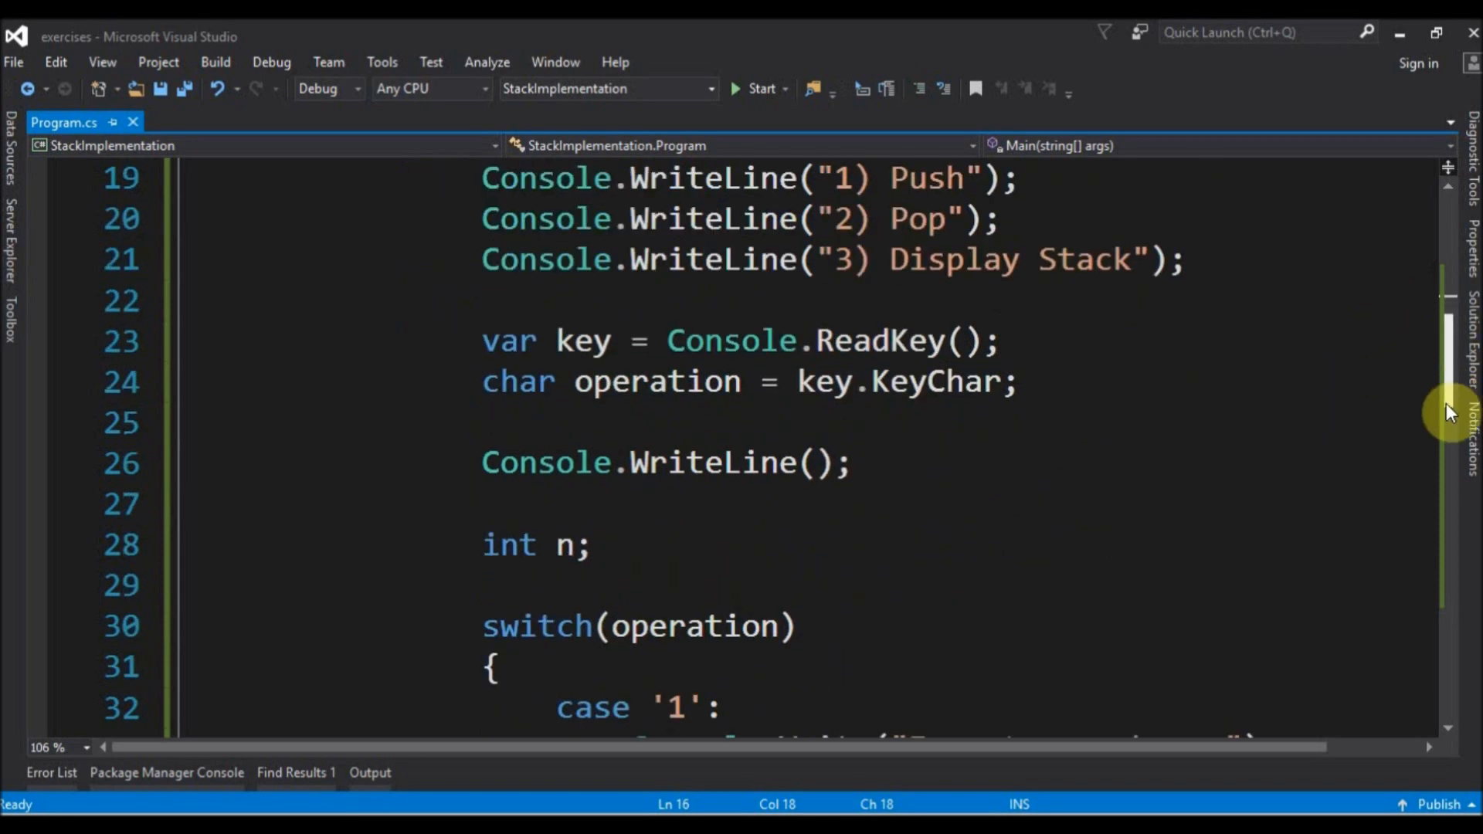
{"action": "scroll", "scroll_direction": "down", "scroll_amount": 3}
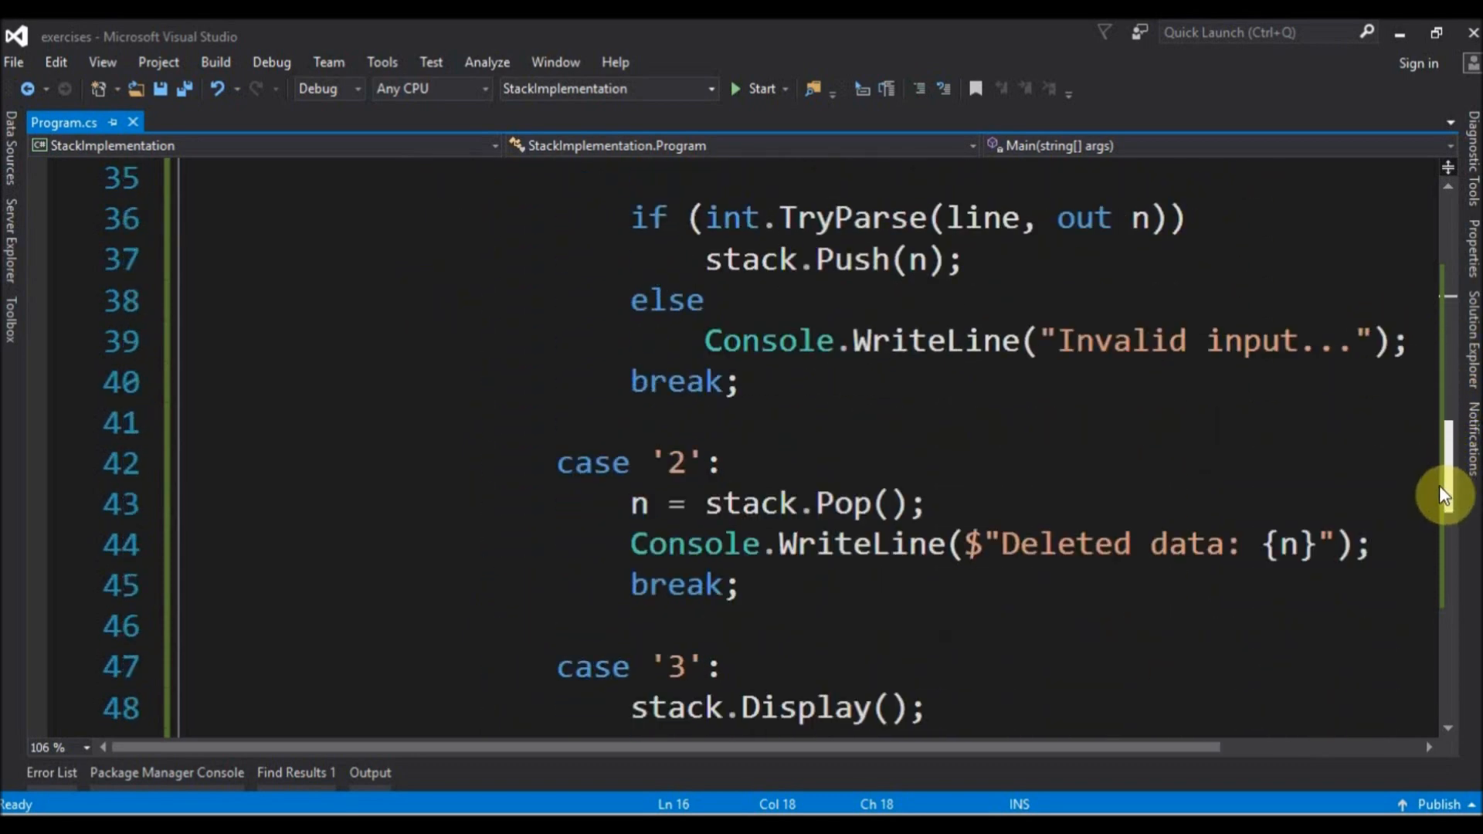
{"action": "scroll", "scroll_direction": "down", "scroll_amount": 3}
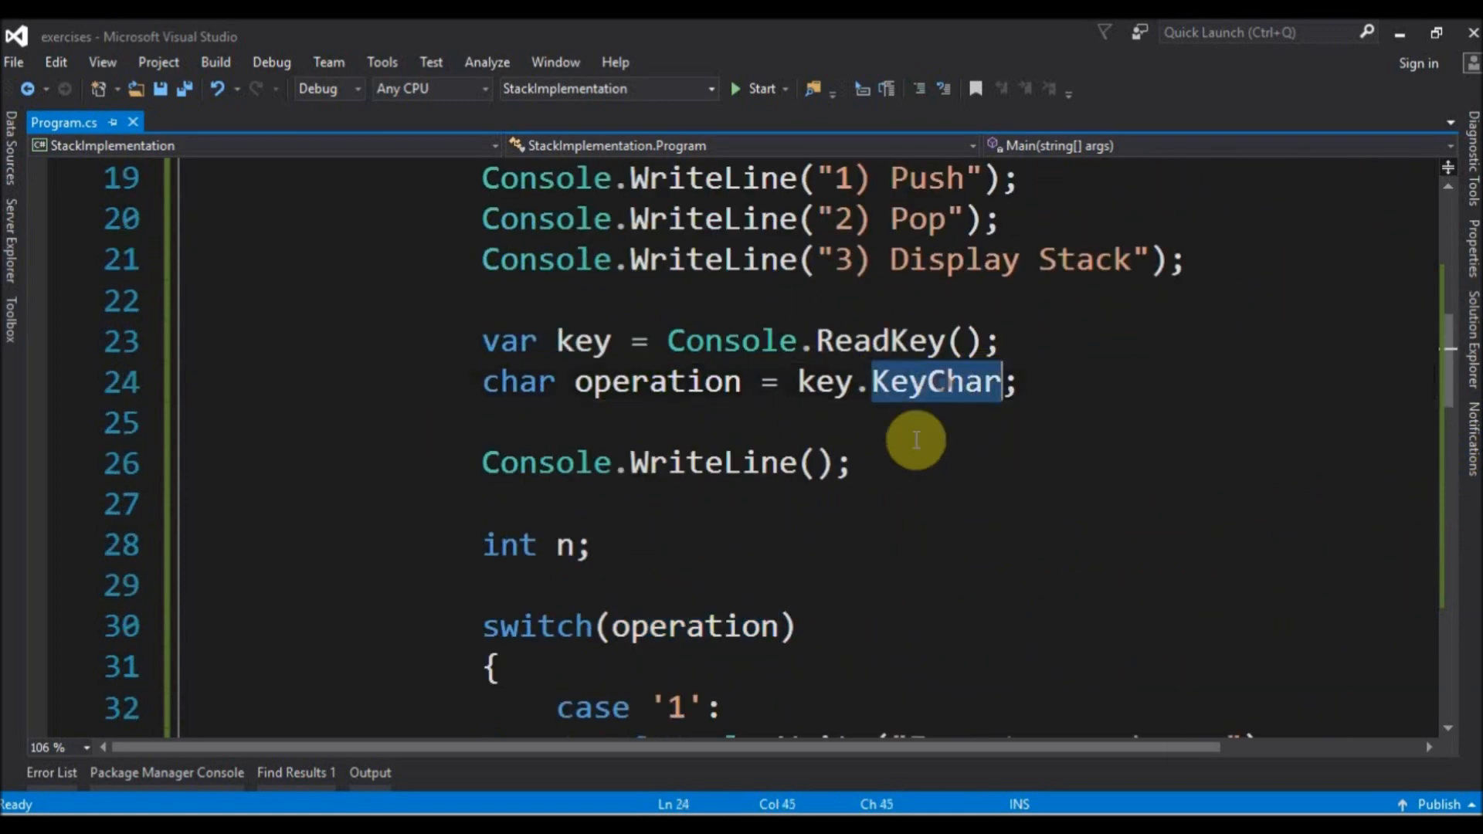
Highlight the Console.ReadKey call and scroll through the Push and Pop switch cases.
{"action": "left_click", "coordinate": [860, 340]}
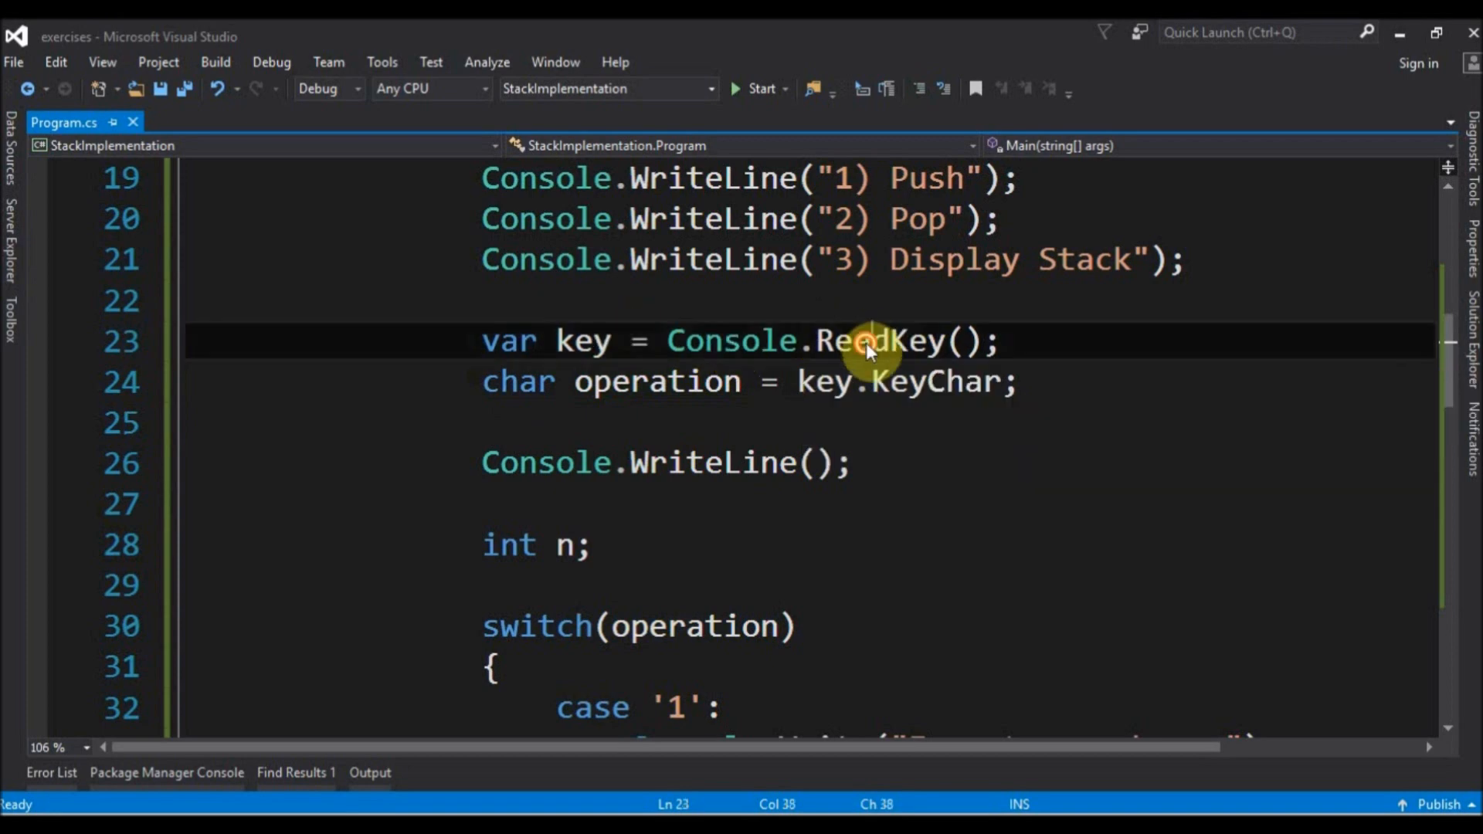
{"action": "double_click", "coordinate": [878, 340]}
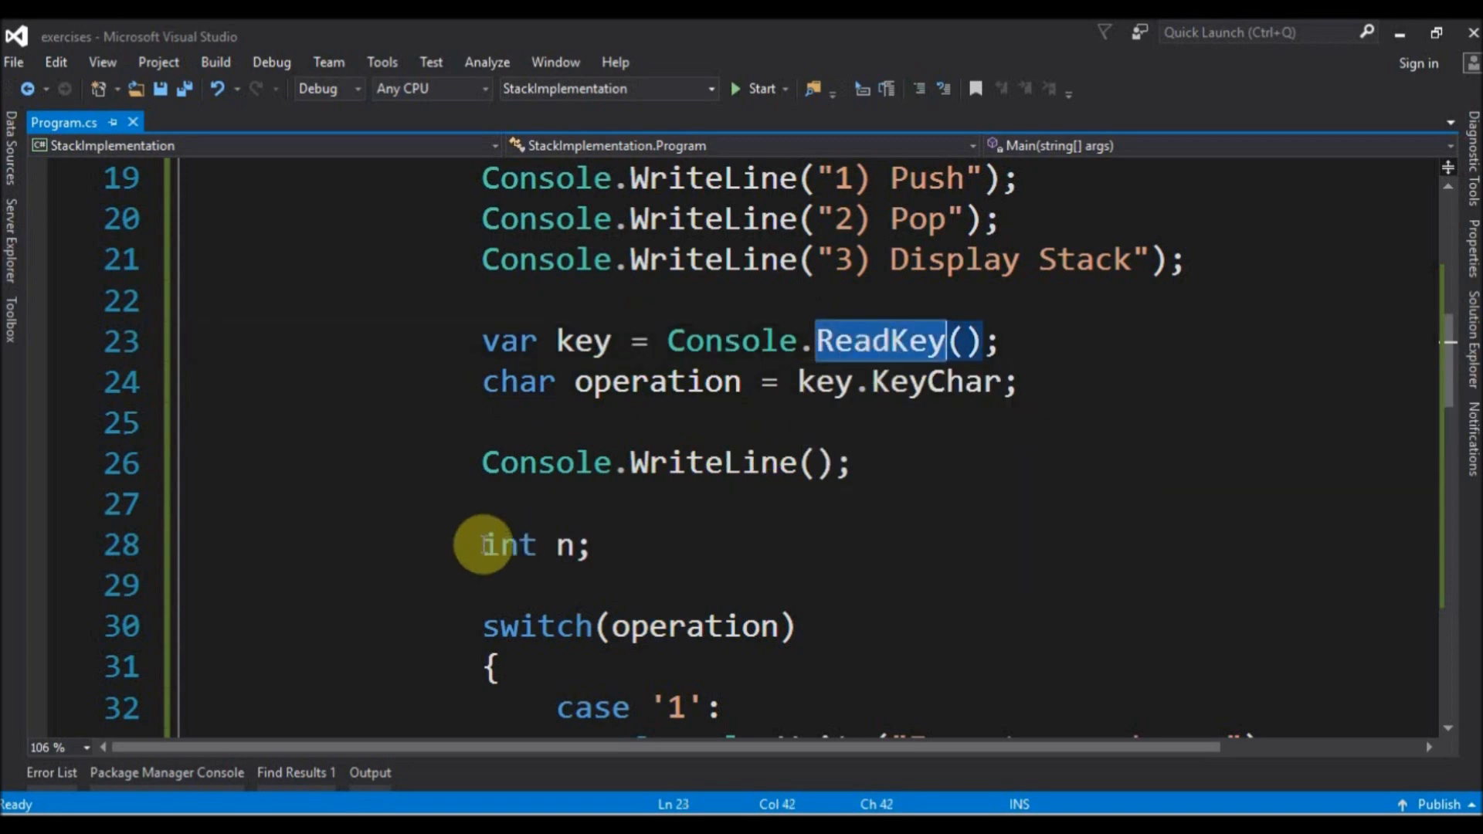
{"action": "scroll", "scroll_direction": "down", "scroll_amount": 3}
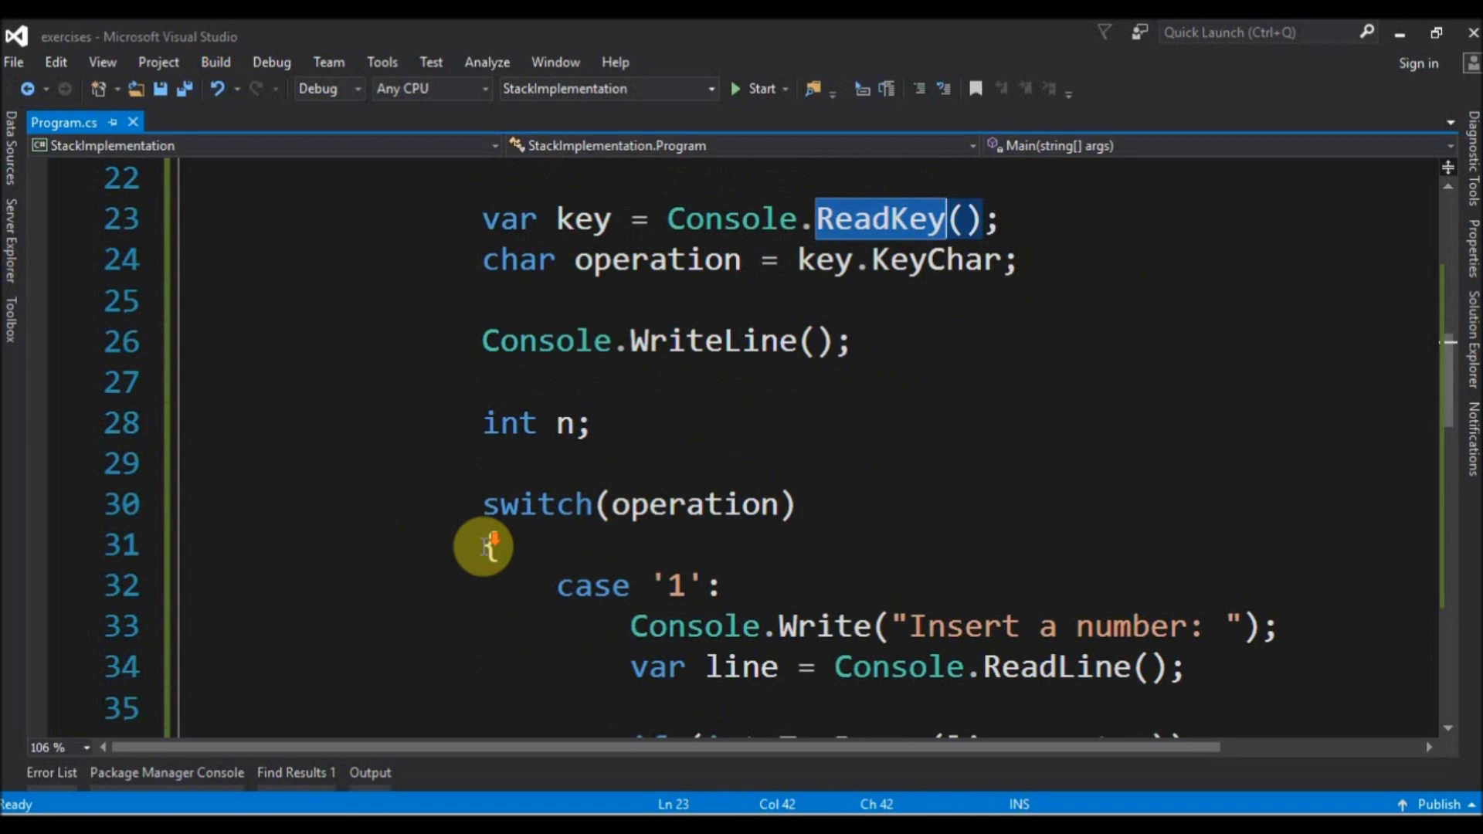
{"action": "scroll", "scroll_direction": "down", "scroll_amount": 3}
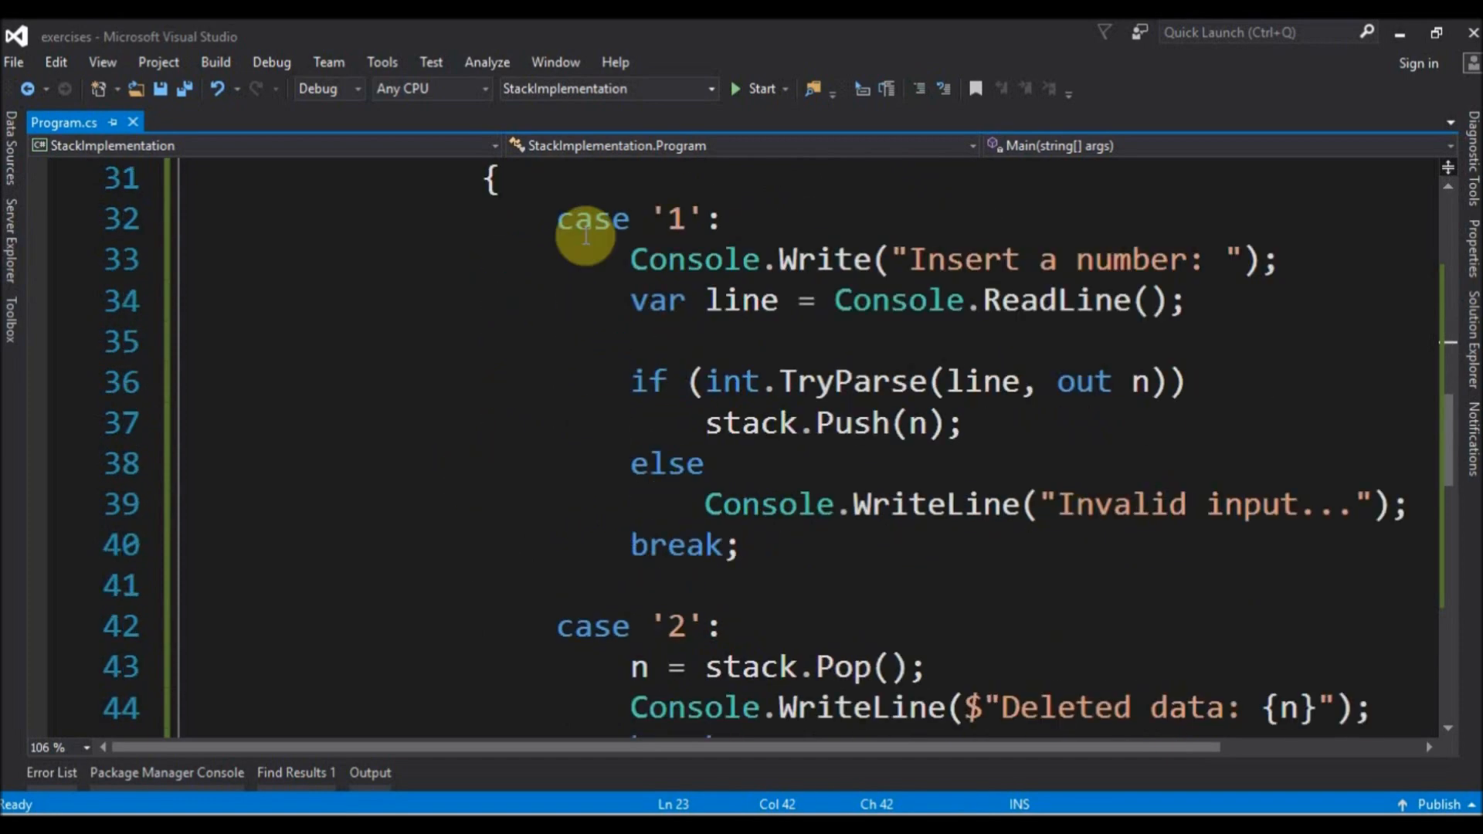
{"action": "mouse_move", "coordinate": [592, 461]}
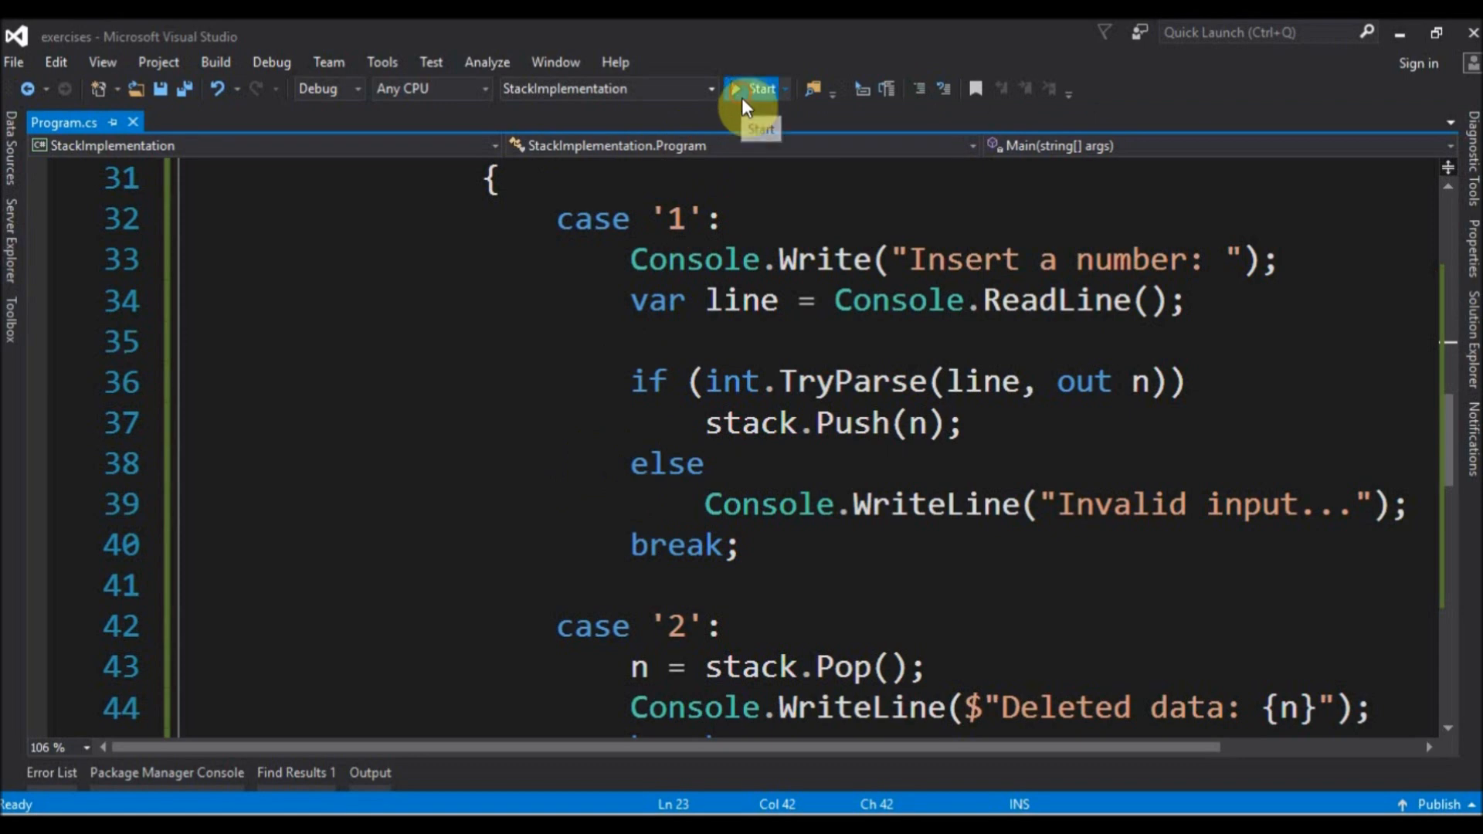
Run the program, push 87 and display the stack showing 87.
{"action": "left_click", "coordinate": [757, 89]}
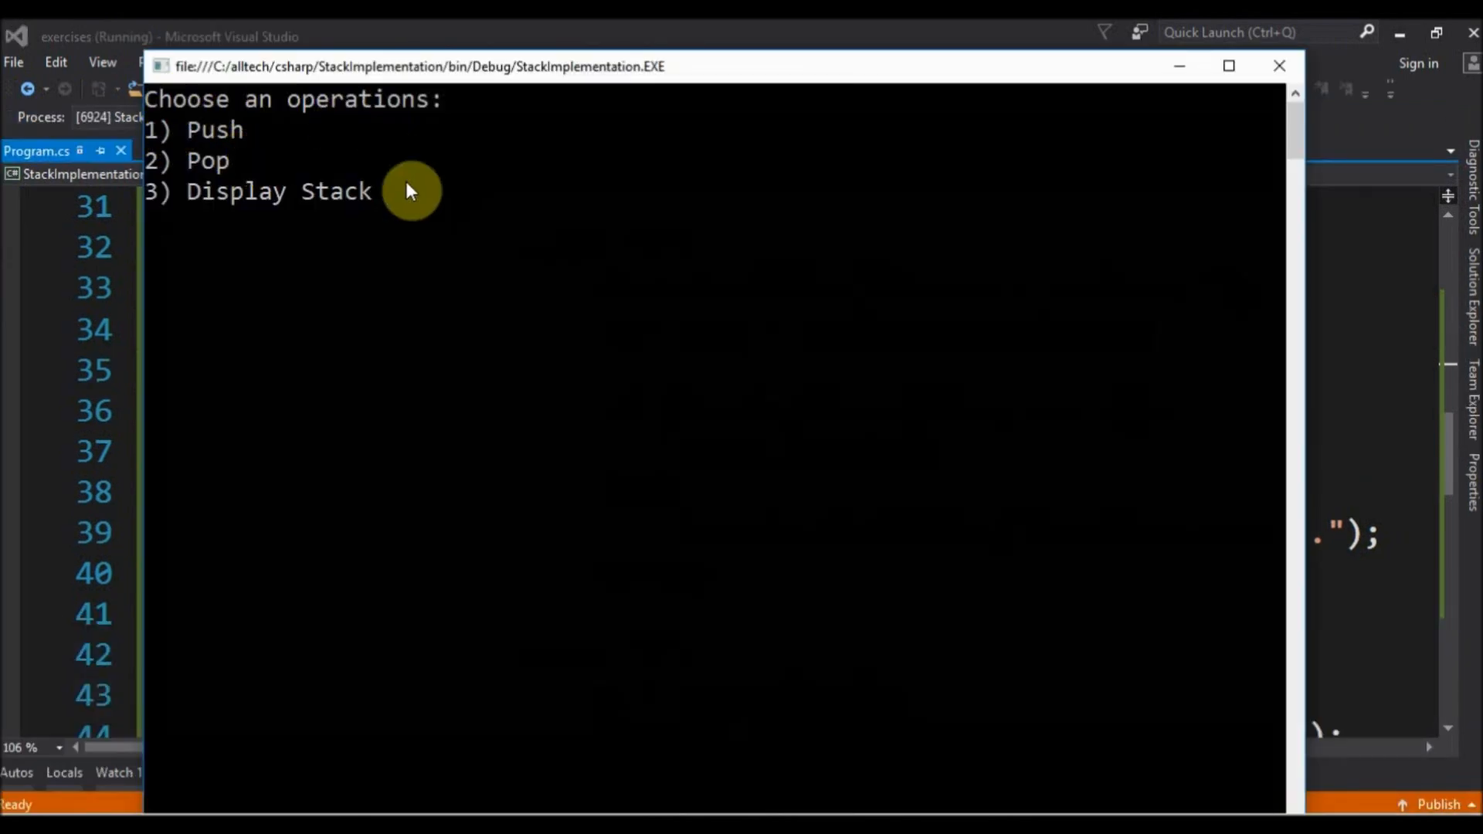
{"action": "mouse_move", "coordinate": [209, 179]}
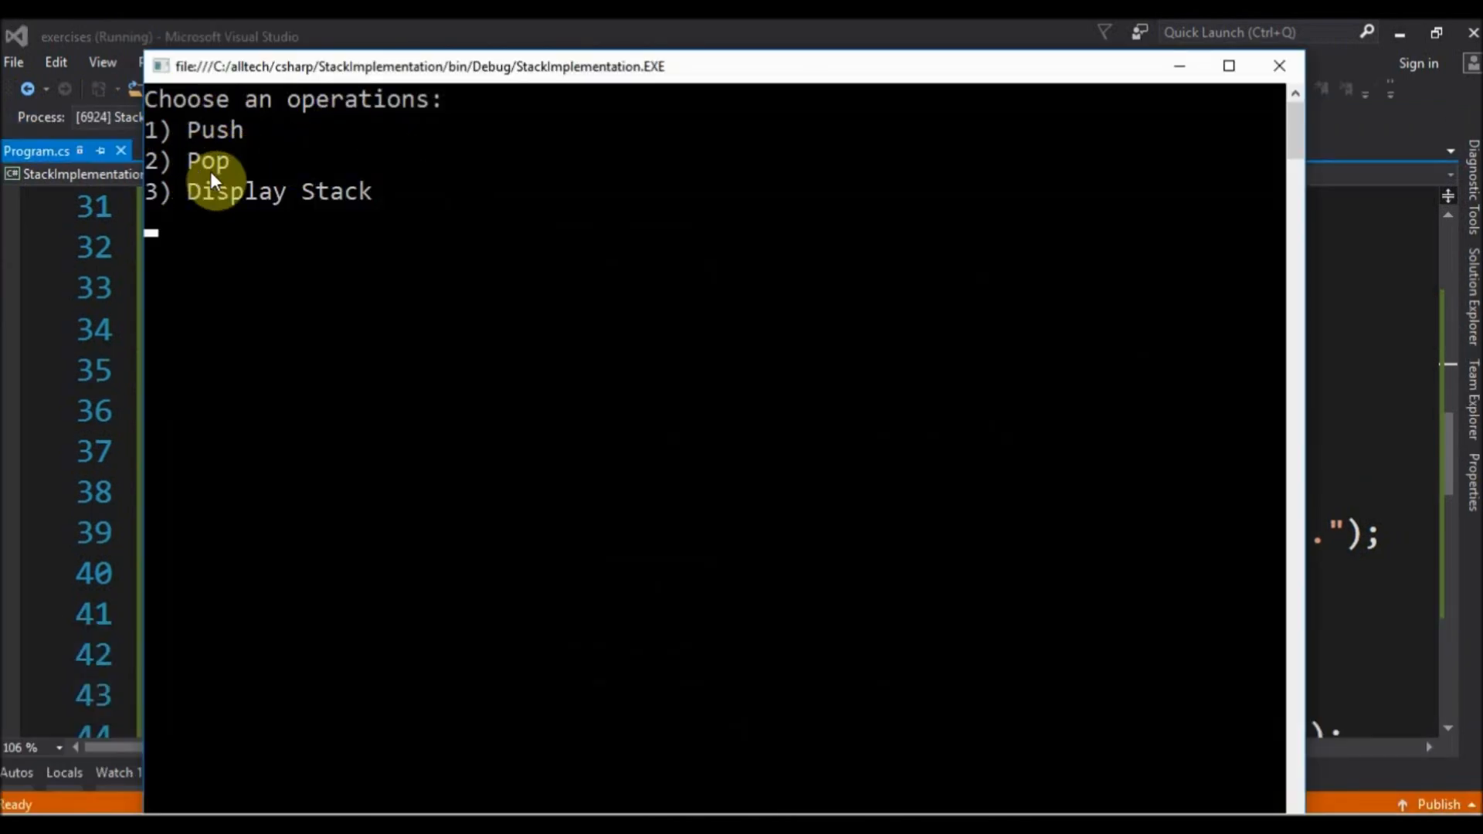
{"action": "mouse_move", "coordinate": [340, 268]}
{"action": "type", "text": "1"}
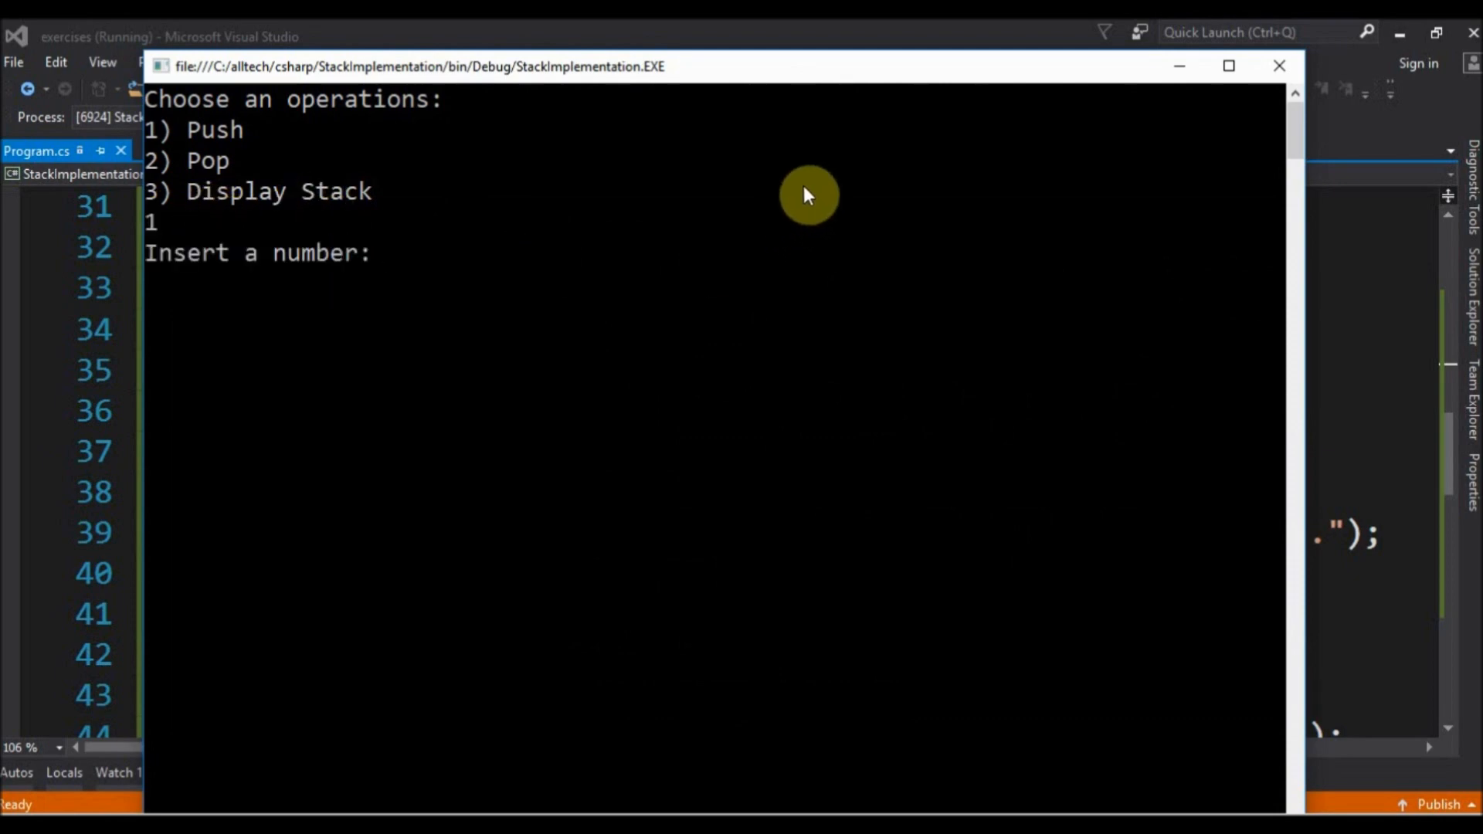
{"action": "type", "text": "87"}
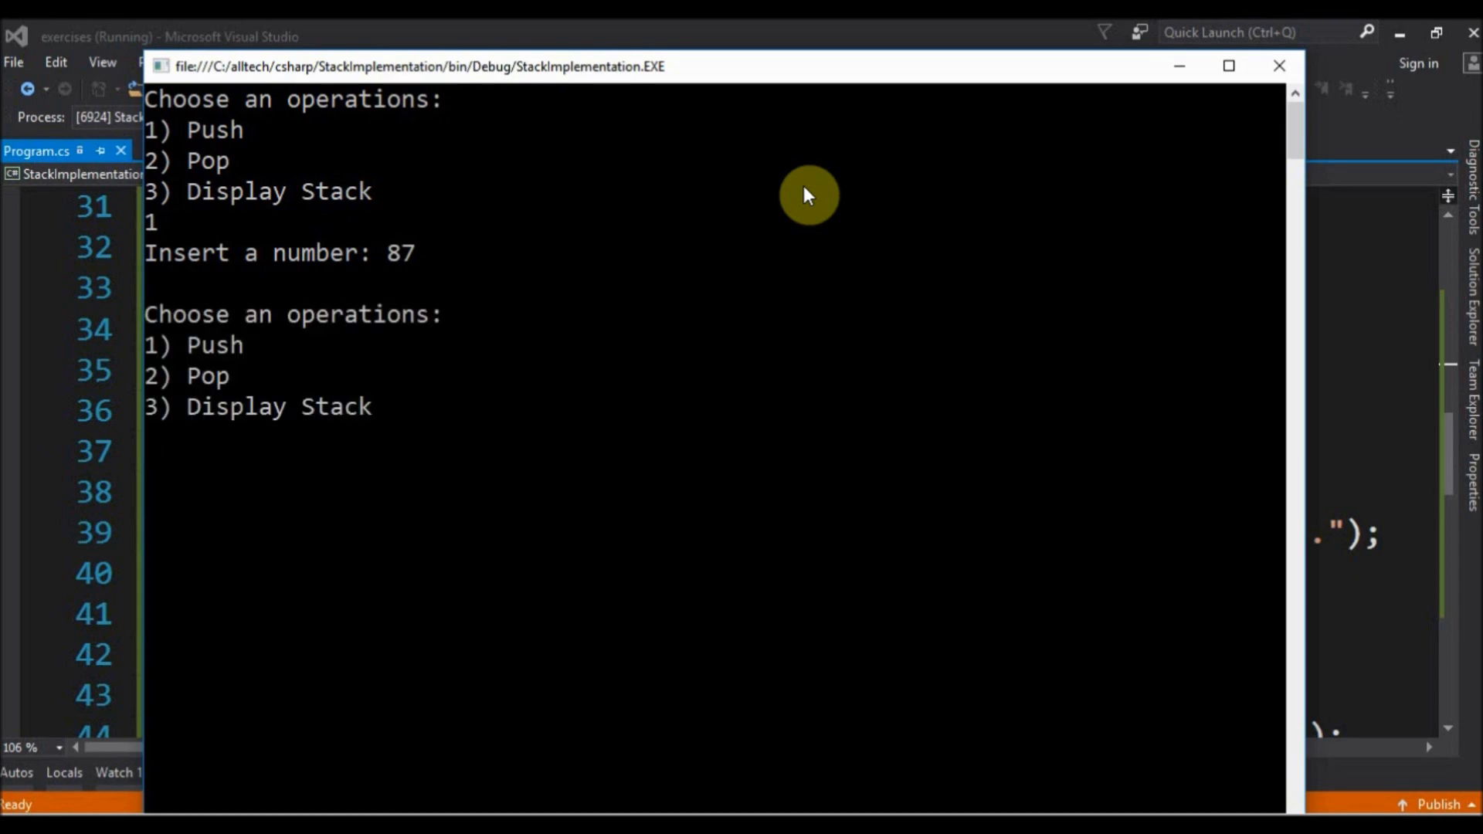
{"action": "type", "text": "3"}
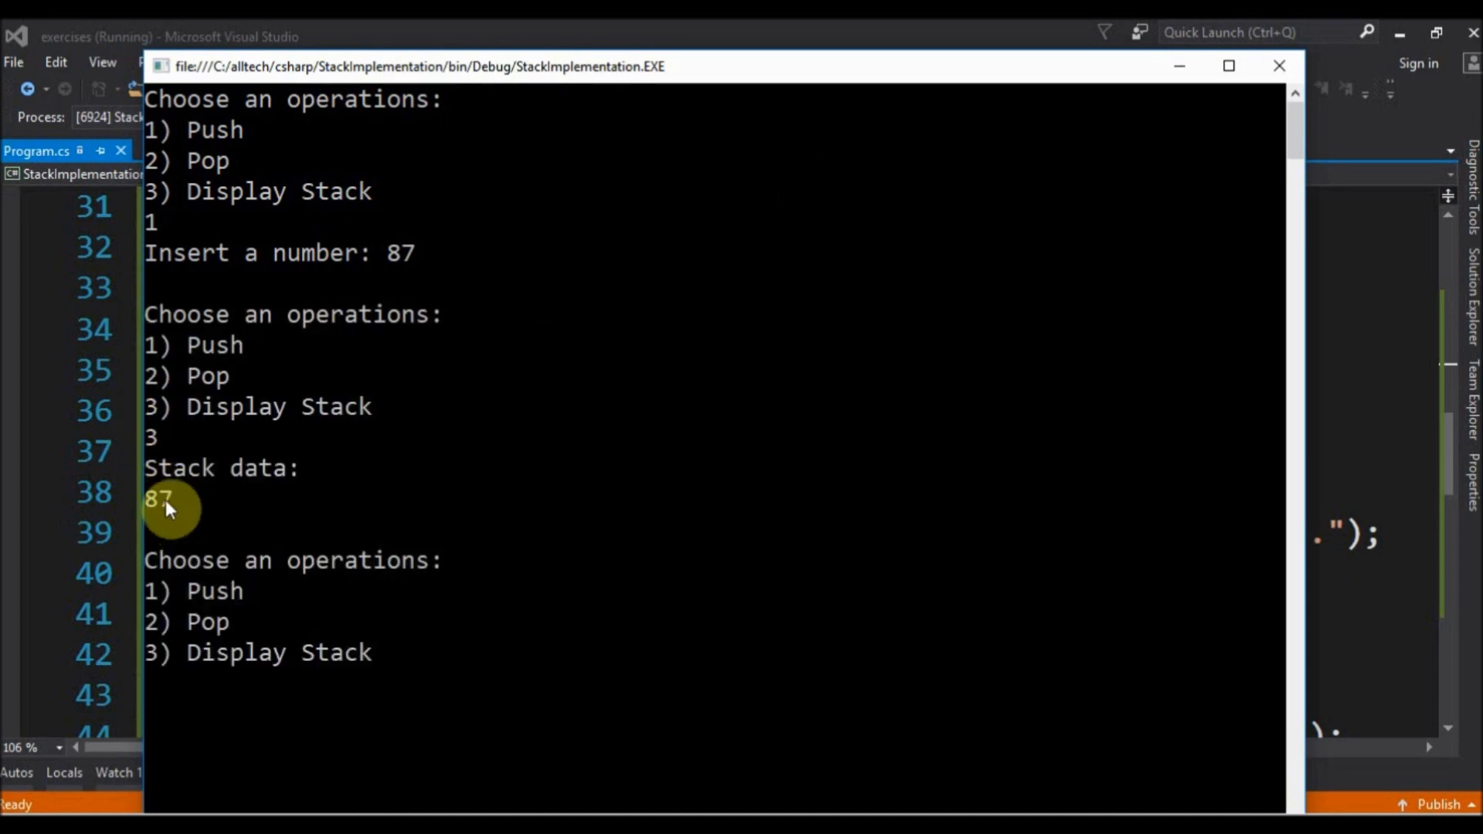
{"action": "mouse_move", "coordinate": [804, 333]}
{"action": "type", "text": "2"}
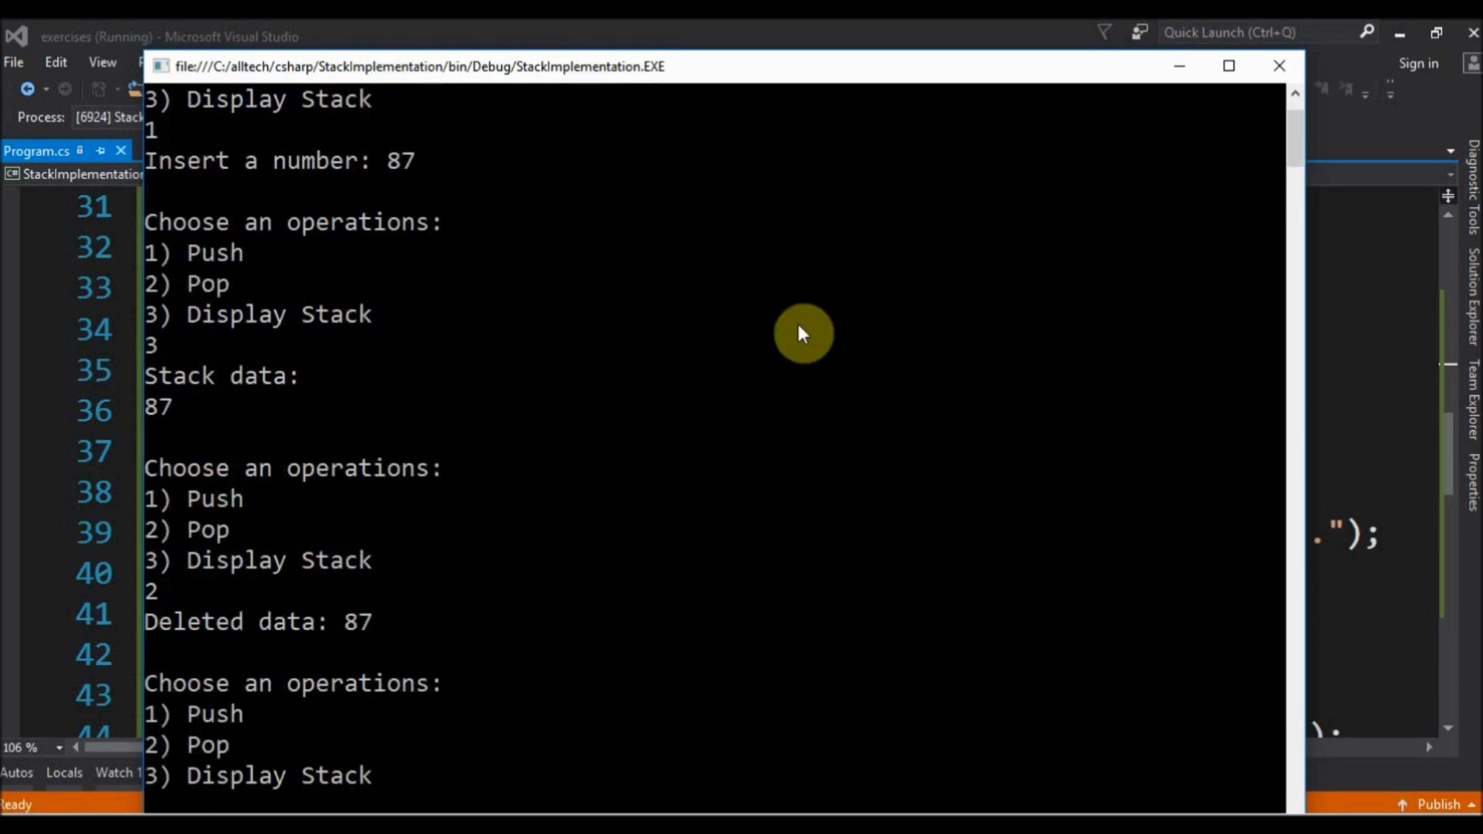
{"action": "mouse_move", "coordinate": [367, 643]}
{"action": "type", "text": "1"}
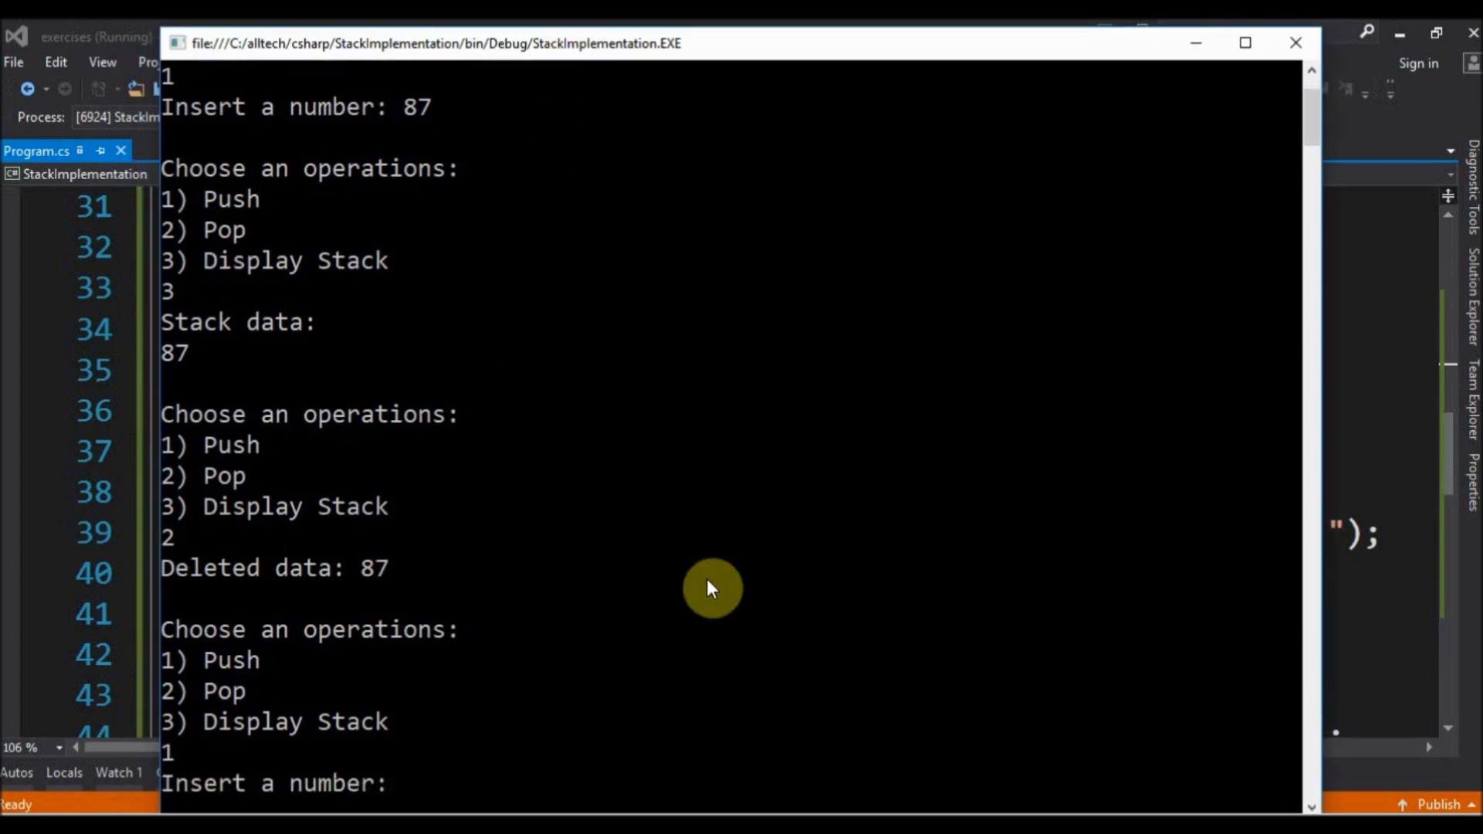
Push 4, 6 and 8 onto the stack in turn.
{"action": "type", "text": "4"}
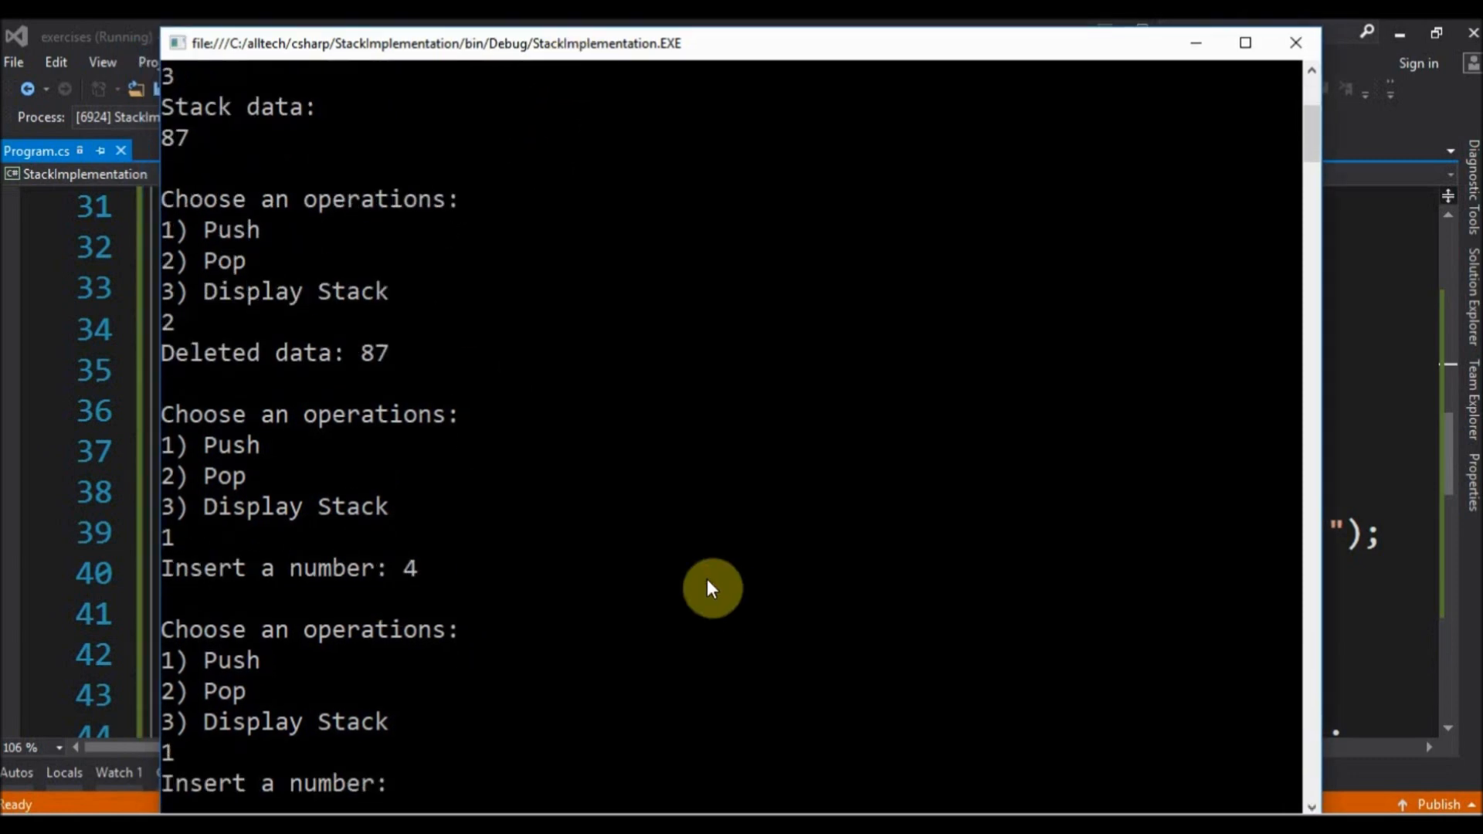
{"action": "type", "text": "6"}
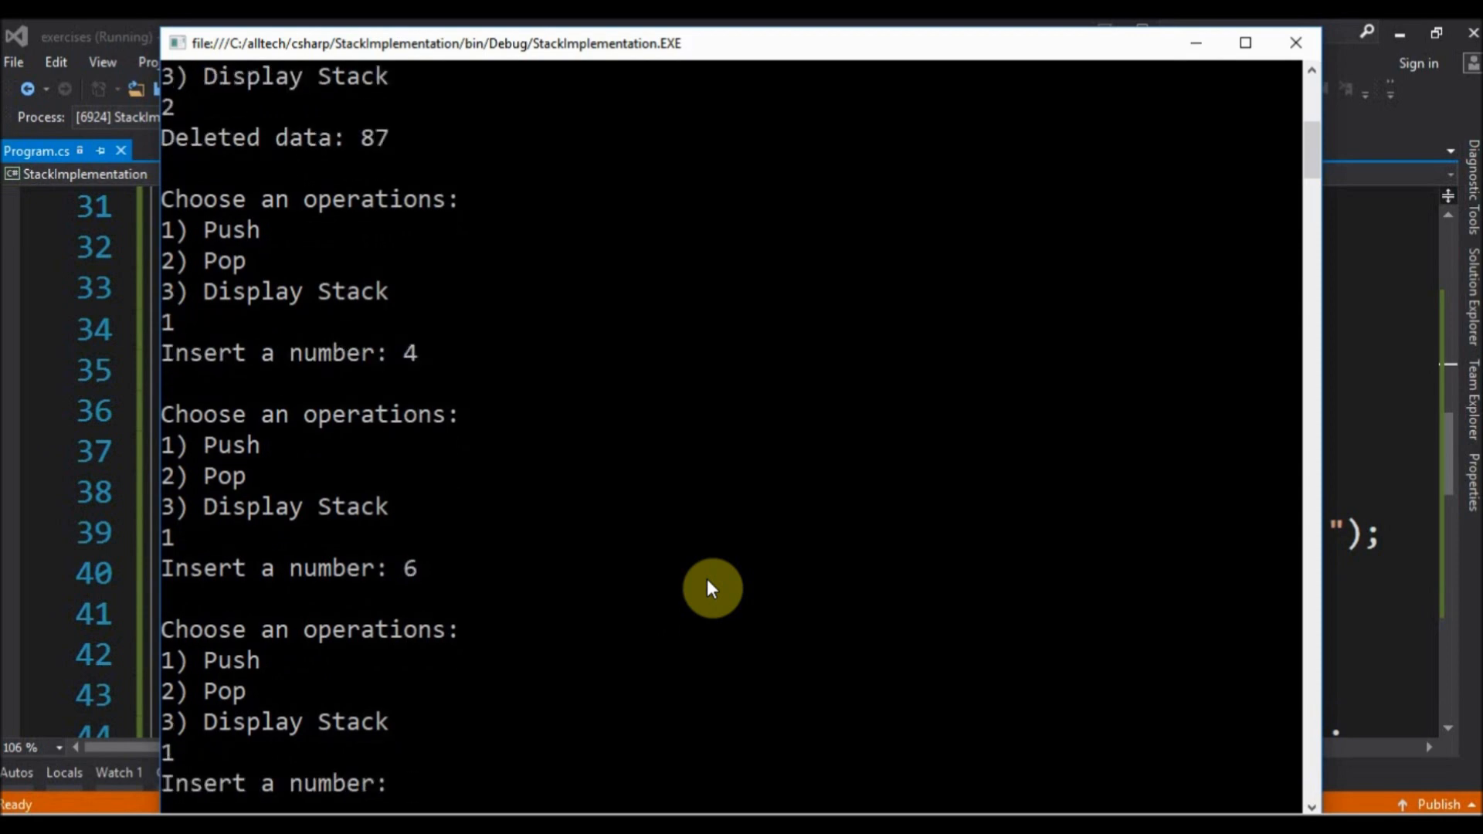
{"action": "type", "text": "8"}
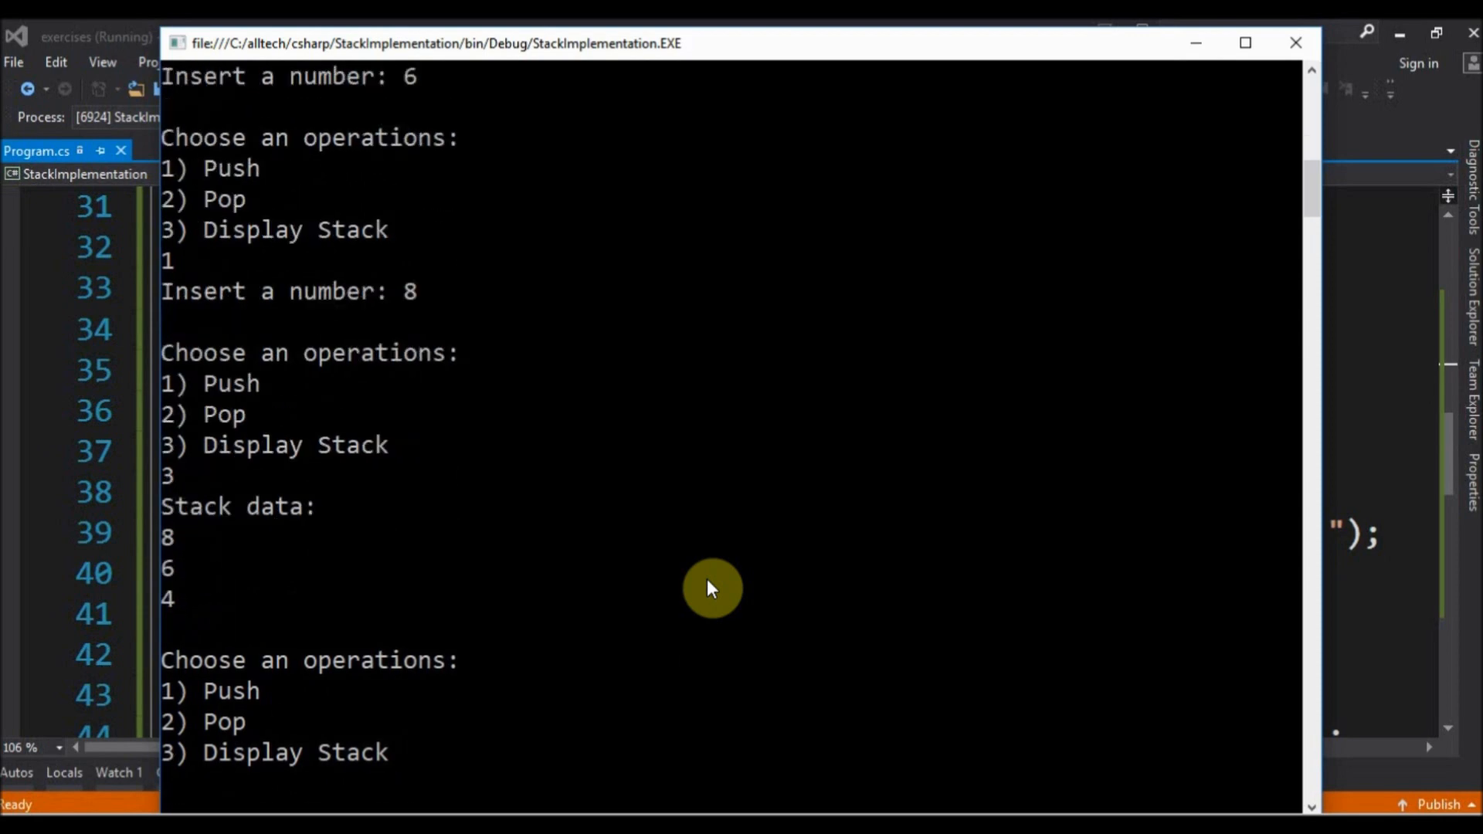
{"action": "mouse_move", "coordinate": [174, 598]}
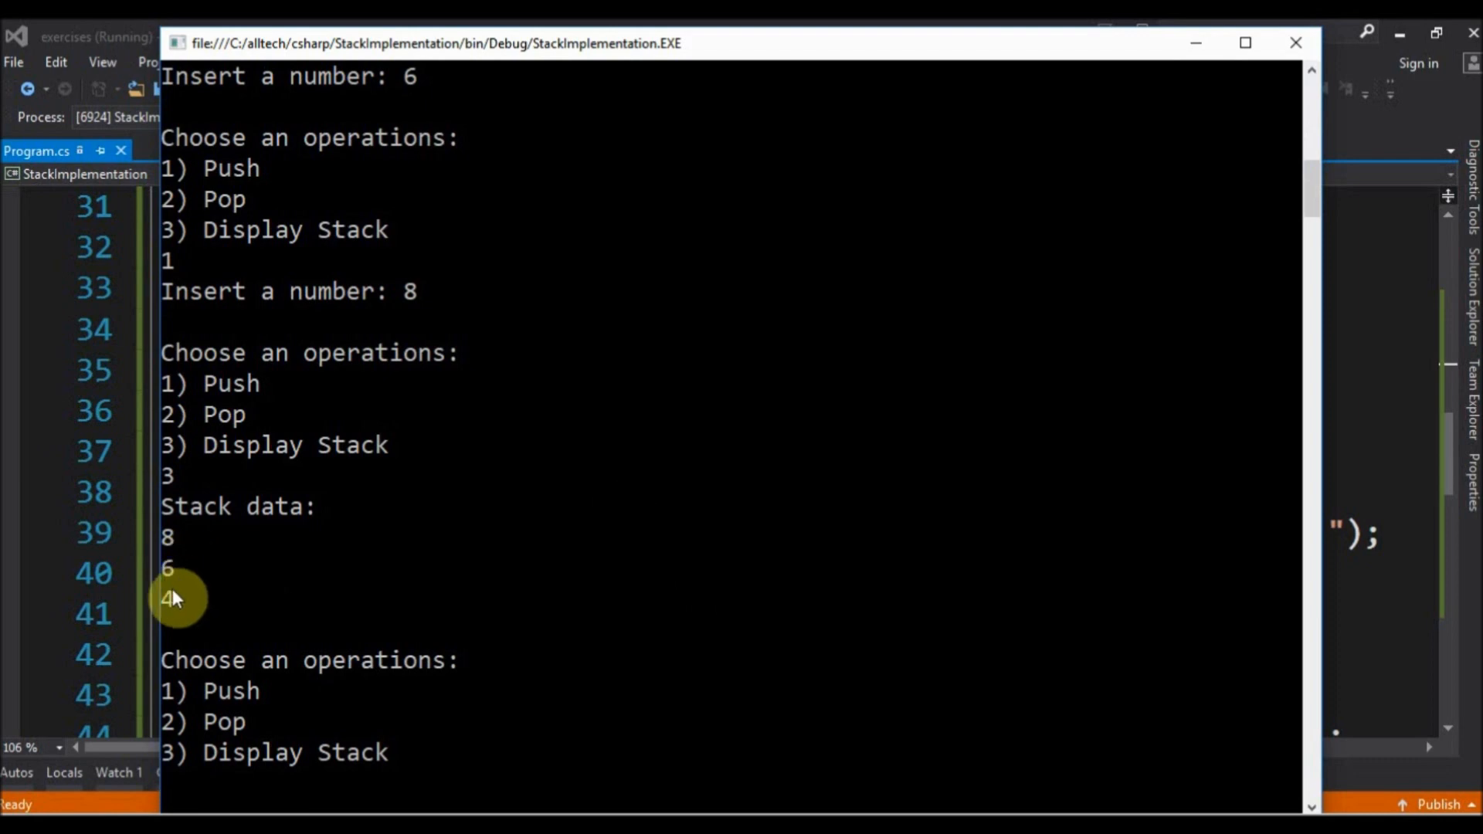
{"action": "mouse_move", "coordinate": [543, 496]}
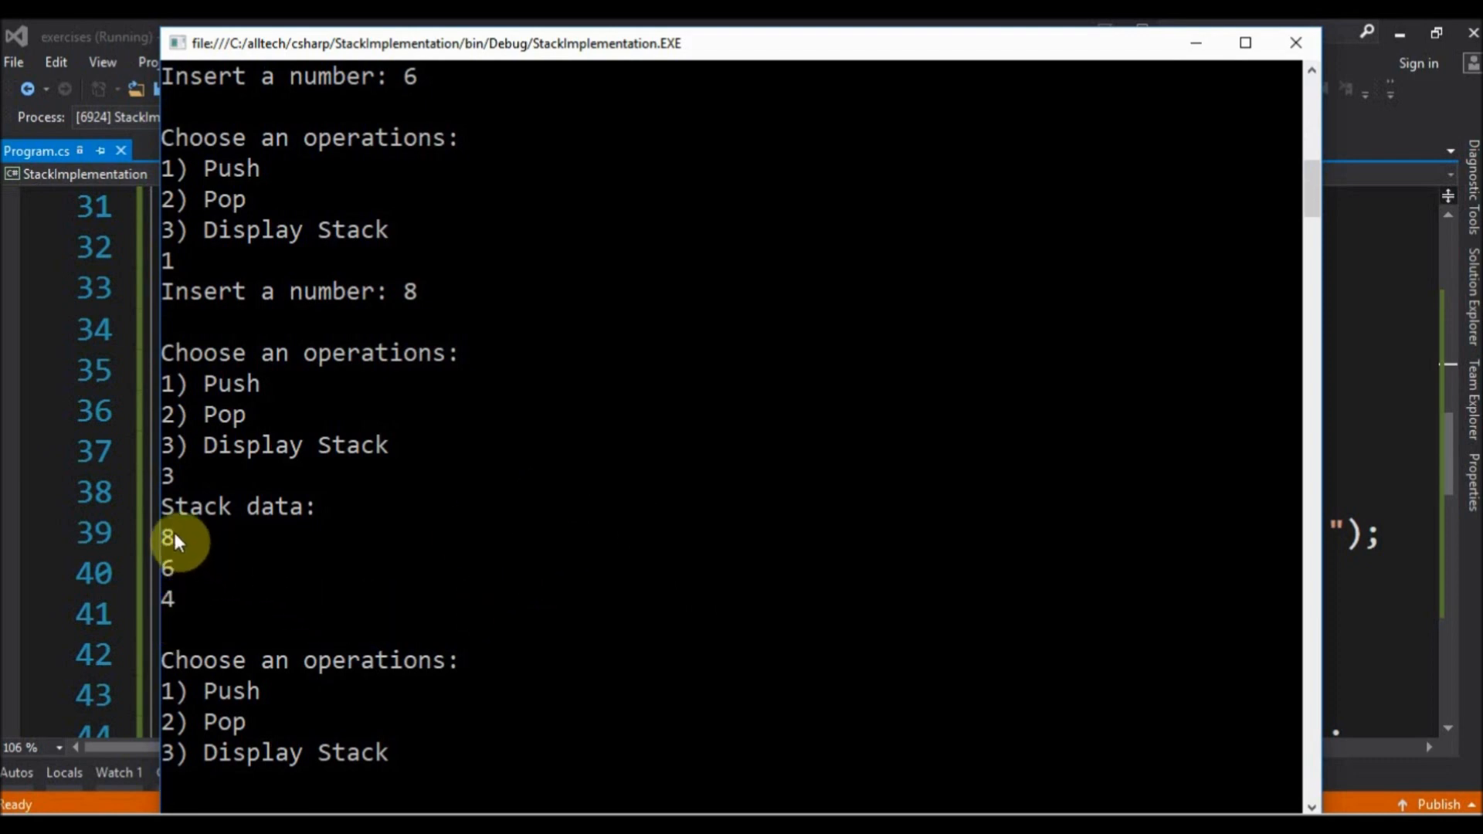
{"action": "mouse_move", "coordinate": [587, 539]}
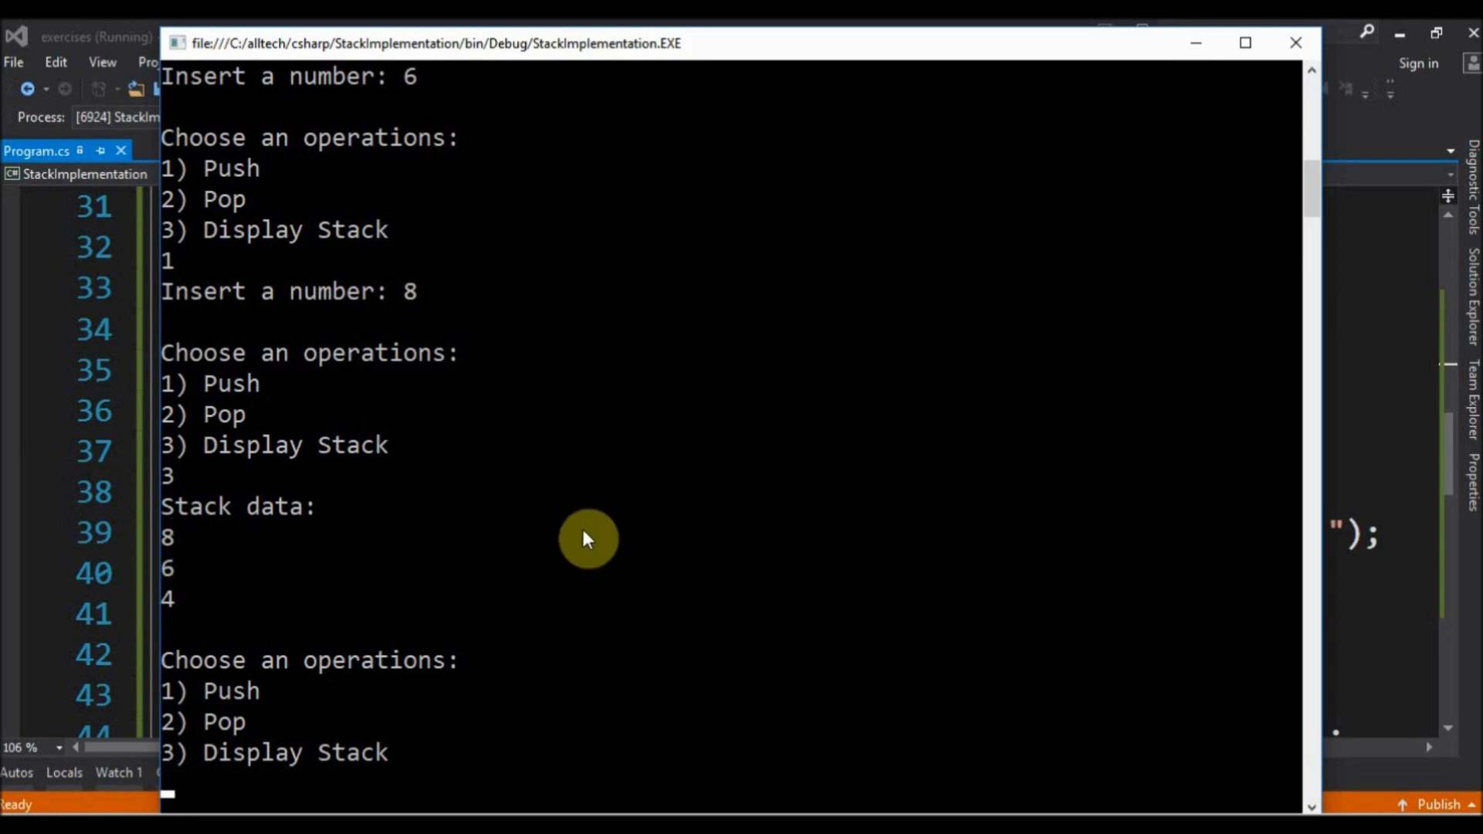